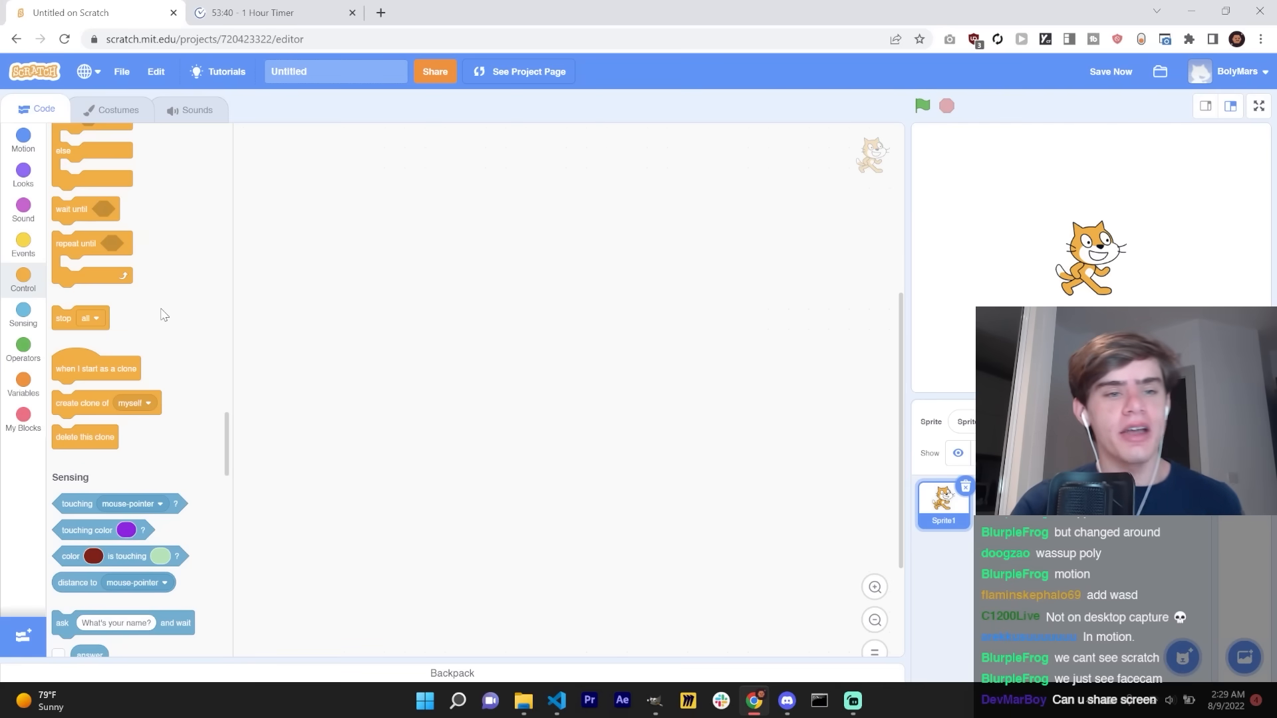
# Step: Assemble the arrow-key pos_idx scripts, a 'set y to pos_idx * 160' block and a 'when I receive' hat
pyautogui.click(23, 207)
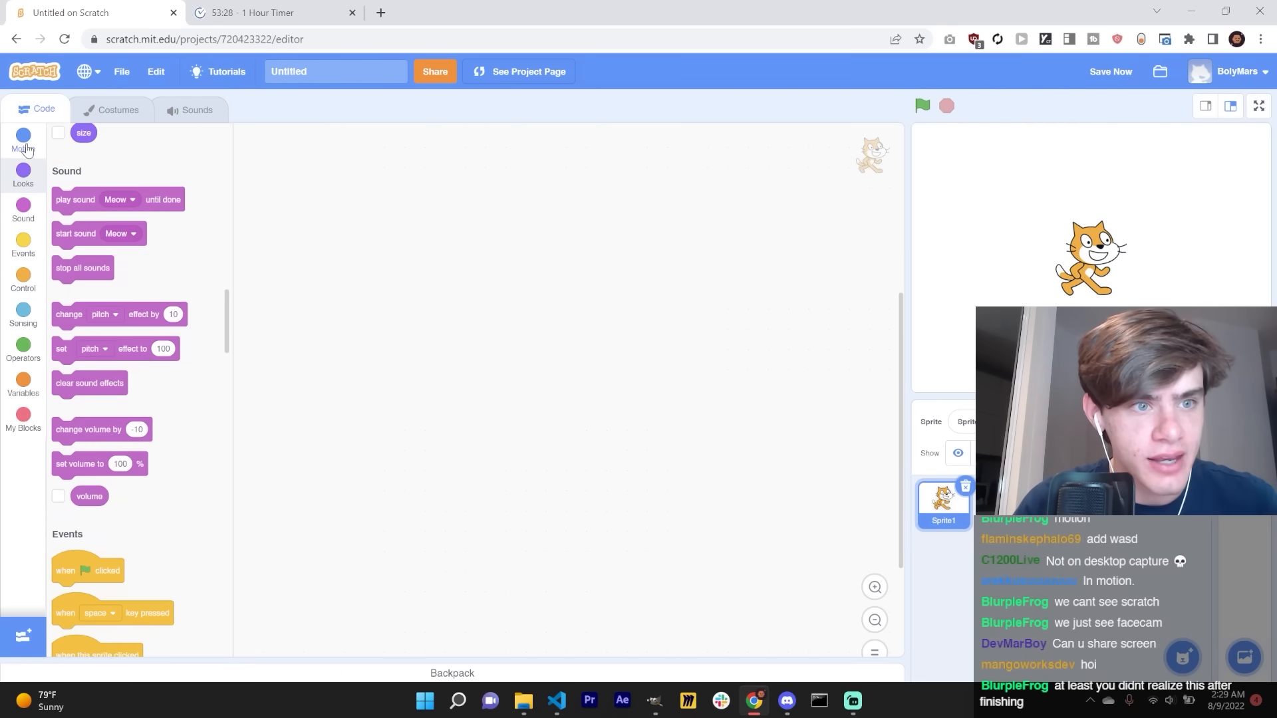
pyautogui.click(22, 315)
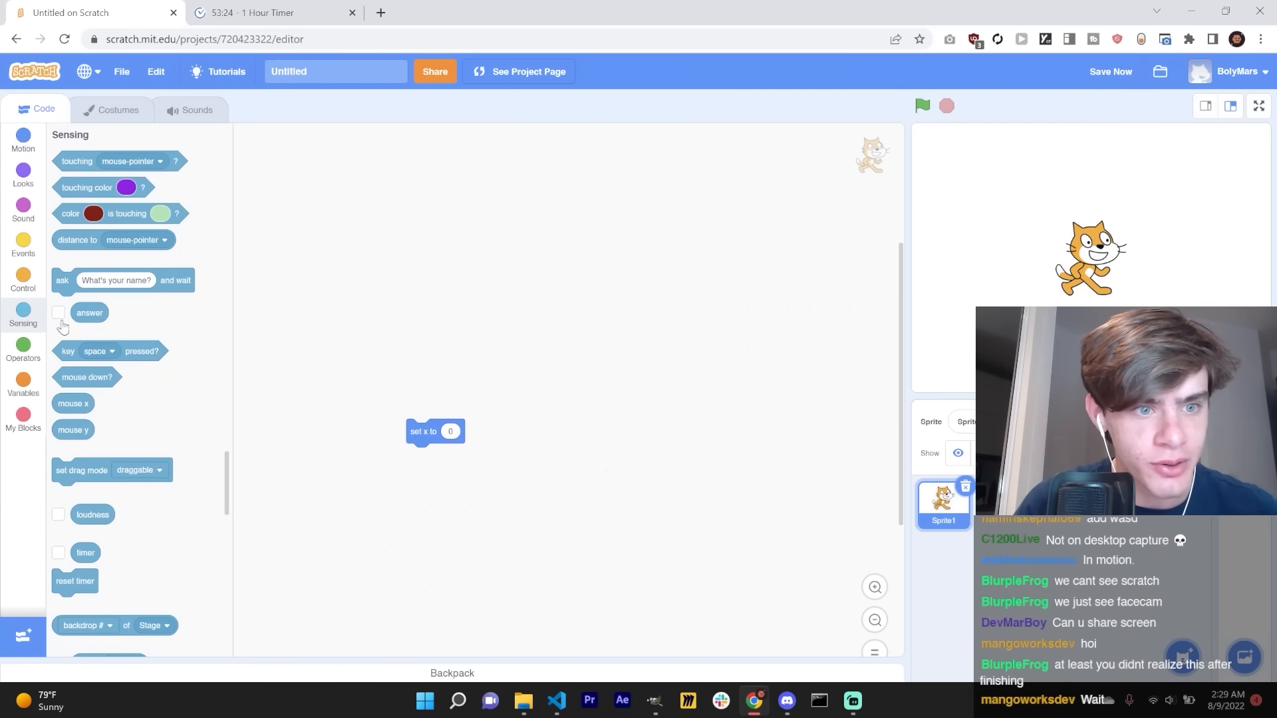
pyautogui.click(23, 244)
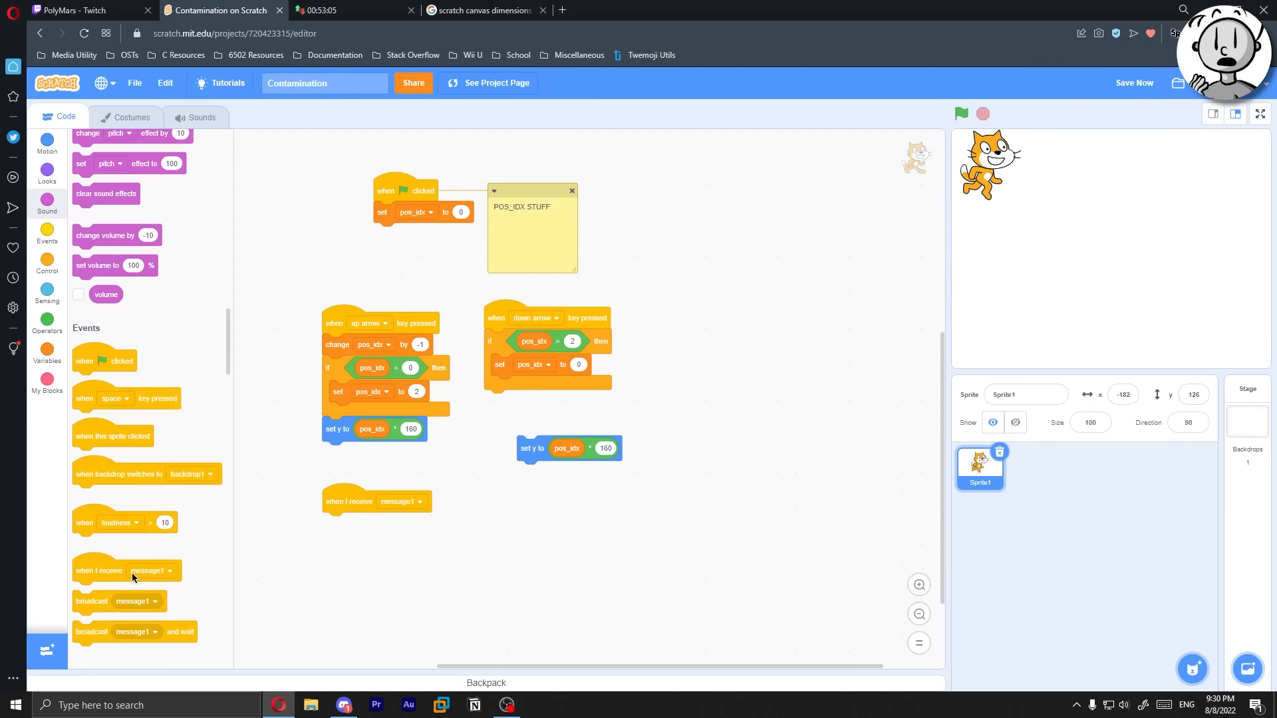
# Step: Create a new broadcast message for the receive hat and rename the cat sprite
pyautogui.click(338, 545)
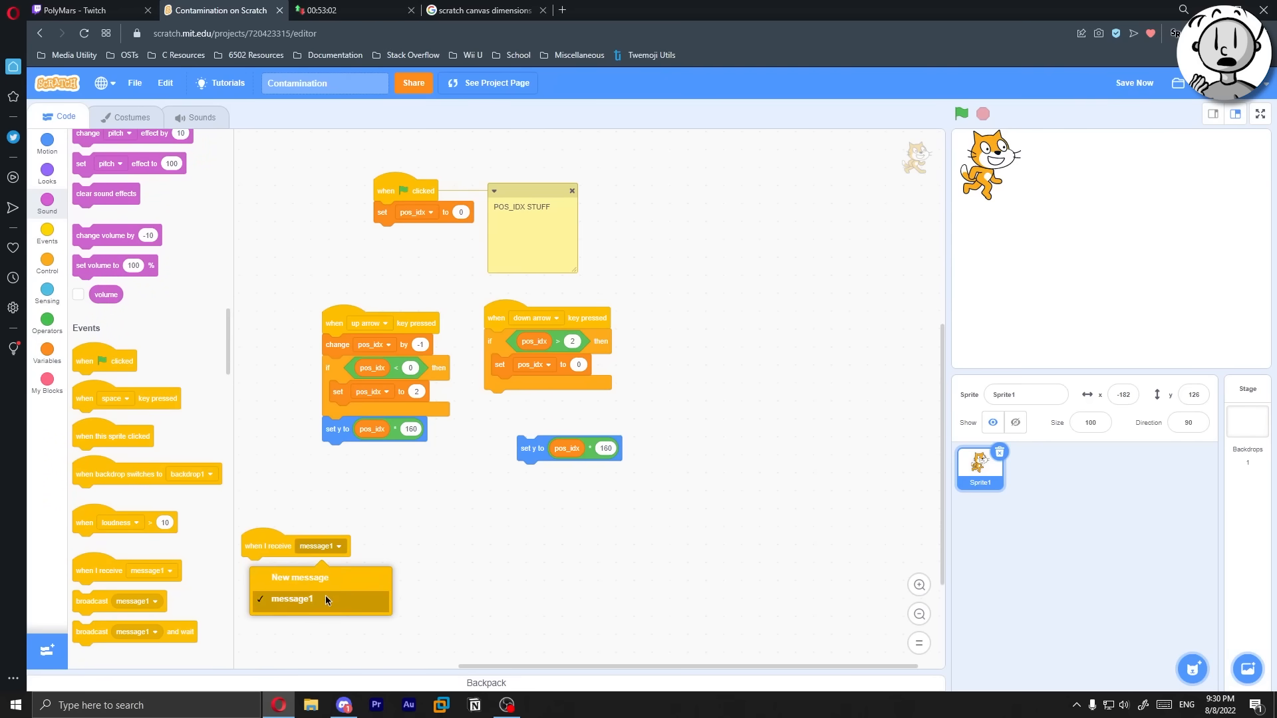
pyautogui.click(298, 577)
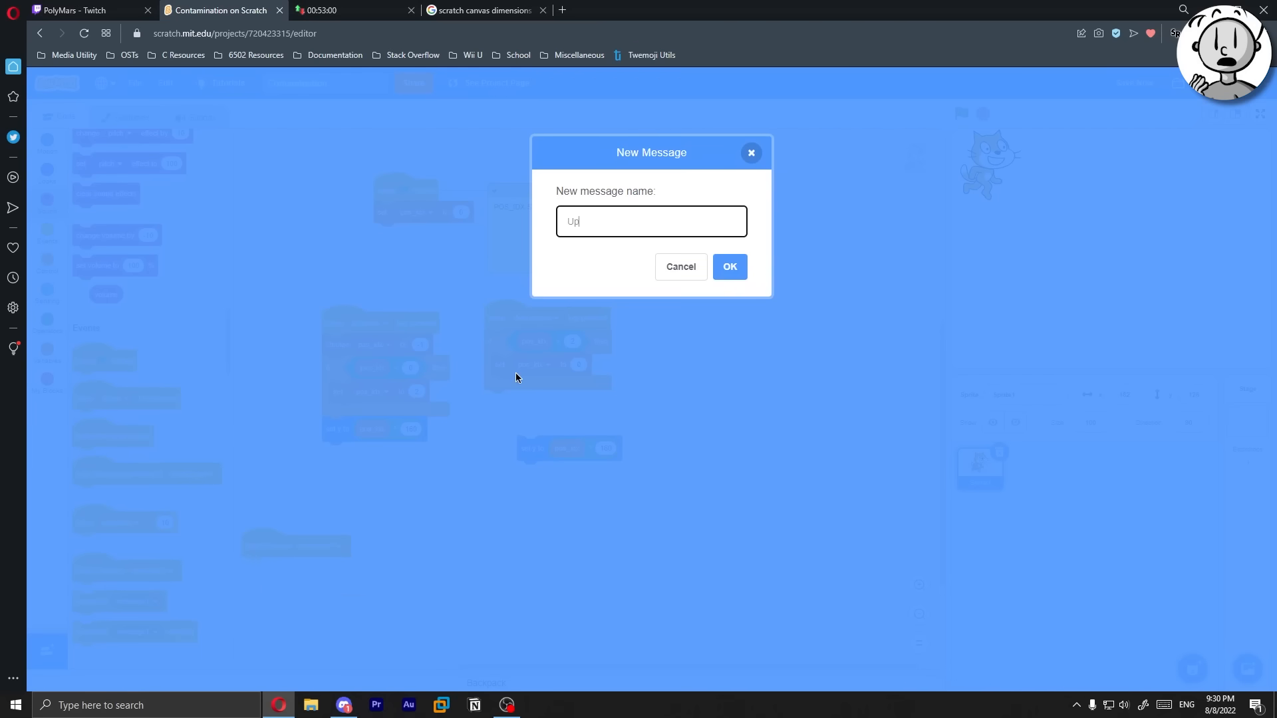
pyautogui.click(728, 266)
pyautogui.write('Pl')
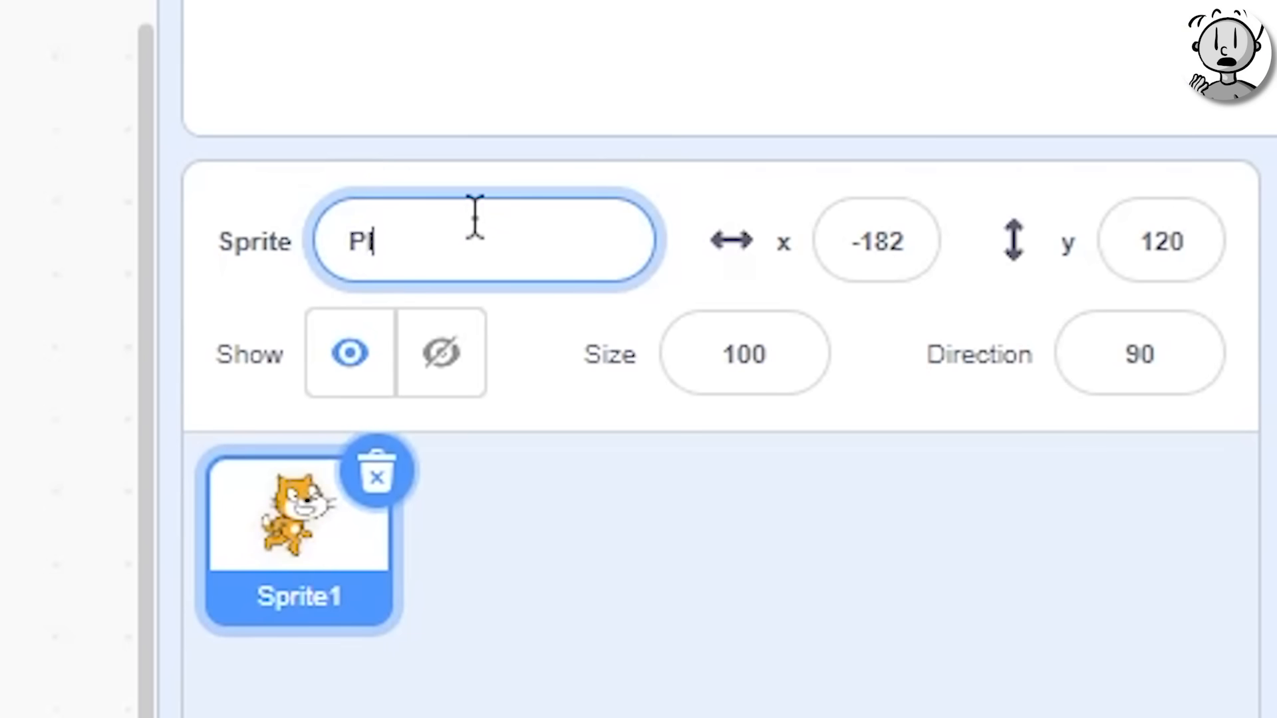
pyautogui.write('ayer')
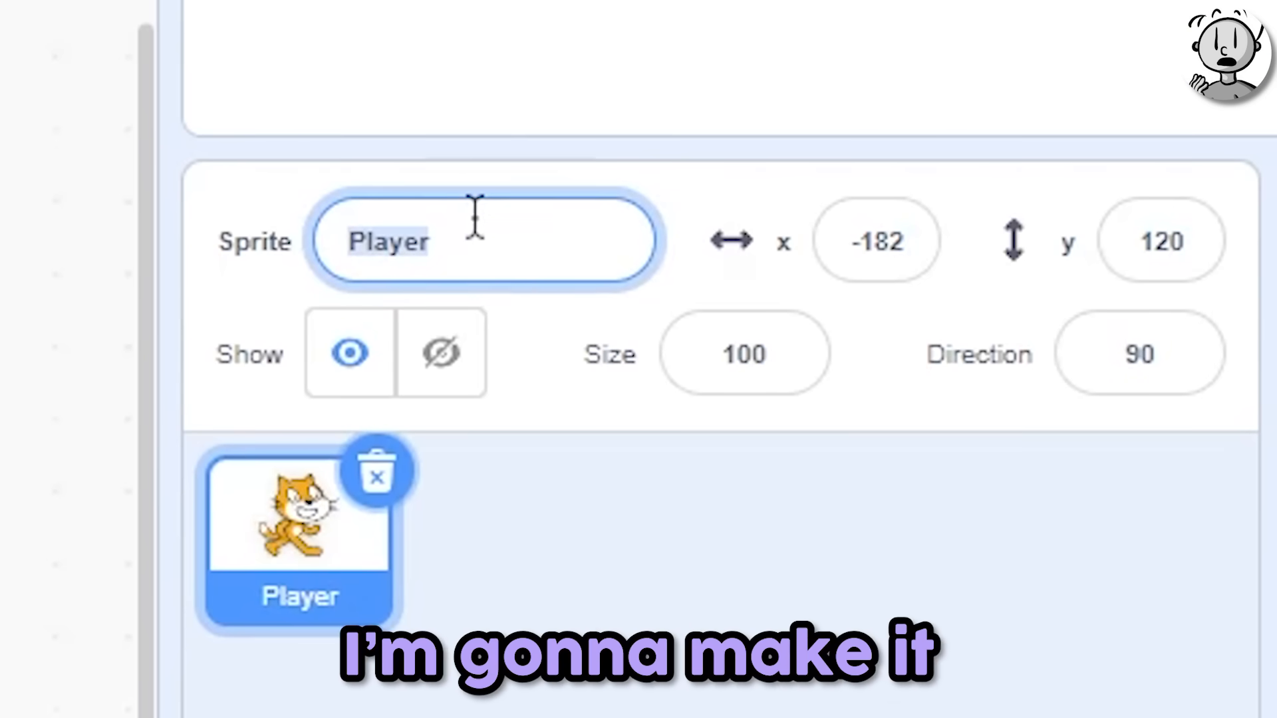
pyautogui.write('Unfortunate')
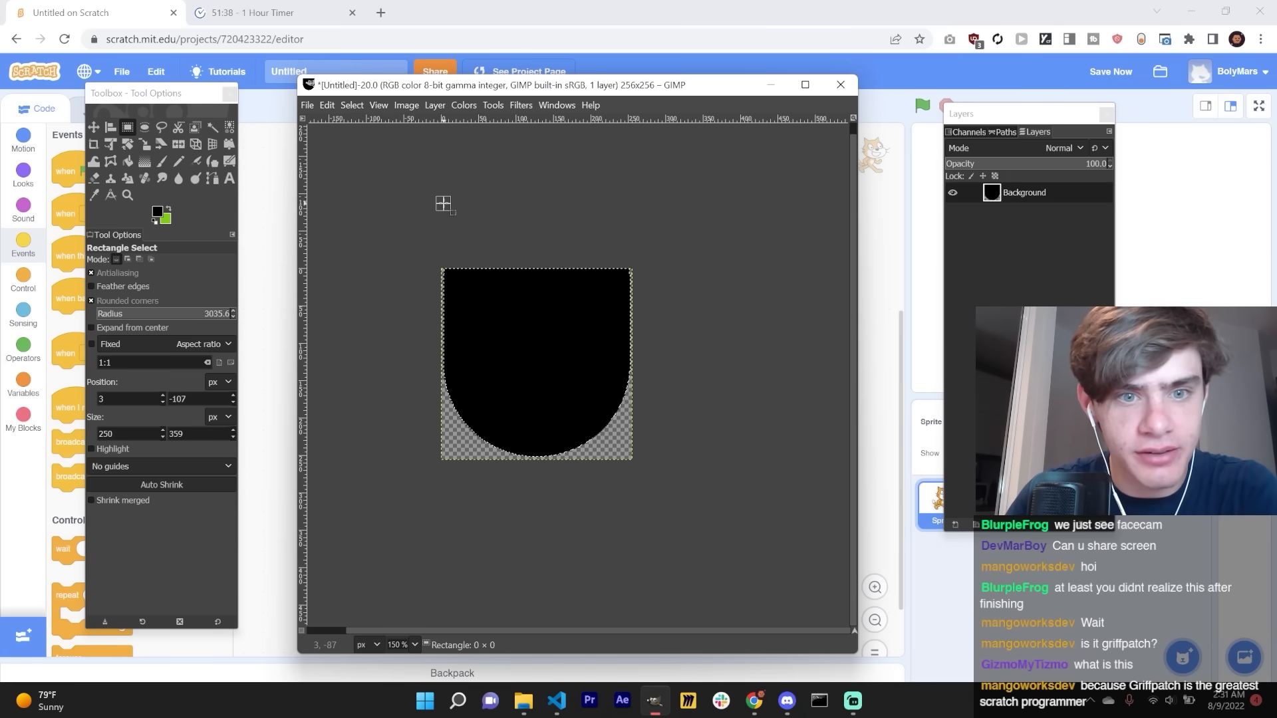
# Step: Shape and fill the grey paddle bowl with a black outline using GIMP's Select, Image and File menus
pyautogui.click(351, 105)
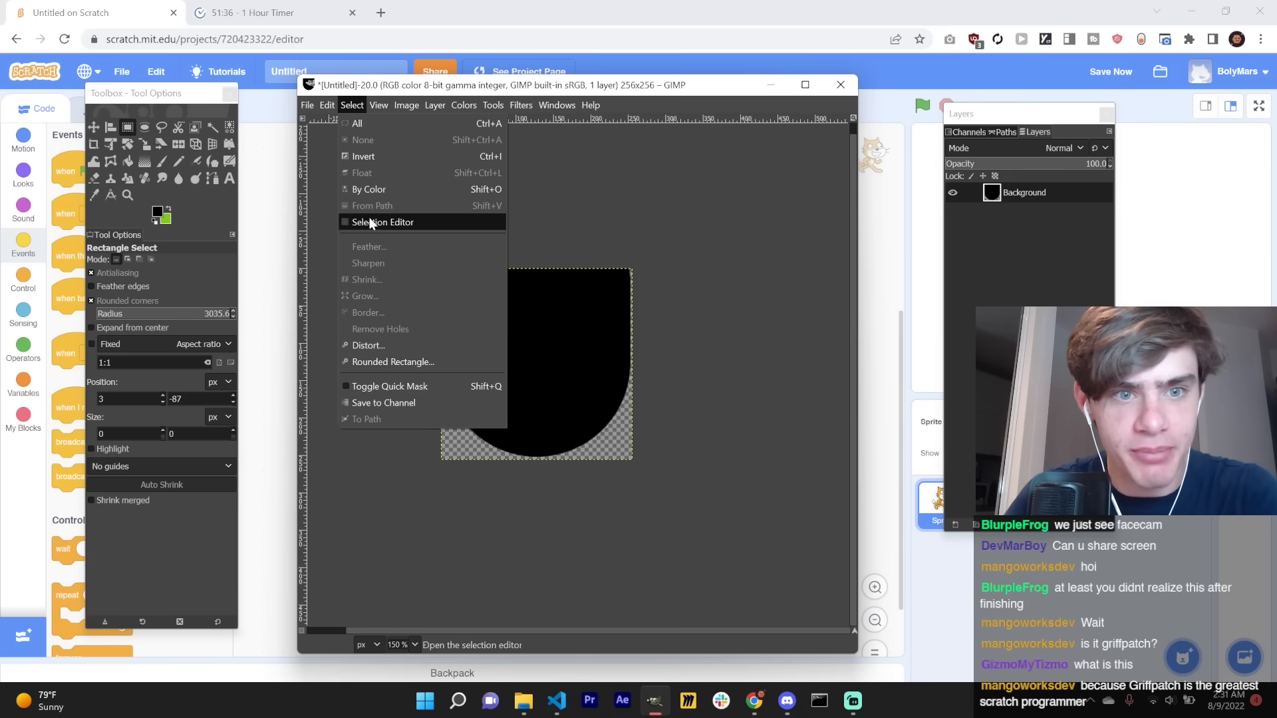
pyautogui.click(405, 106)
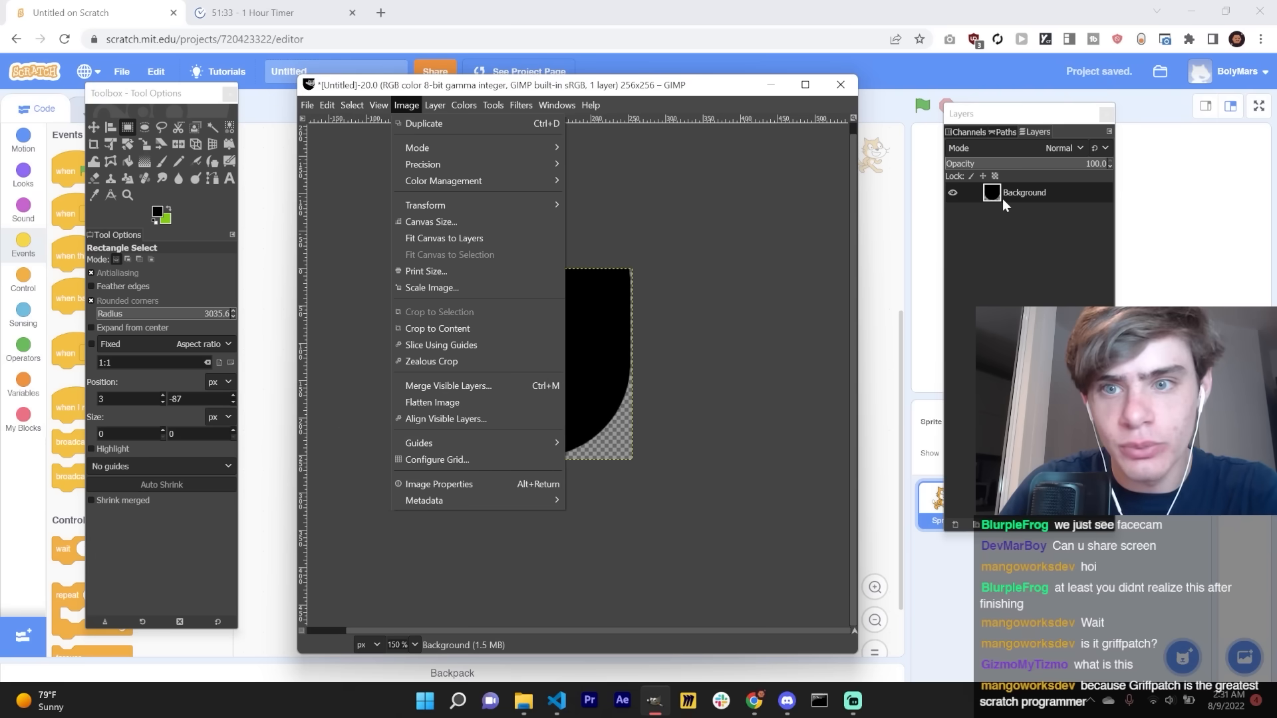
pyautogui.rightClick(1023, 192)
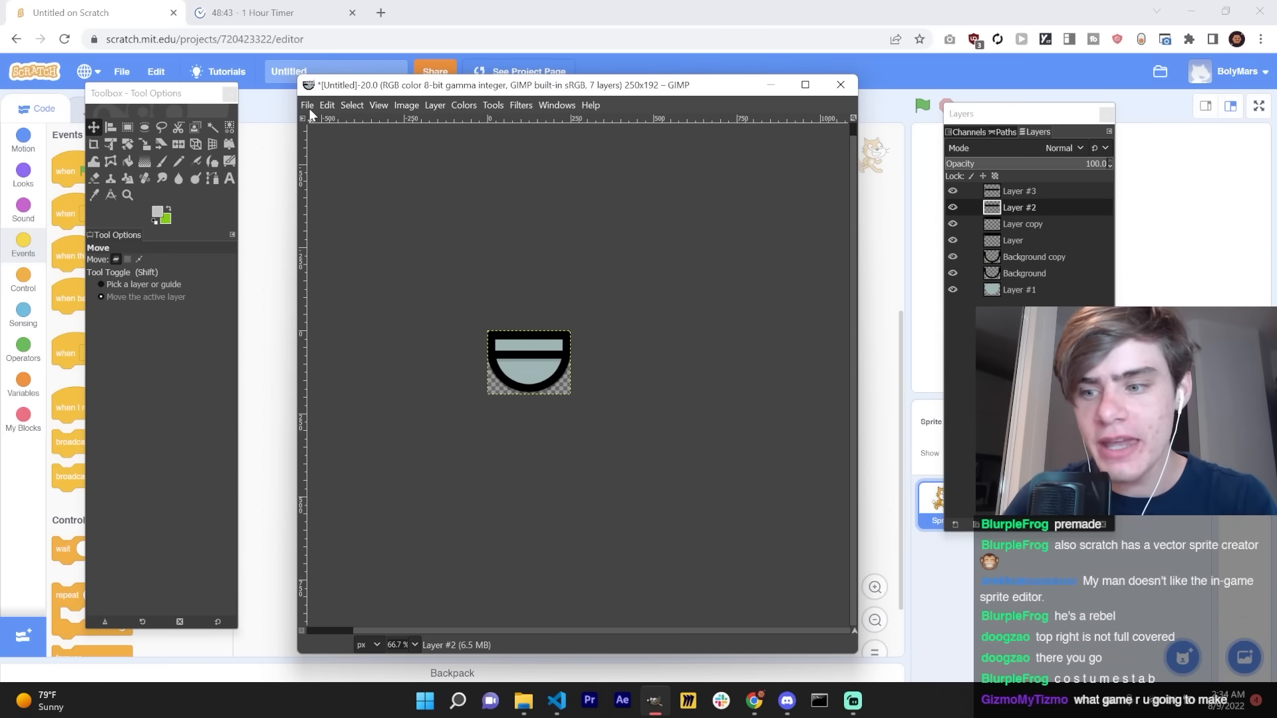
pyautogui.click(308, 104)
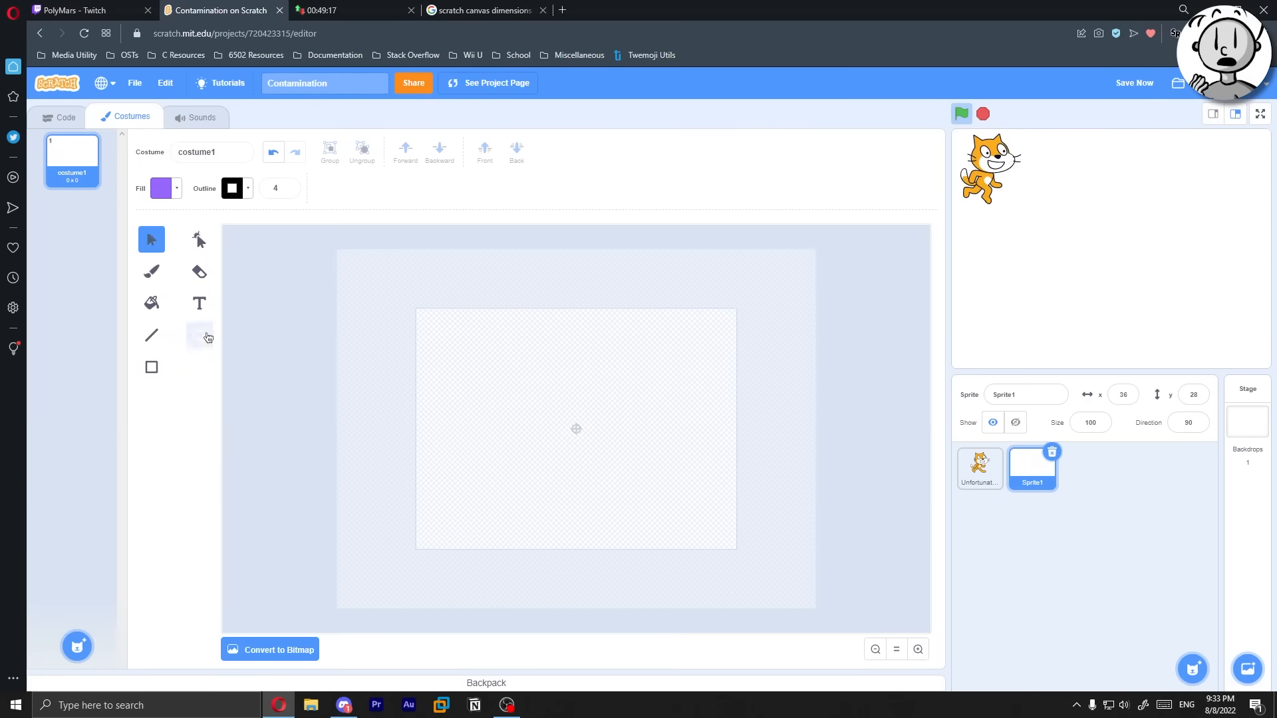
# Step: Paint a red Bacterium costume with Brush and Fill, then add its hide and clone-sliding scripts
pyautogui.click(151, 271)
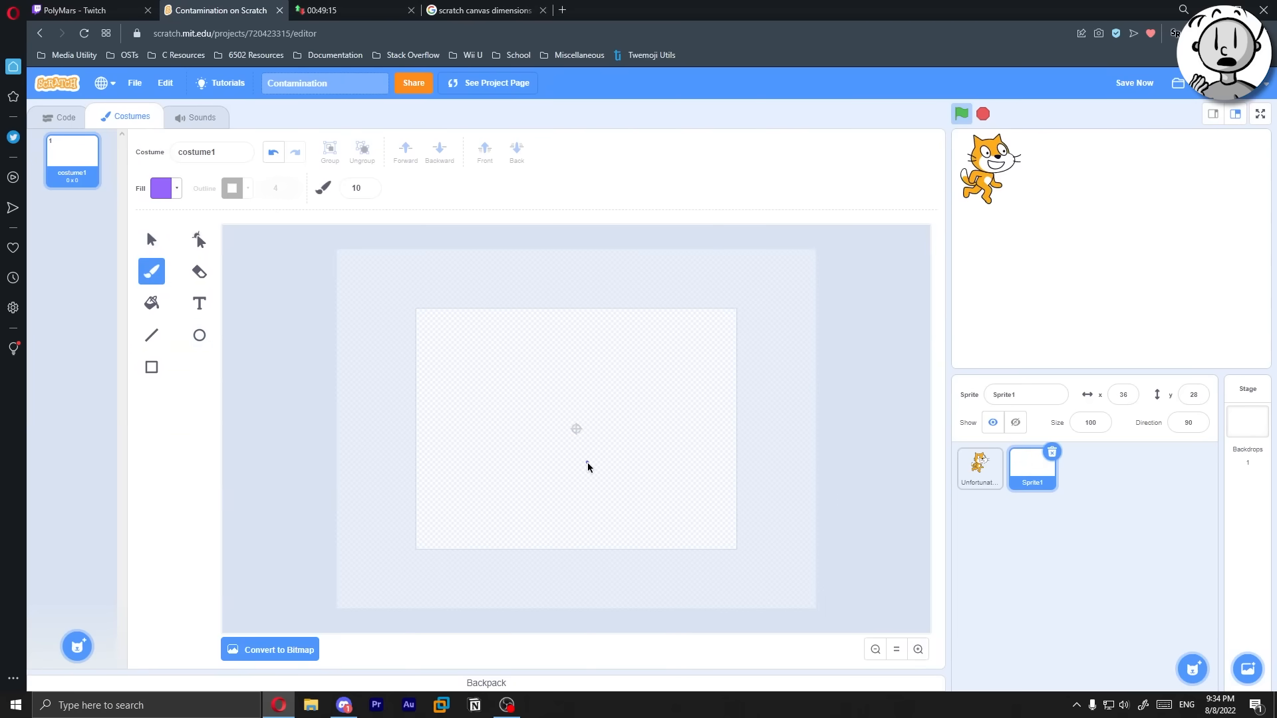
pyautogui.click(164, 188)
pyautogui.write('5')
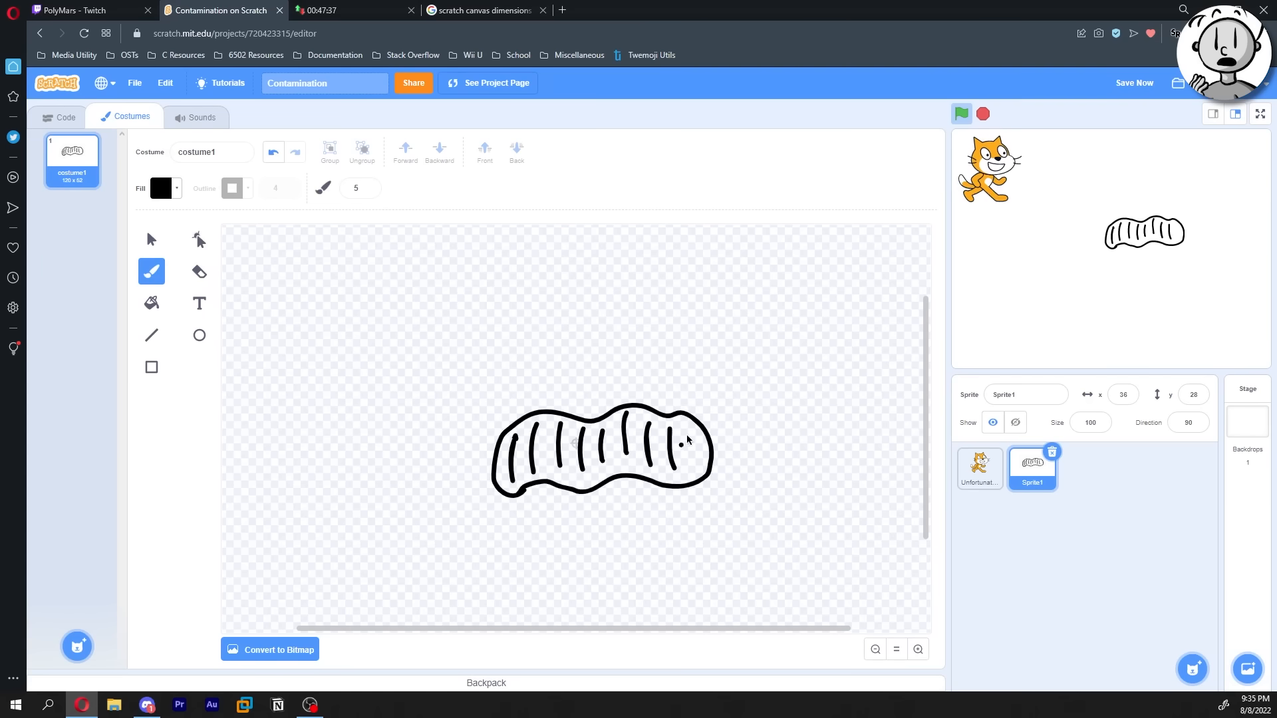
pyautogui.click(164, 188)
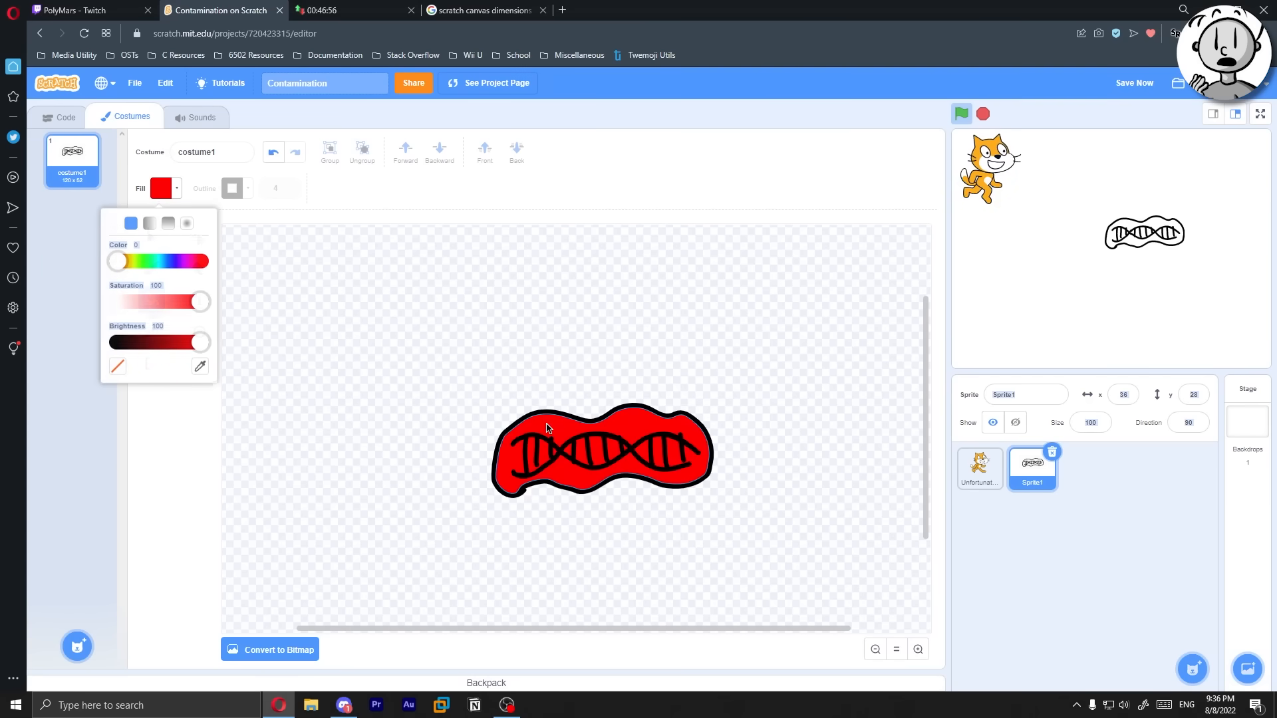
pyautogui.click(60, 116)
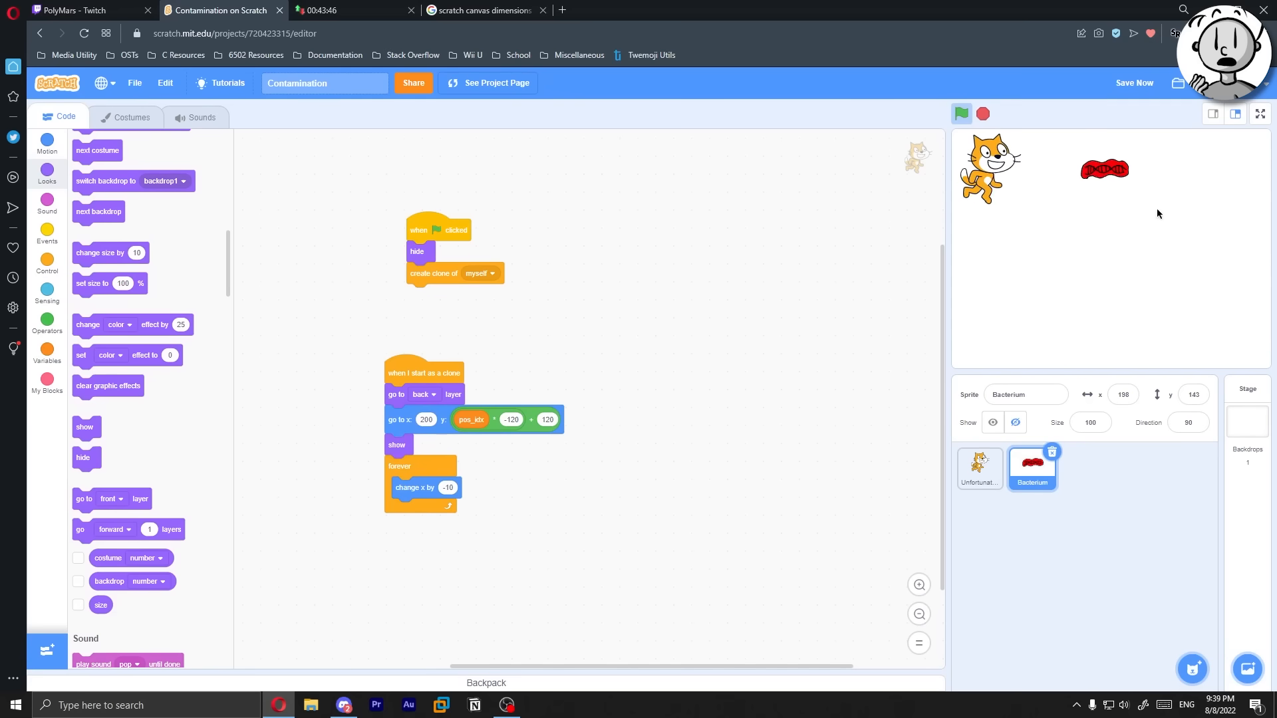
pyautogui.click(961, 113)
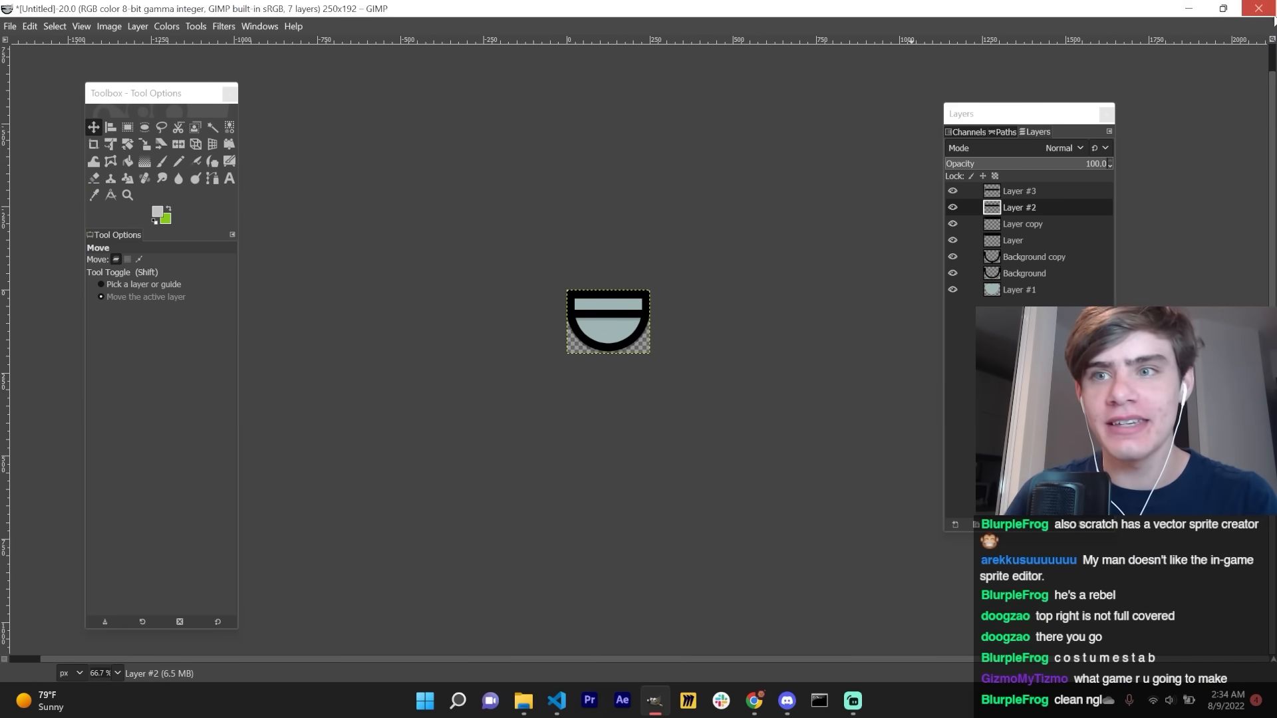
pyautogui.click(126, 127)
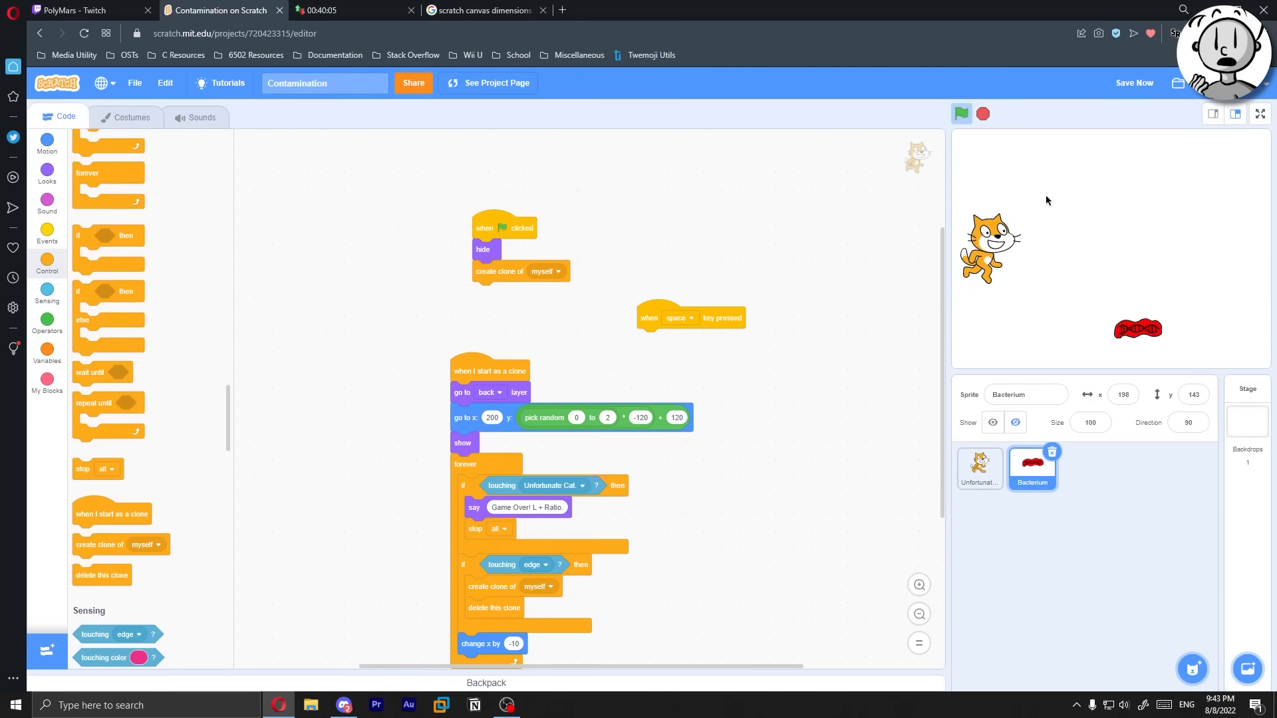
# Step: Script the bottom sprite to start at random x (-210 to 210) and rise forever
pyautogui.click(961, 113)
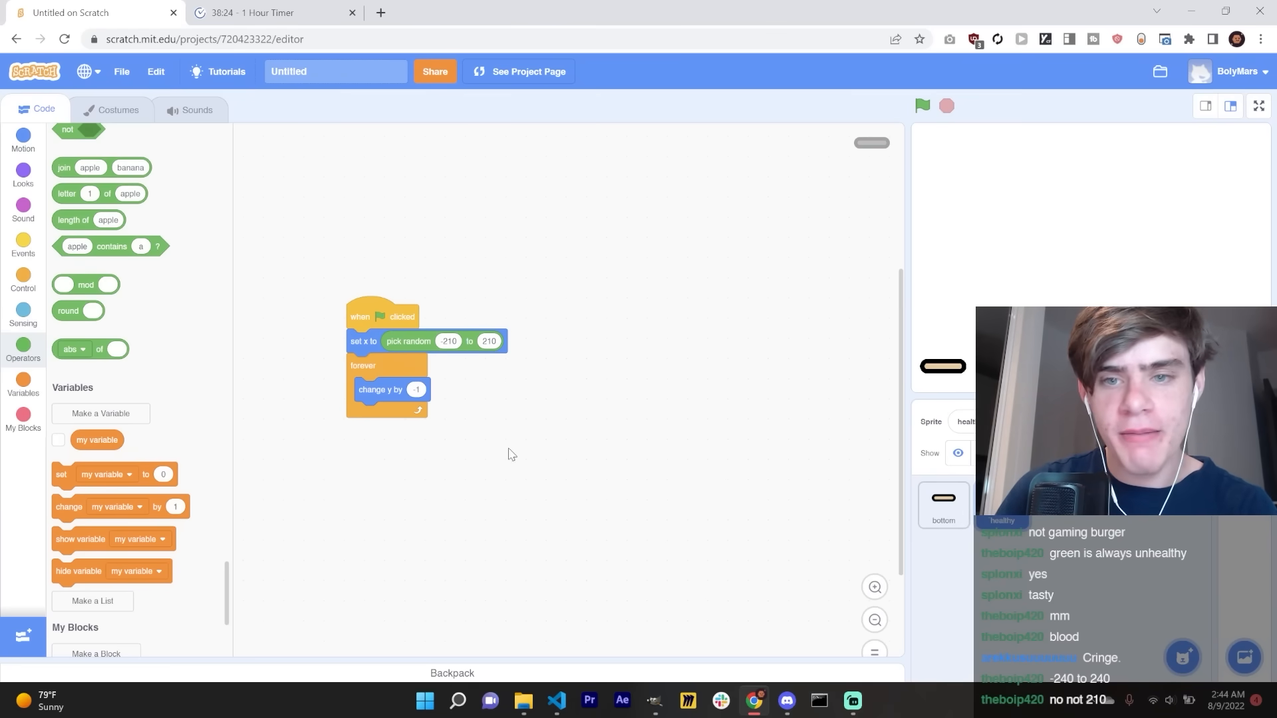
pyautogui.moveTo(572, 560)
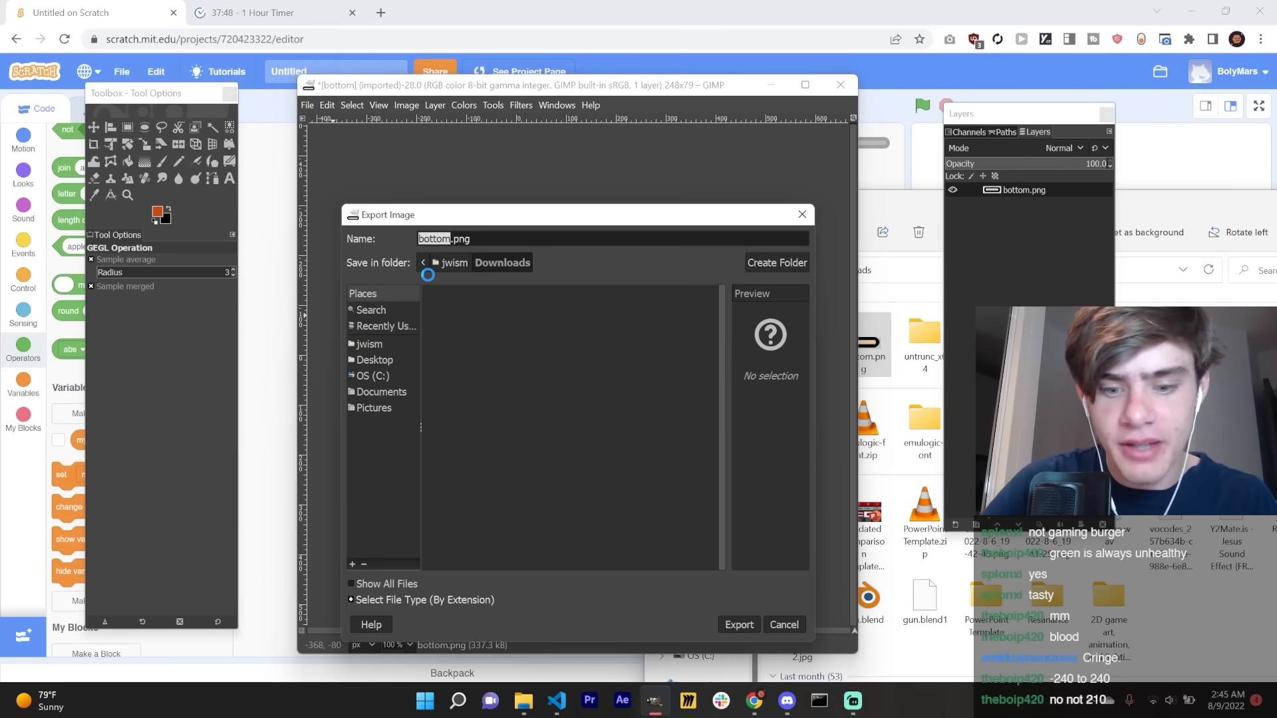
# Step: Export the image as bottom.png into the Downloads folder
pyautogui.click(737, 624)
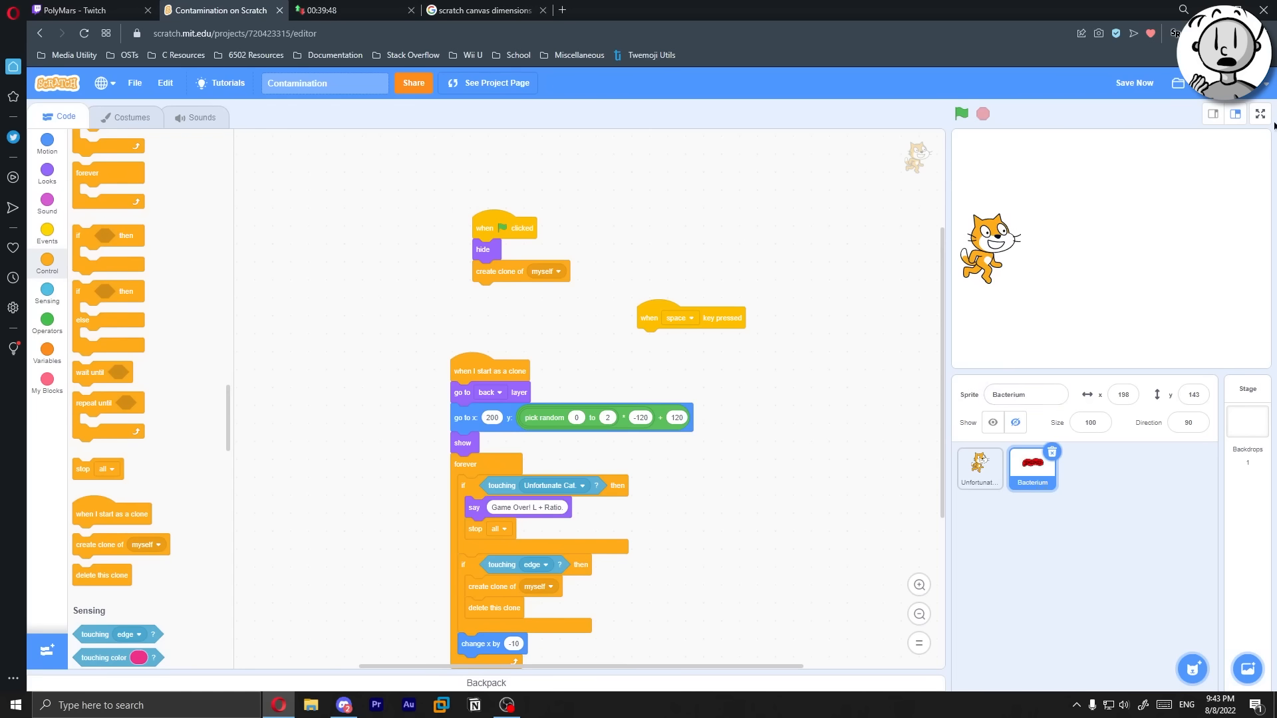
# Step: Select the Unfortunate Cat sprite to show its Update Y broadcast scripts, then point at Paint
pyautogui.click(1132, 82)
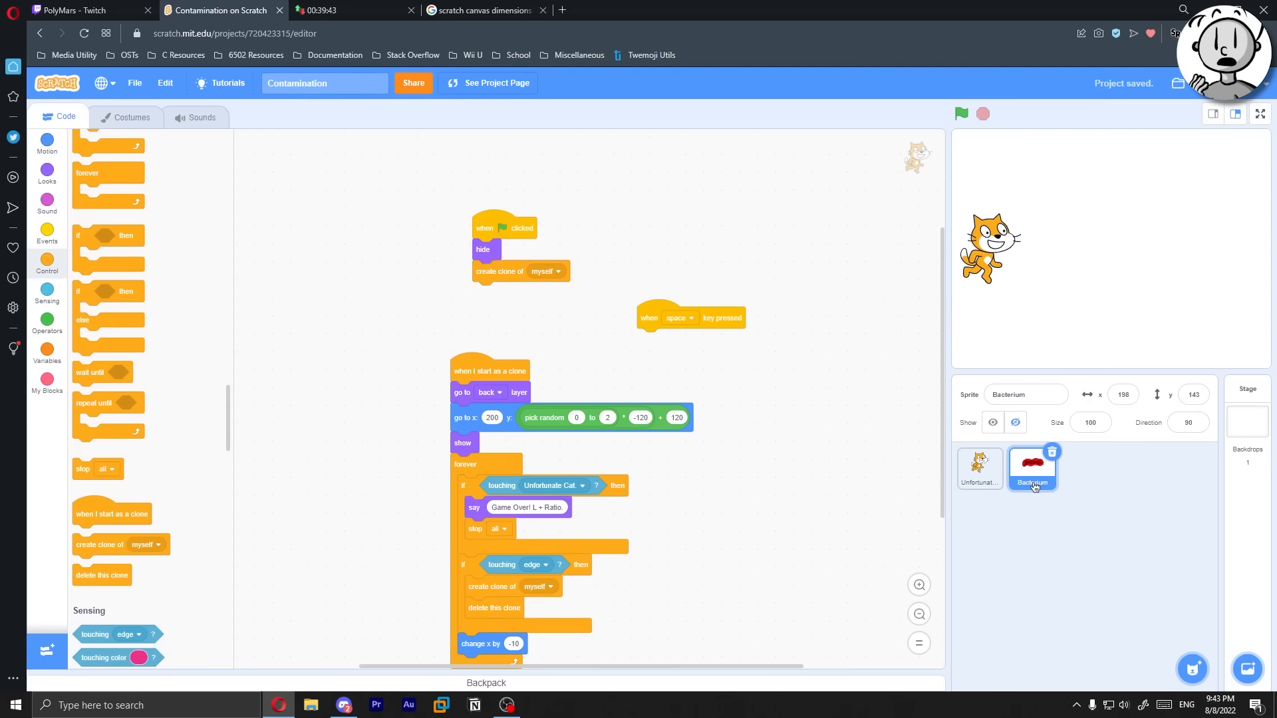
pyautogui.click(979, 468)
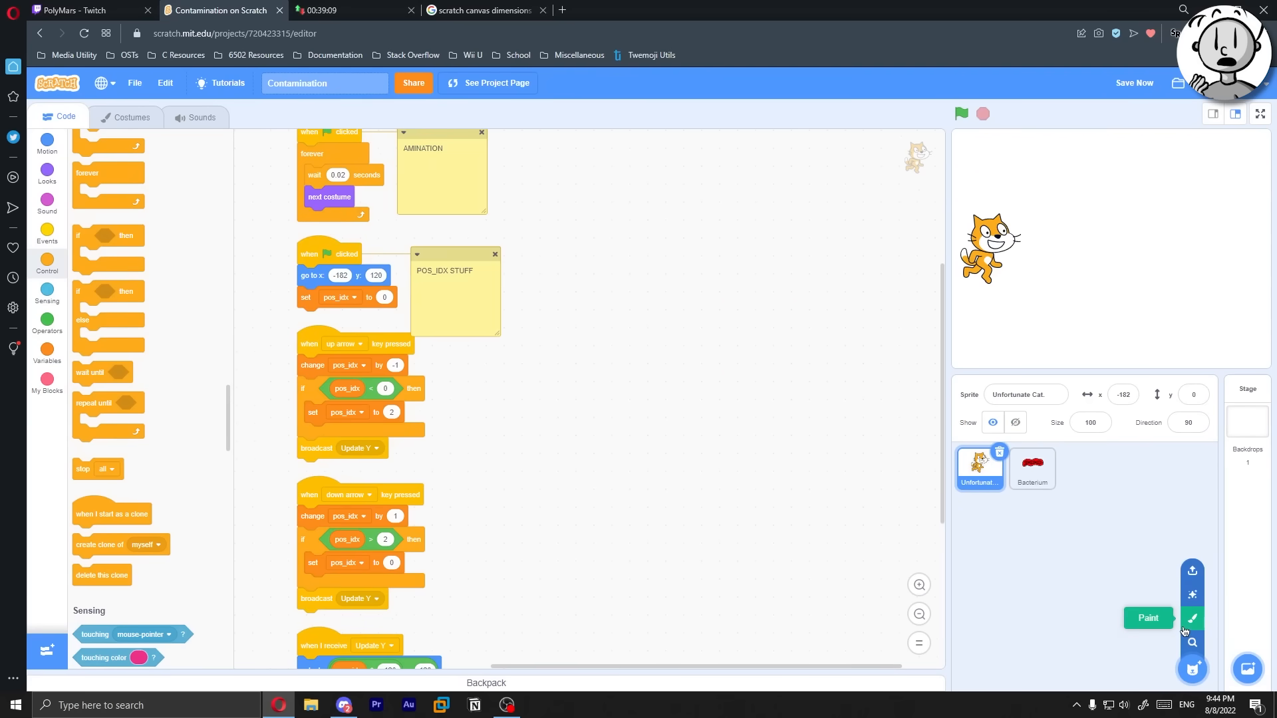
pyautogui.click(1245, 415)
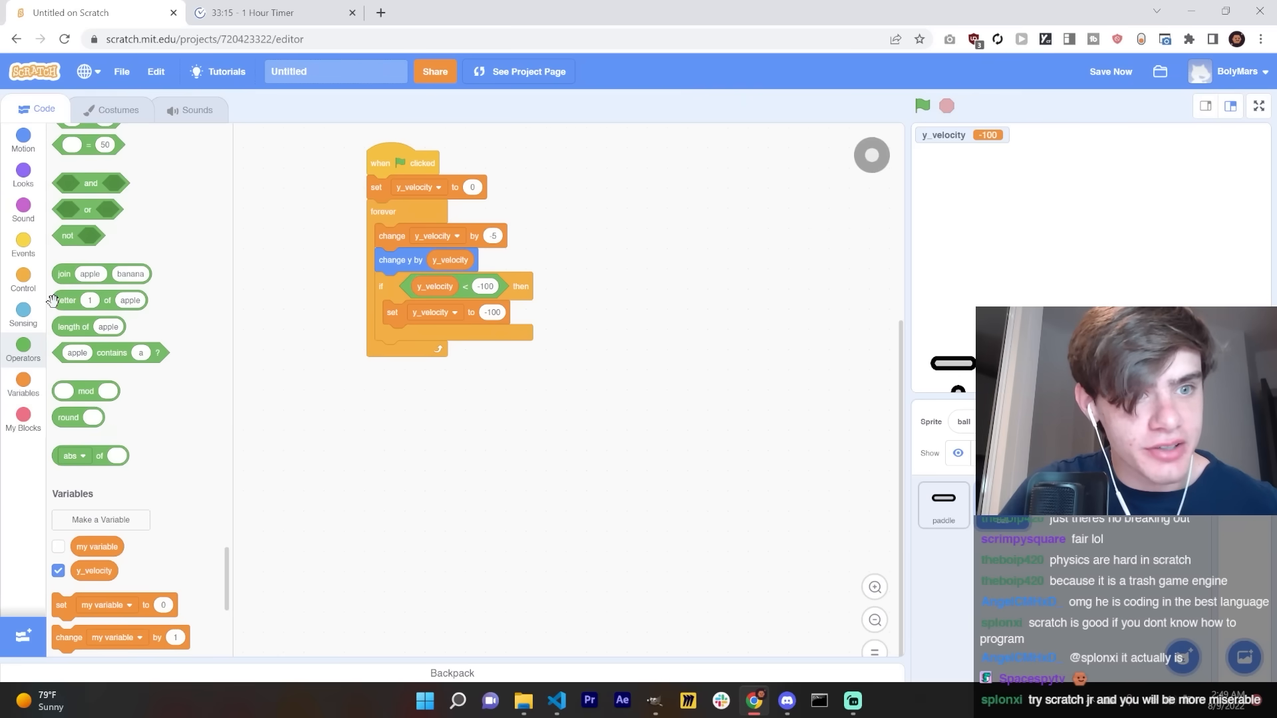
# Step: Put an 'if touching paddle?' block inside the ball's forever velocity loop
pyautogui.click(23, 138)
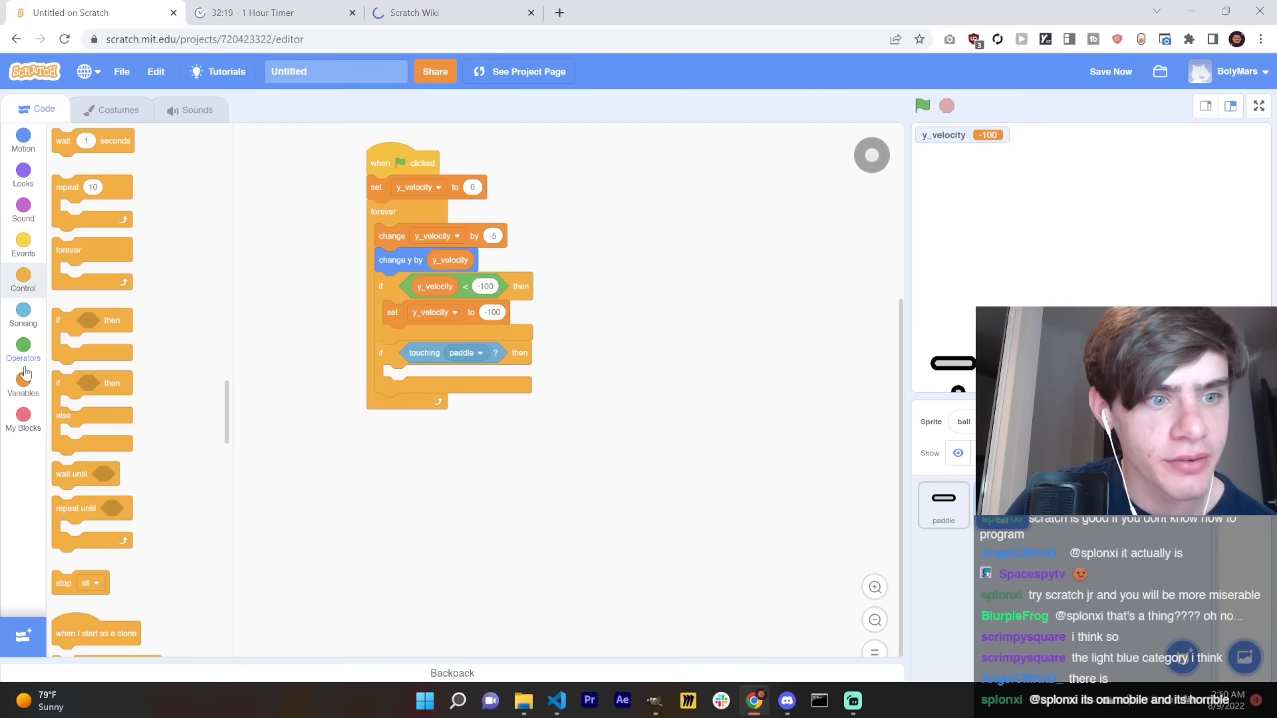
pyautogui.click(22, 383)
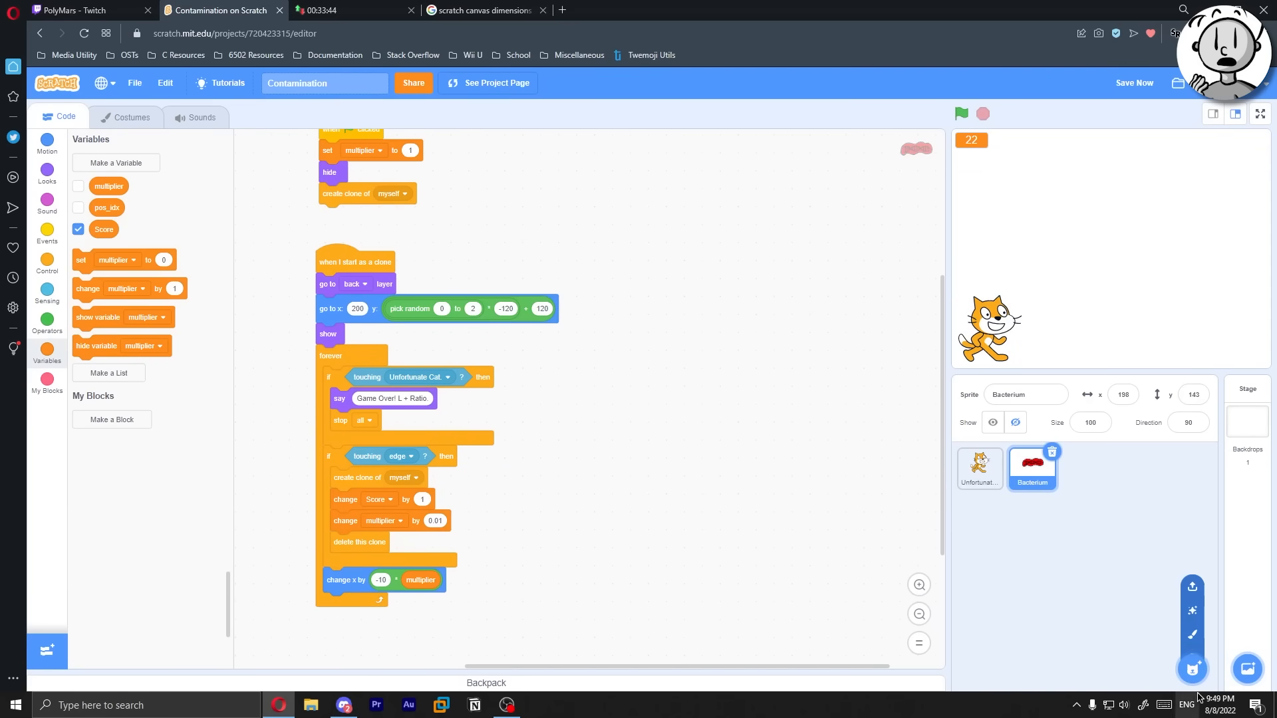
# Step: Add if blocks changing paddle_x_velocity by 5 or -5 based on mouse x versus x position
pyautogui.rightClick(1031, 467)
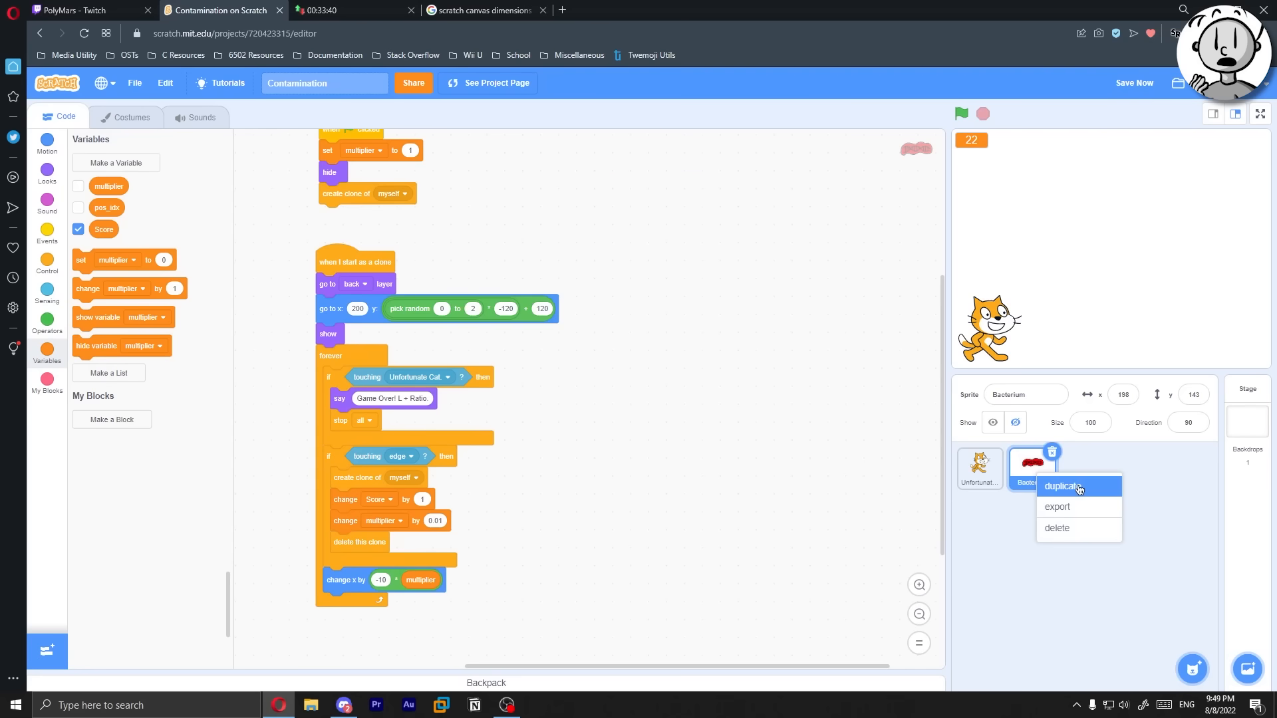
pyautogui.click(1061, 486)
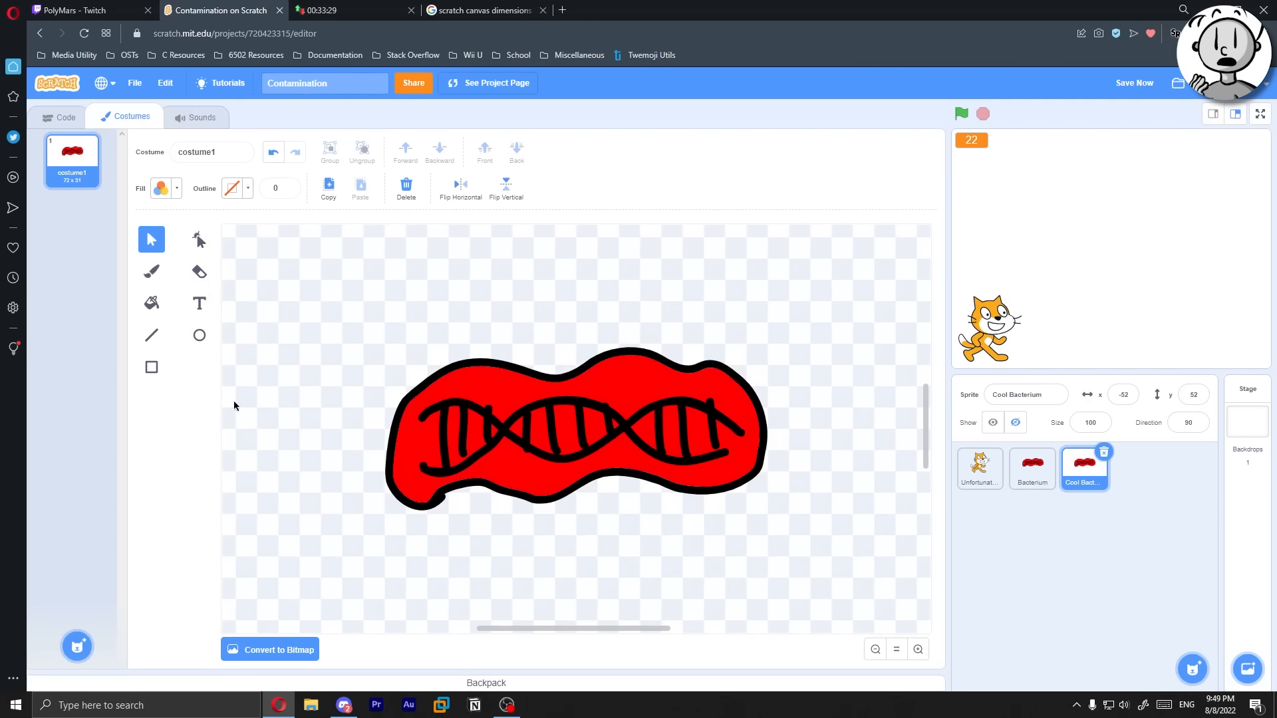
pyautogui.click(234, 188)
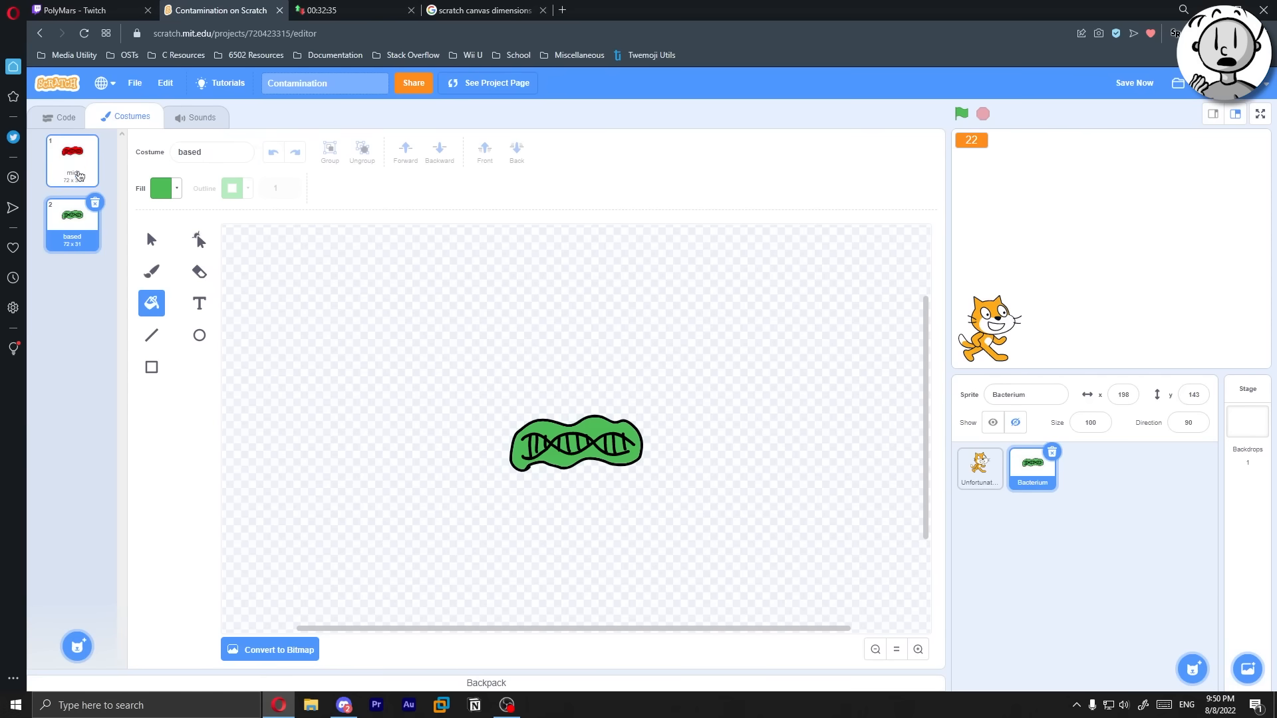
pyautogui.click(64, 116)
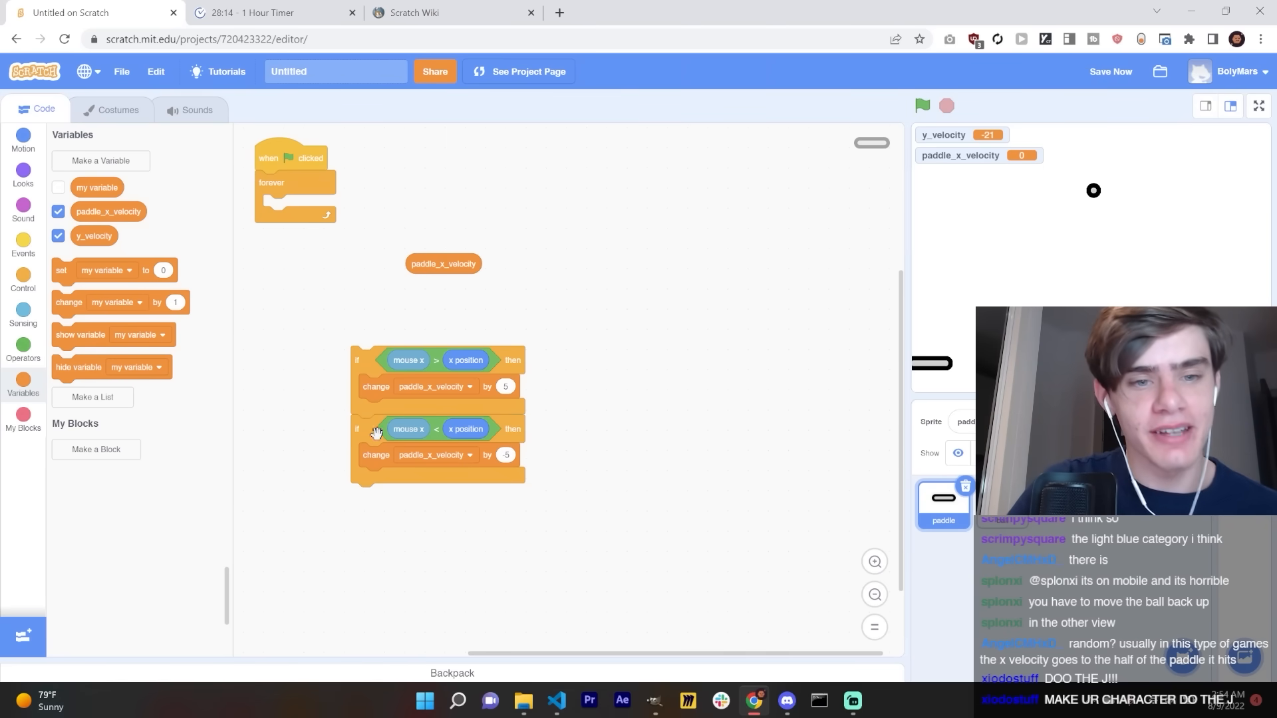
# Step: Test the game full screen, then search 'scratch set rotation to' in a new tab
pyautogui.click(1256, 106)
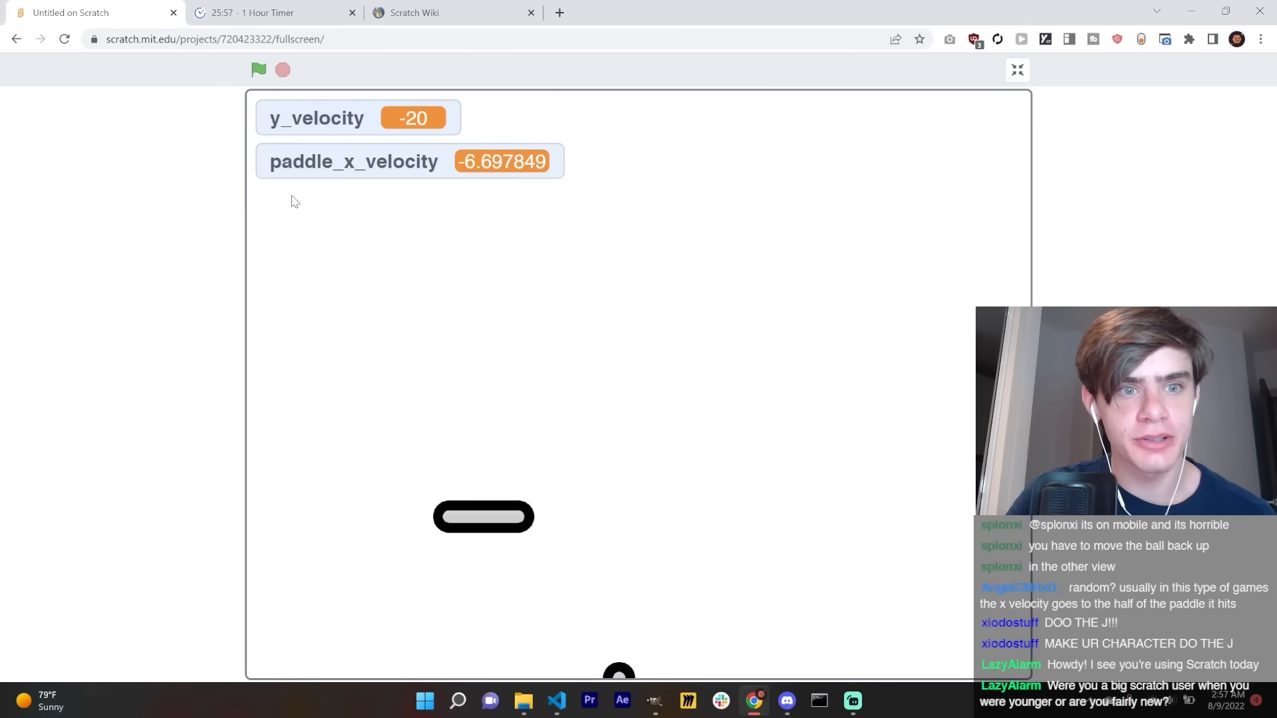
pyautogui.click(1016, 69)
pyautogui.write('scratch set rotation to')
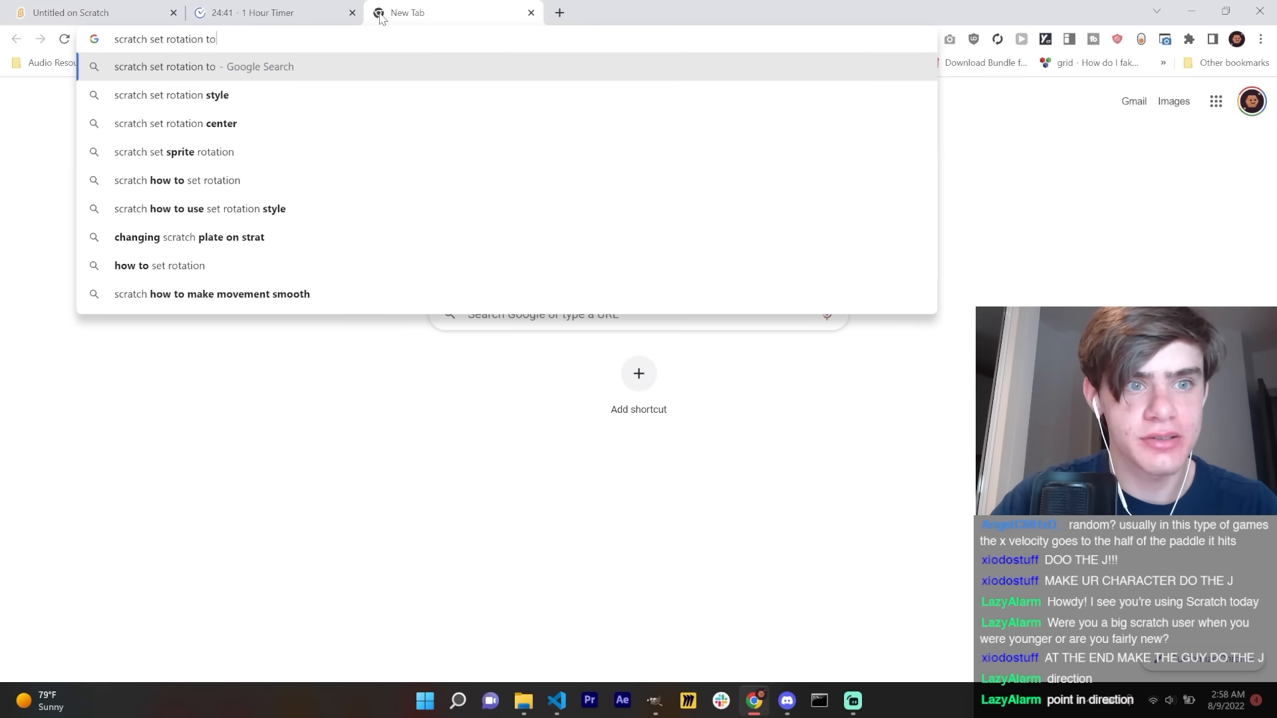
# Step: Search Google for setting rotation to specific degrees and find the Scratch Wiki article
pyautogui.write('specific degrees')
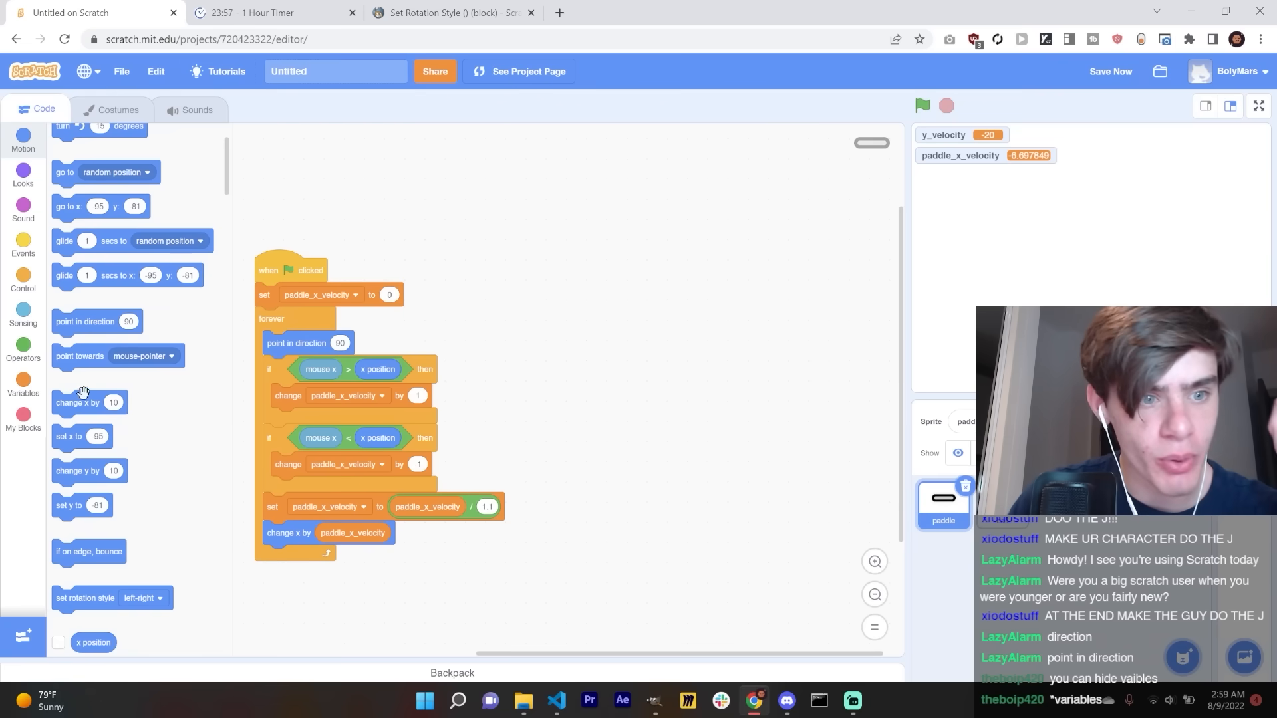
# Step: Point the paddle in direction paddle_x_velocity / 2 + 90 and run the game full screen
pyautogui.click(23, 383)
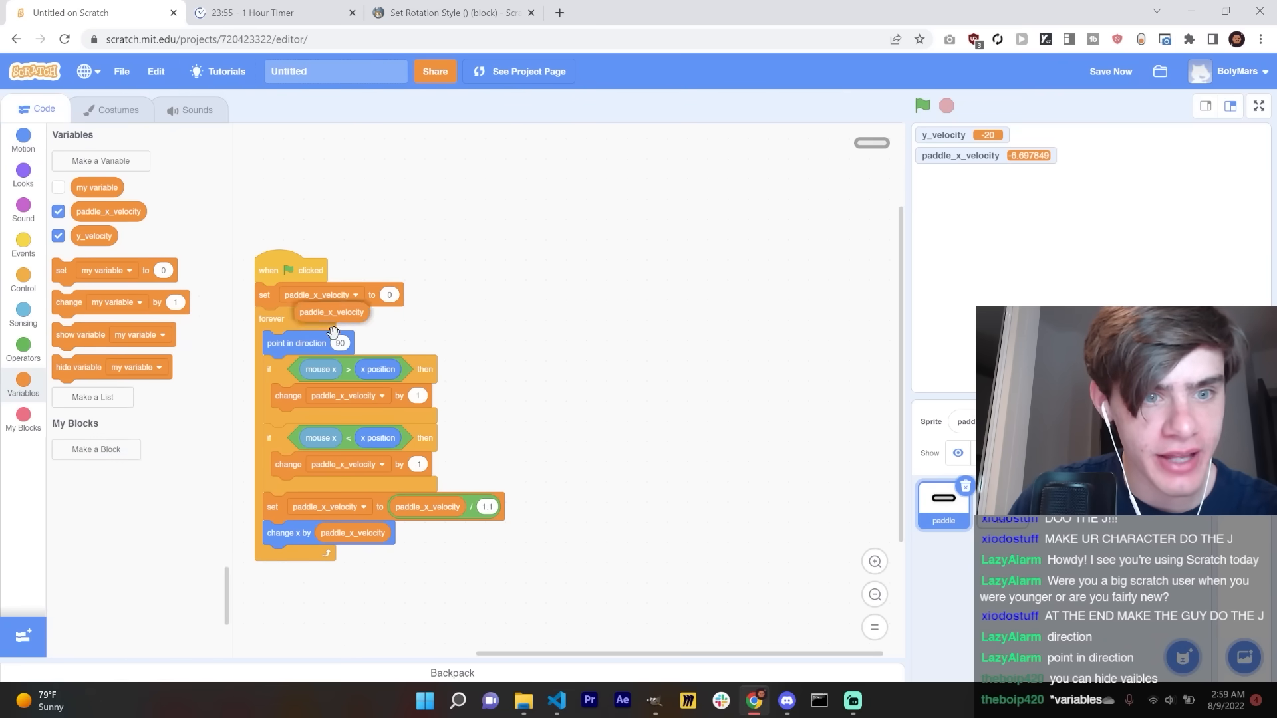
pyautogui.click(23, 352)
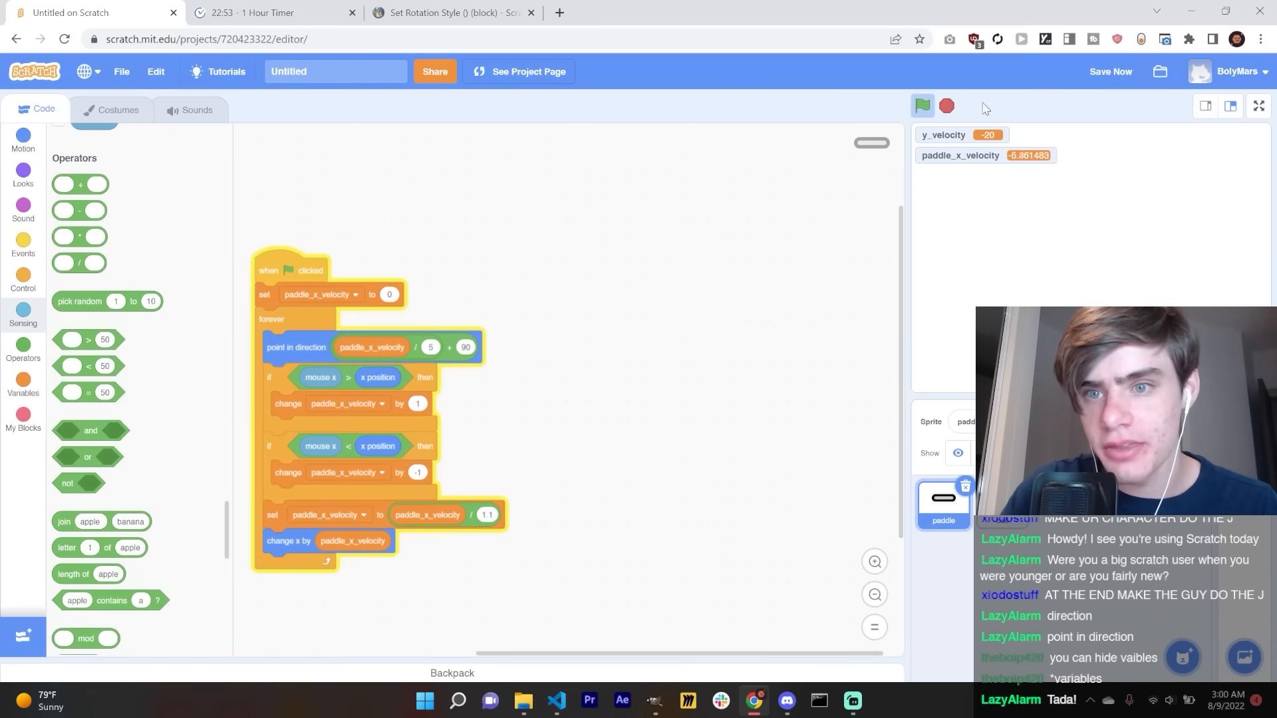
pyautogui.click(1256, 106)
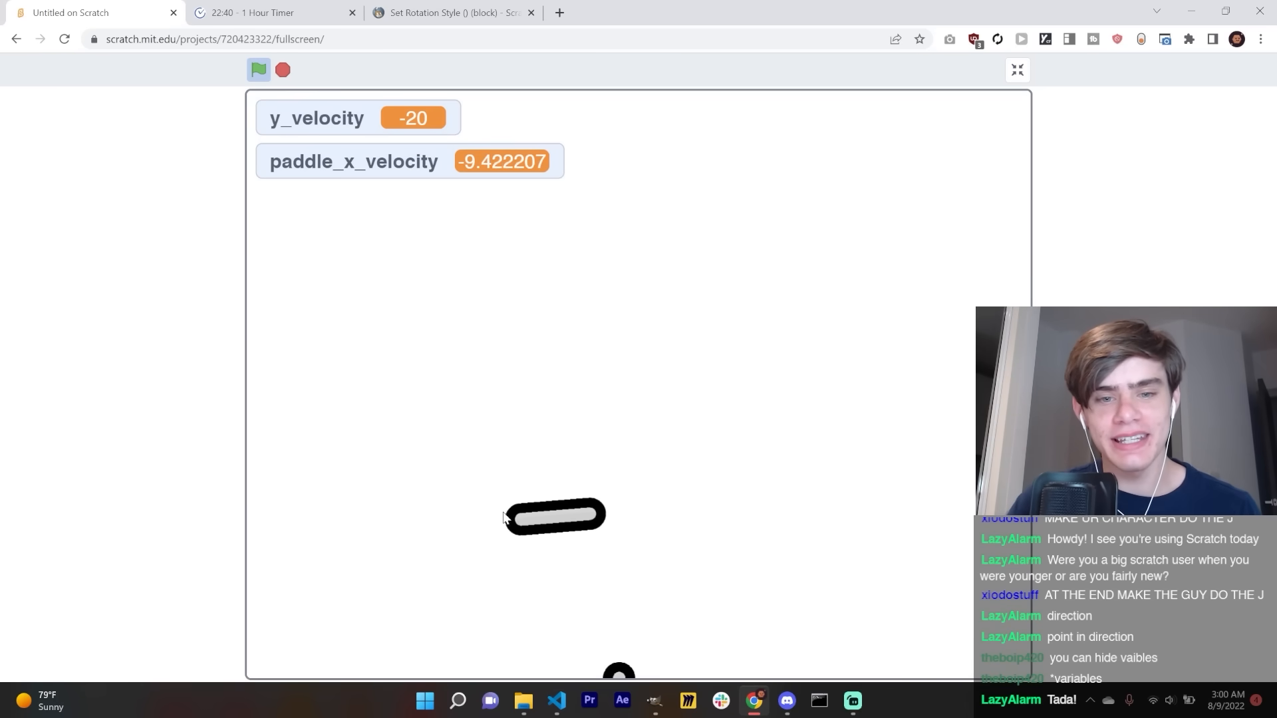
# Step: Exit full screen and start naming a new variable, beginning with 'x'
pyautogui.click(1016, 69)
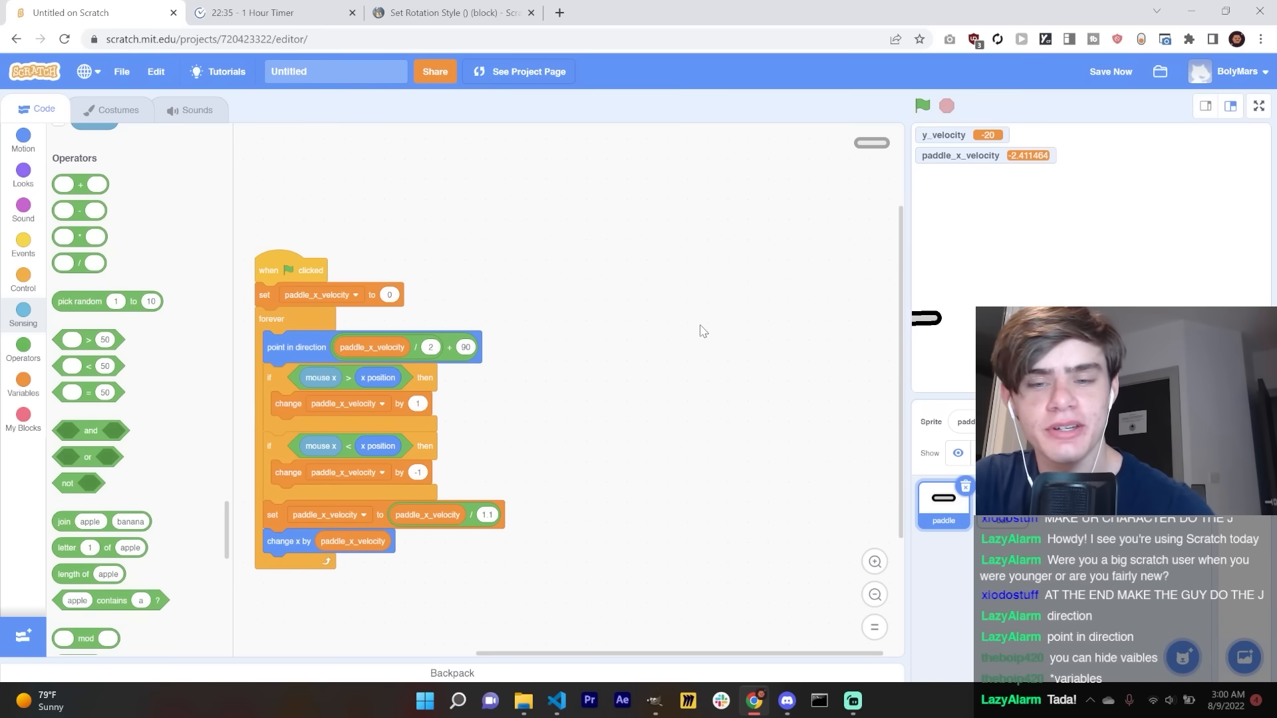
pyautogui.click(942, 504)
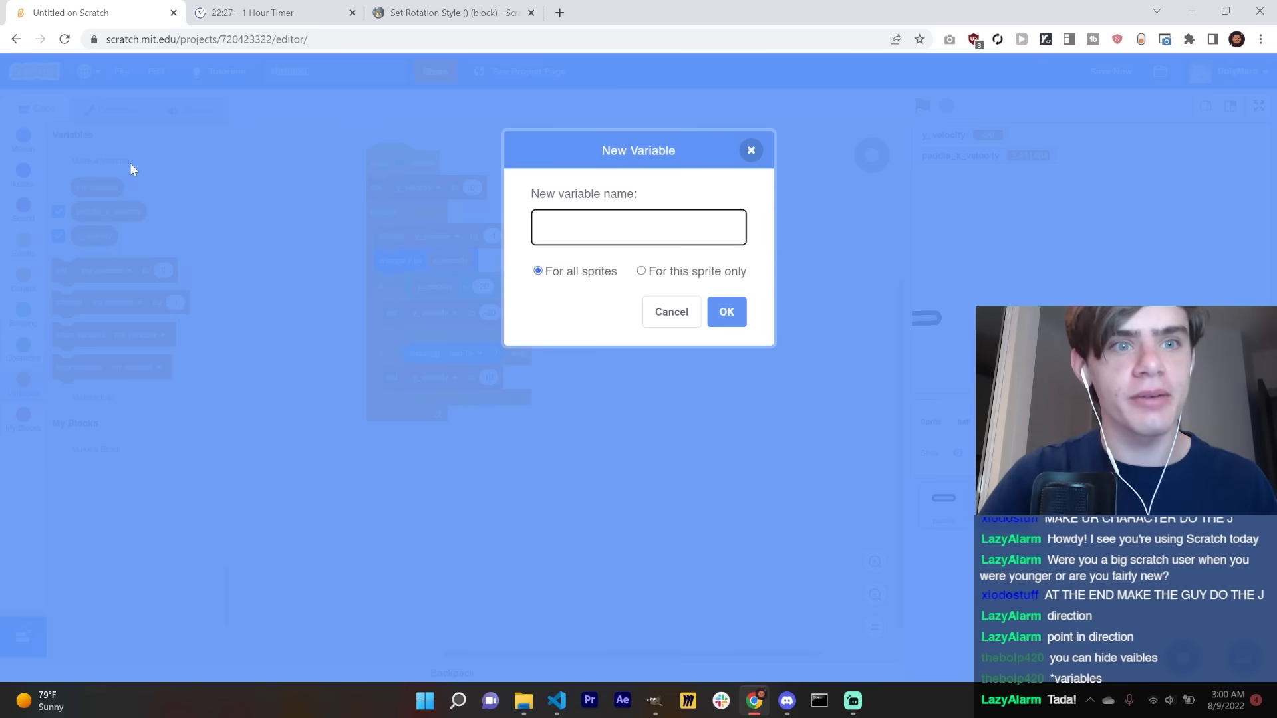
pyautogui.write('x')
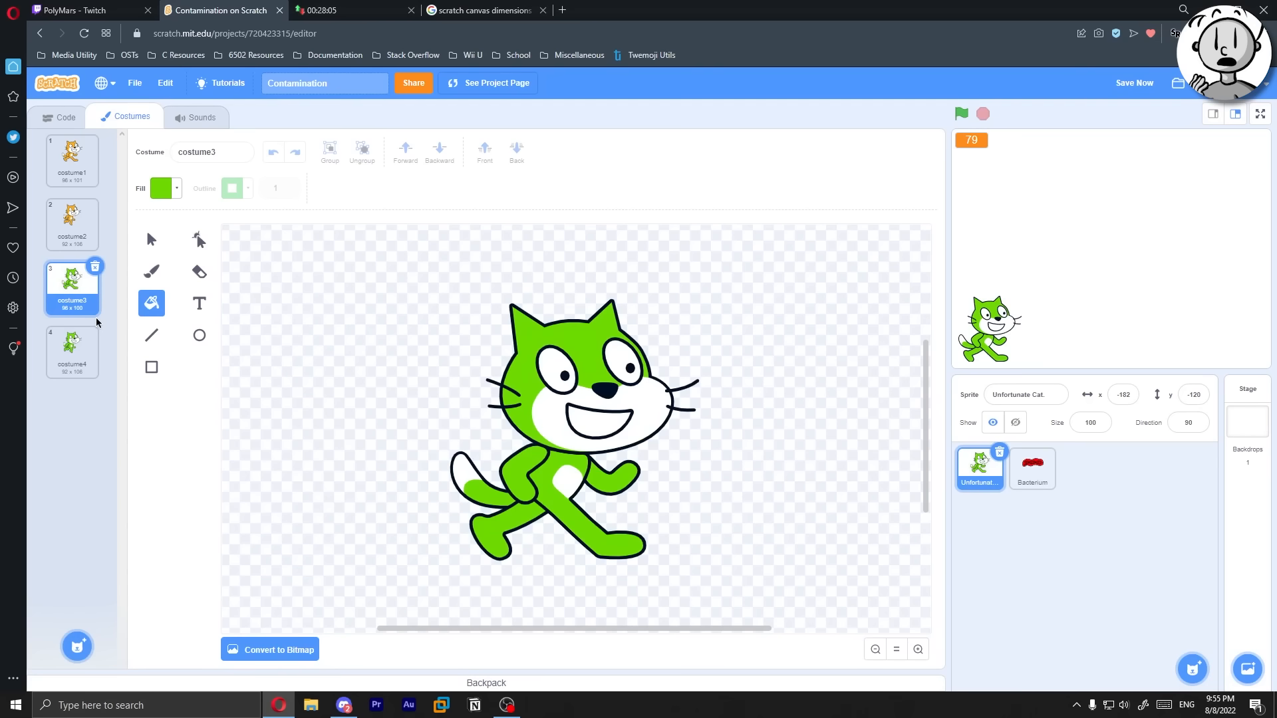
# Step: Compare the orange costume2 cat with the green costume4 cat
pyautogui.click(72, 220)
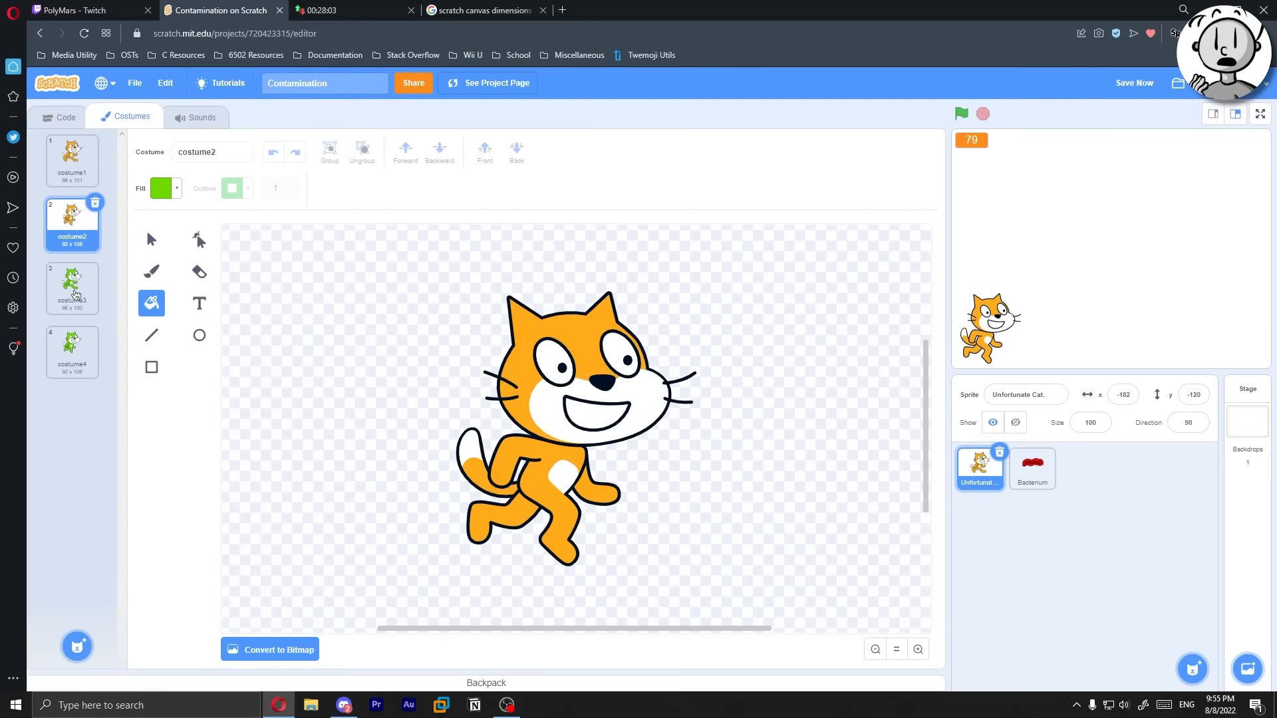
pyautogui.click(71, 351)
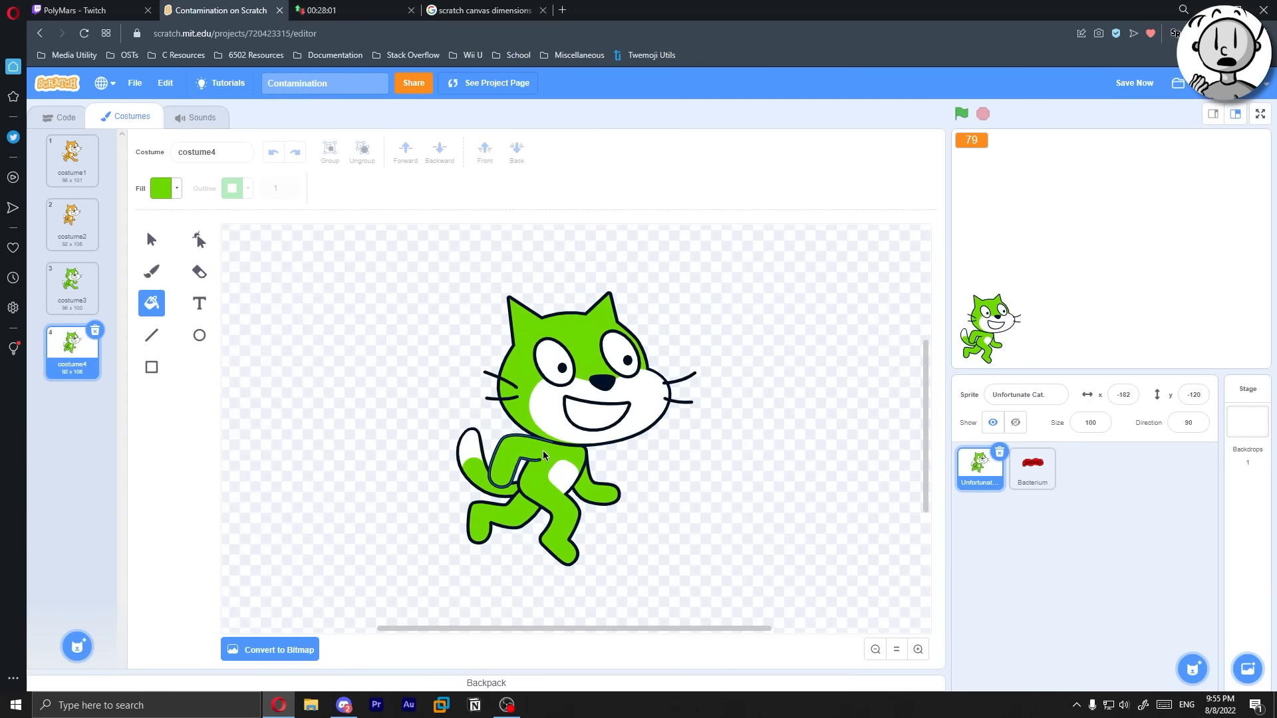
pyautogui.click(58, 117)
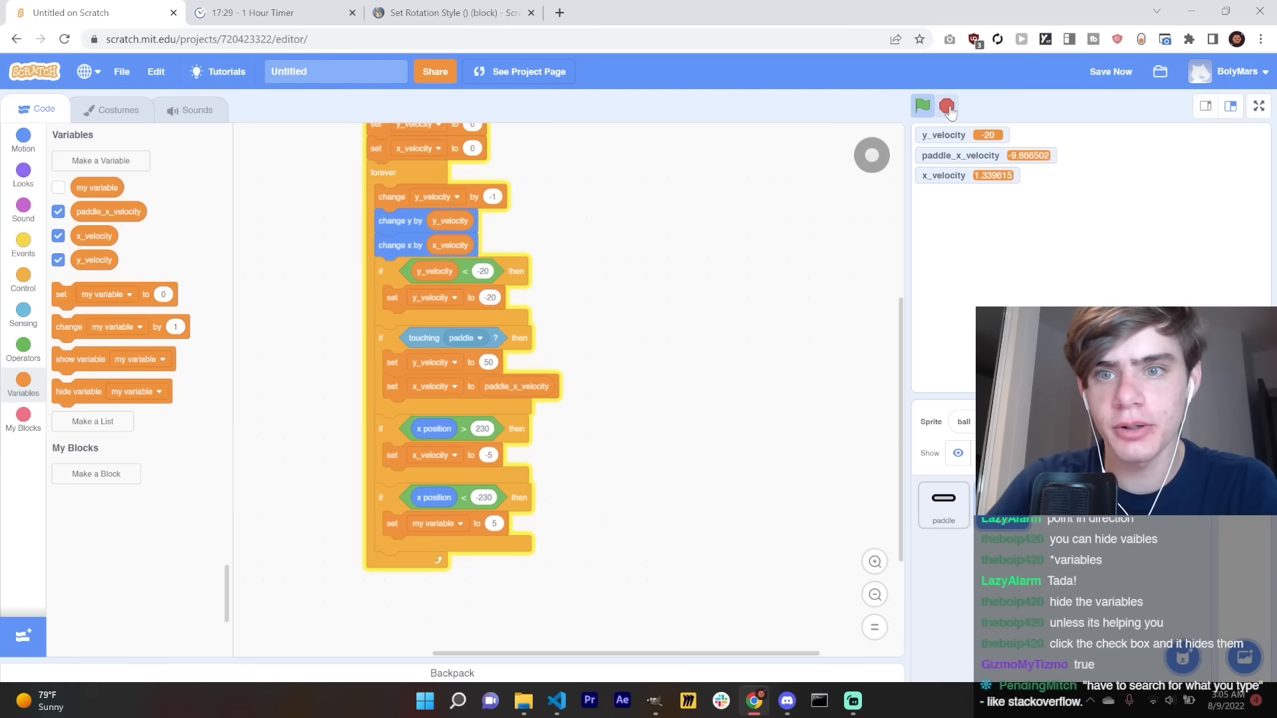
# Step: Stop the game and rerun it full screen to test the y_velocity 25 paddle bounce
pyautogui.click(947, 106)
pyautogui.write('25')
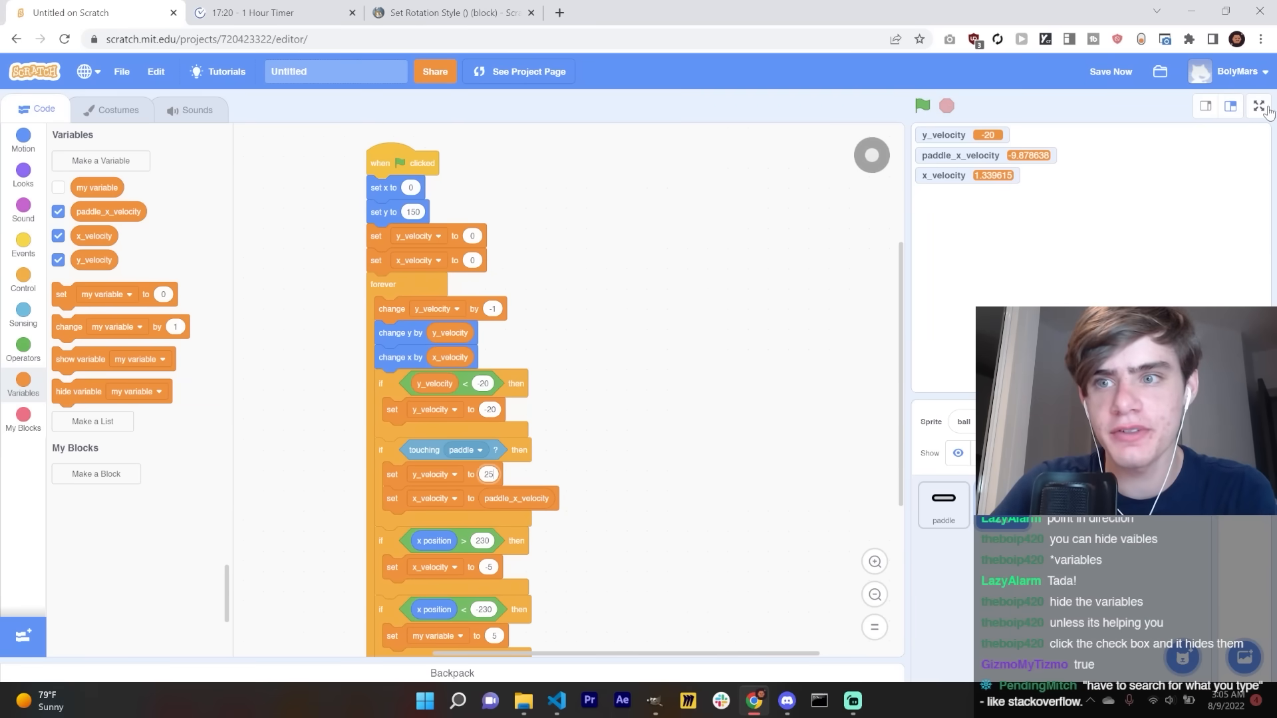
pyautogui.click(1256, 105)
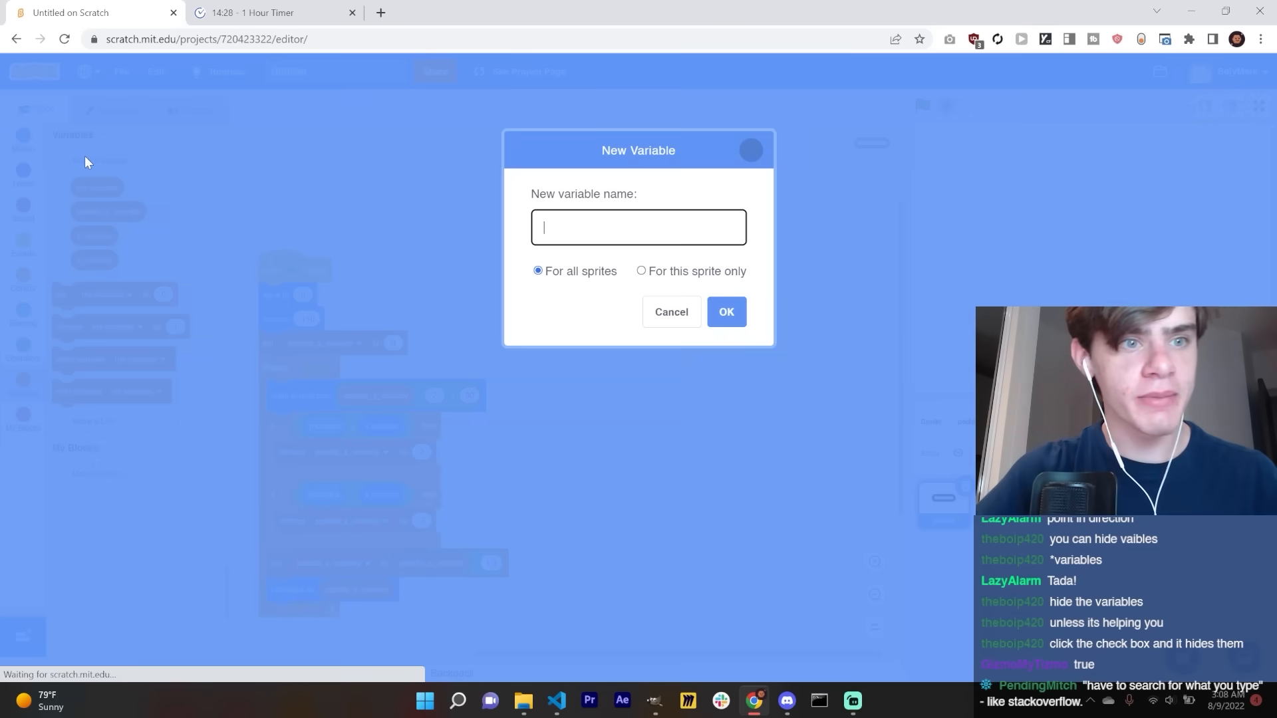
# Step: Create the Score variable, have the paddle hit change Score, and test full screen
pyautogui.click(670, 312)
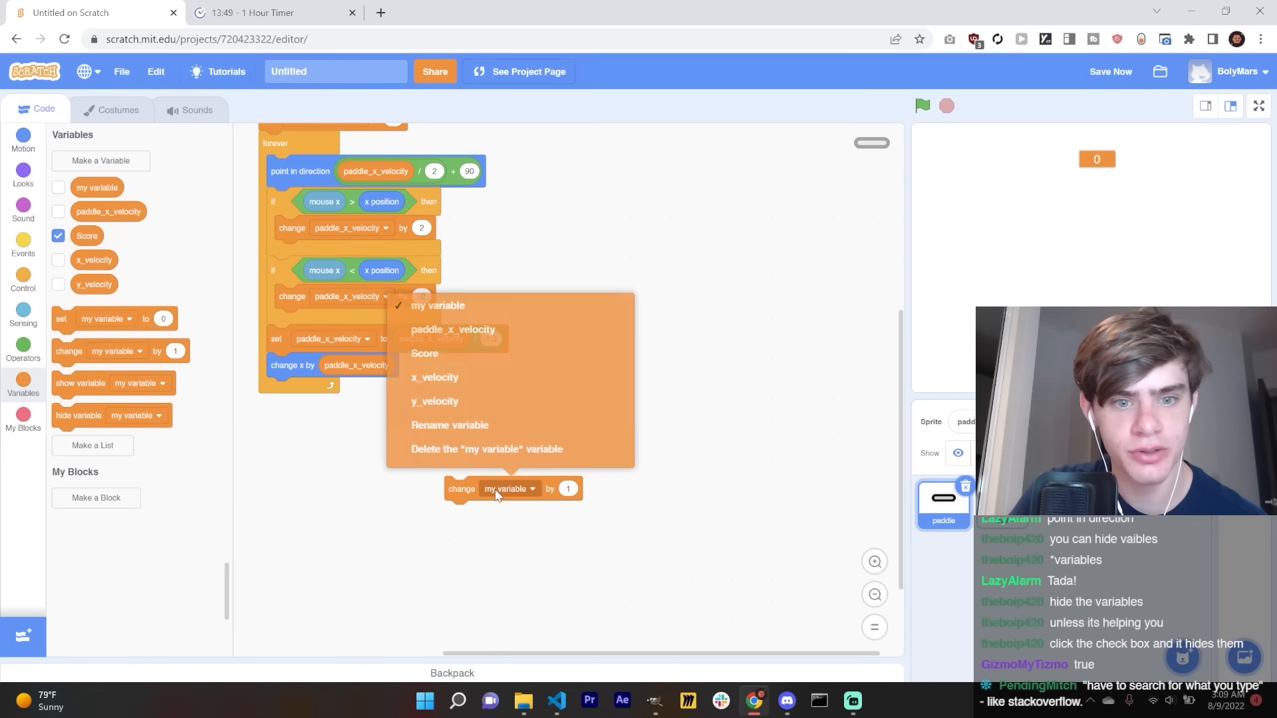
pyautogui.click(1256, 106)
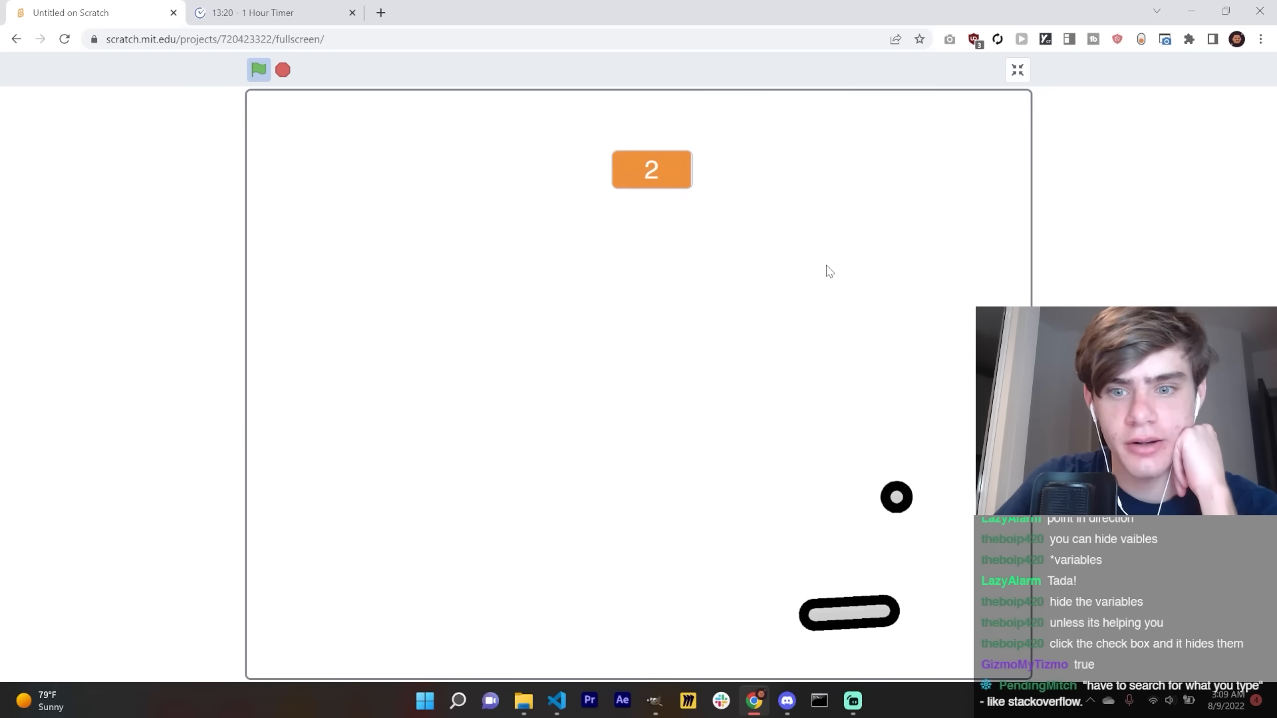
pyautogui.moveTo(594, 163)
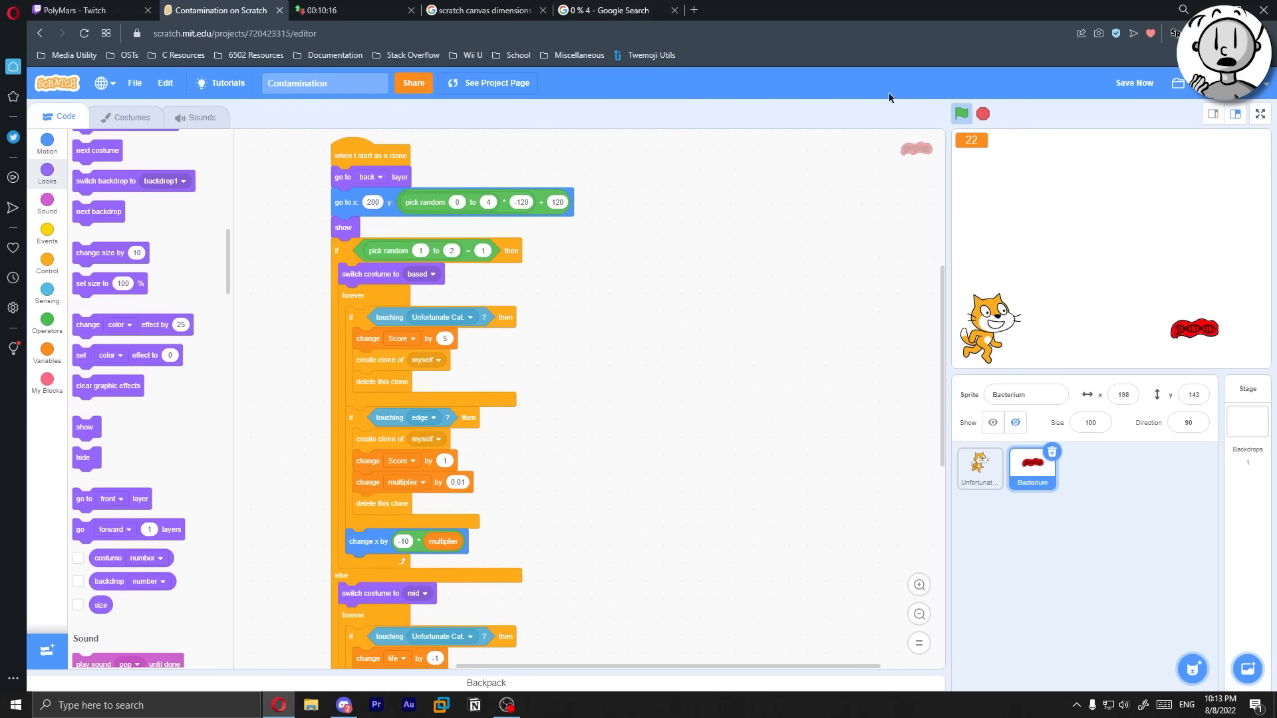
pyautogui.click(961, 114)
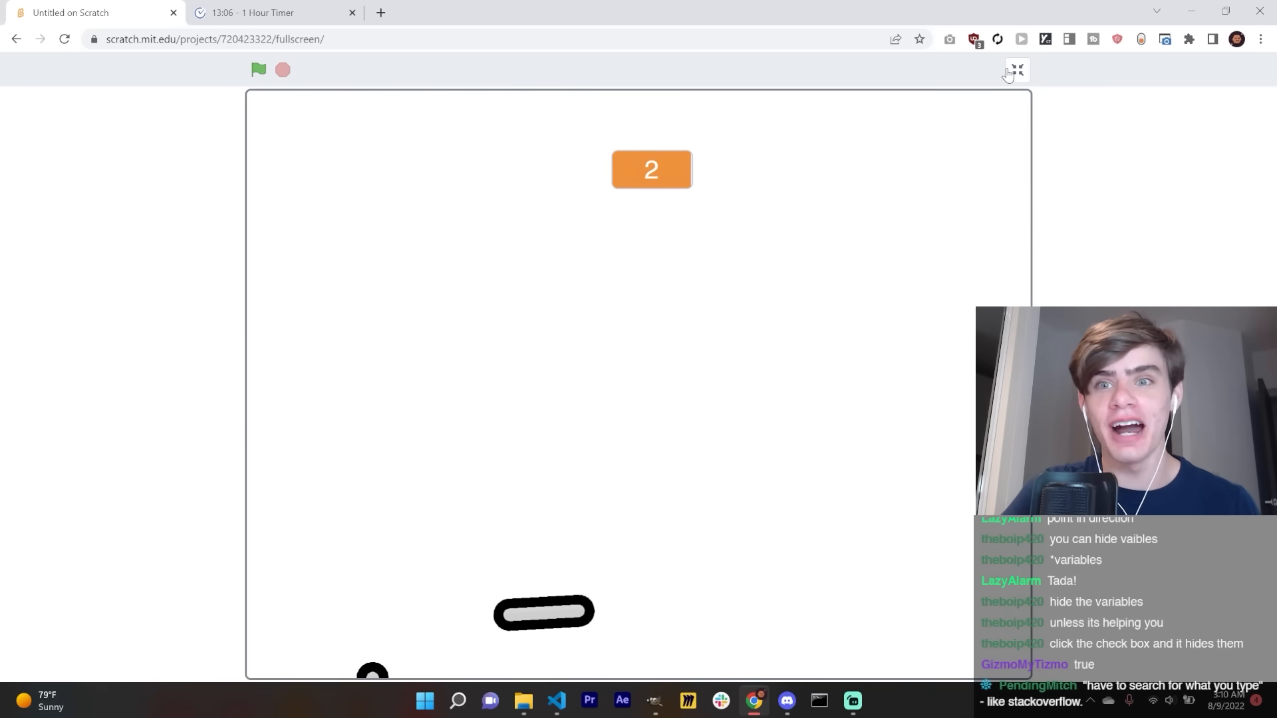
# Step: Reset Score to 0 when the ball reaches y -180, then search for restoring deleted sprites
pyautogui.click(1015, 70)
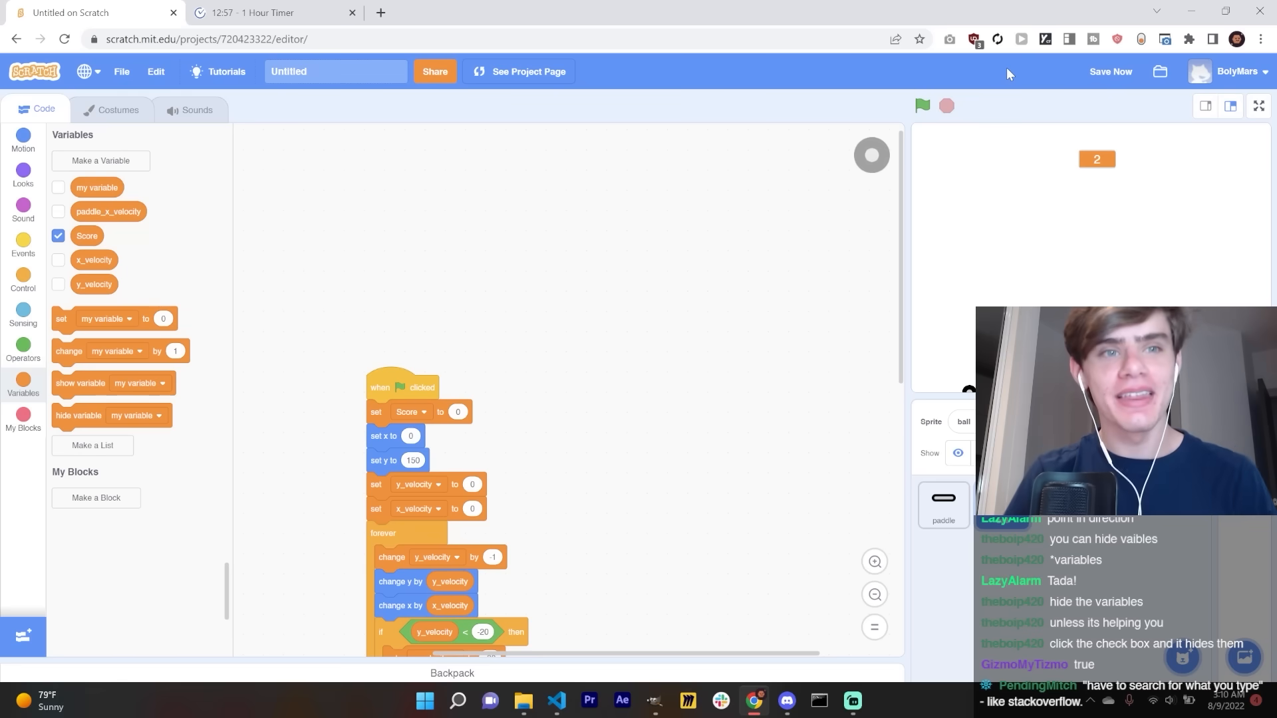
pyautogui.moveTo(744, 283)
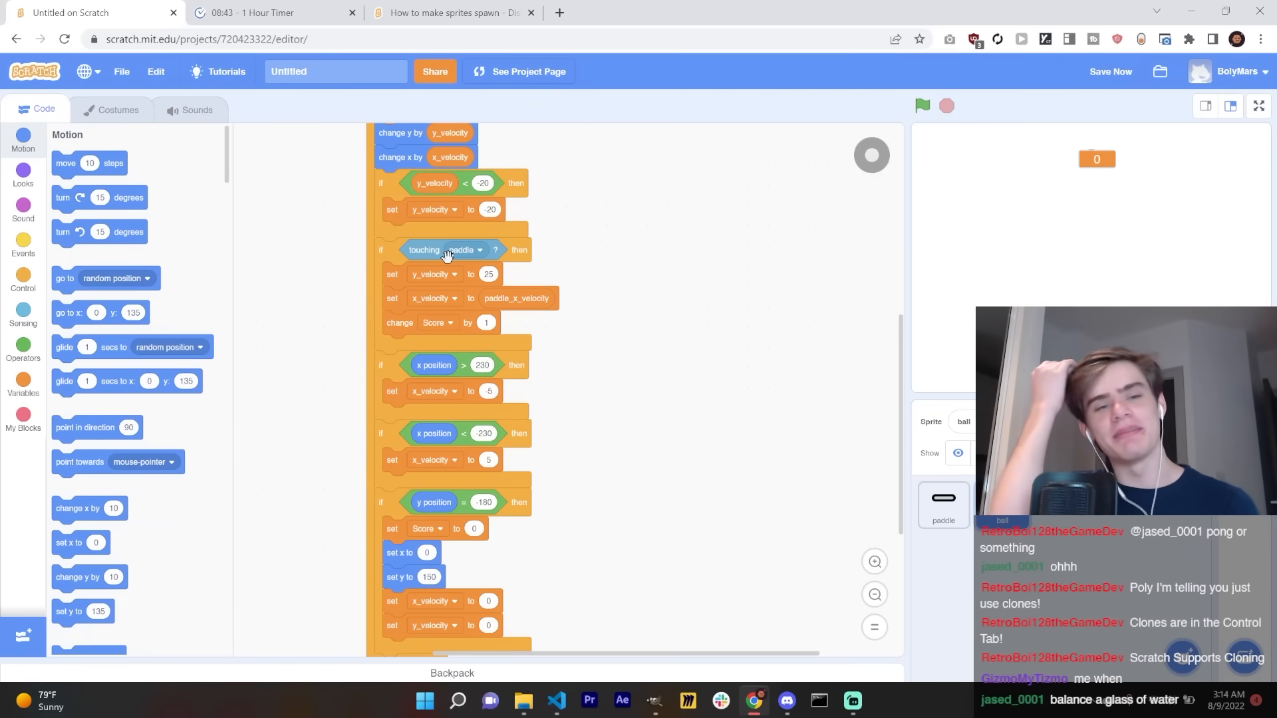
pyautogui.click(538, 705)
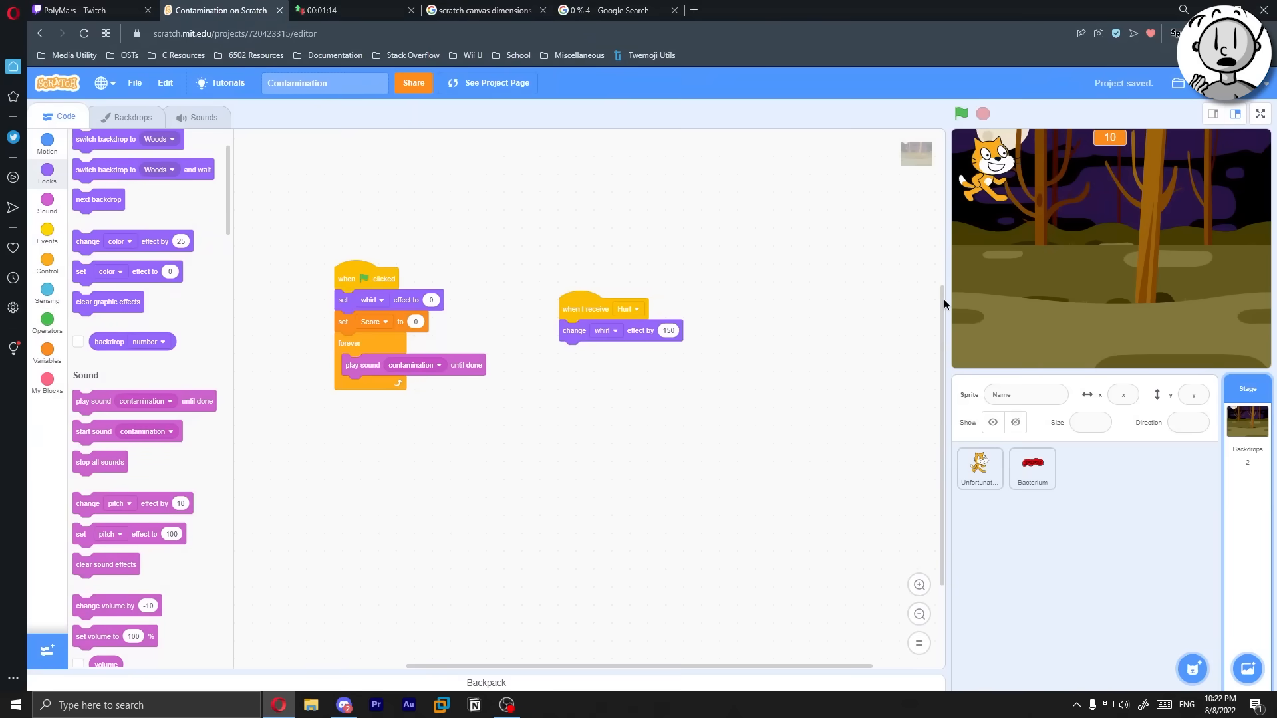
pyautogui.moveTo(969, 366)
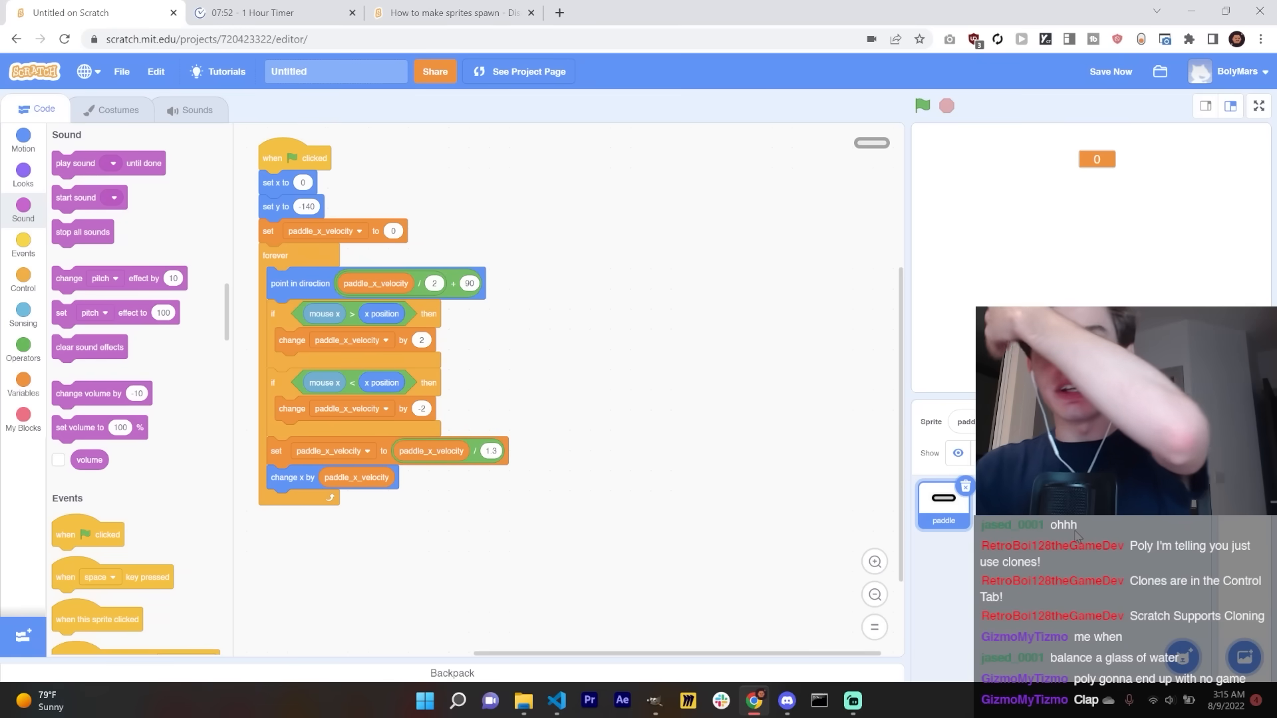
pyautogui.click(453, 11)
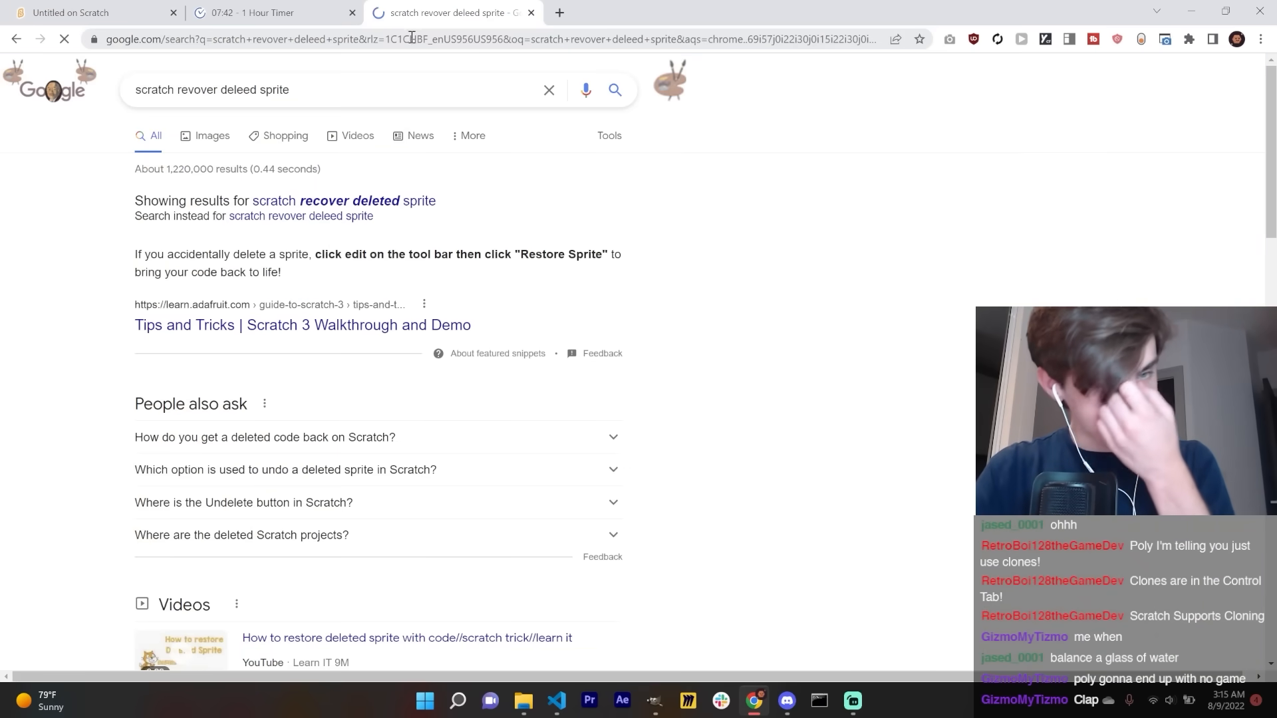
# Step: Return to the Scratch project and run the game to test the ball script
pyautogui.click(90, 12)
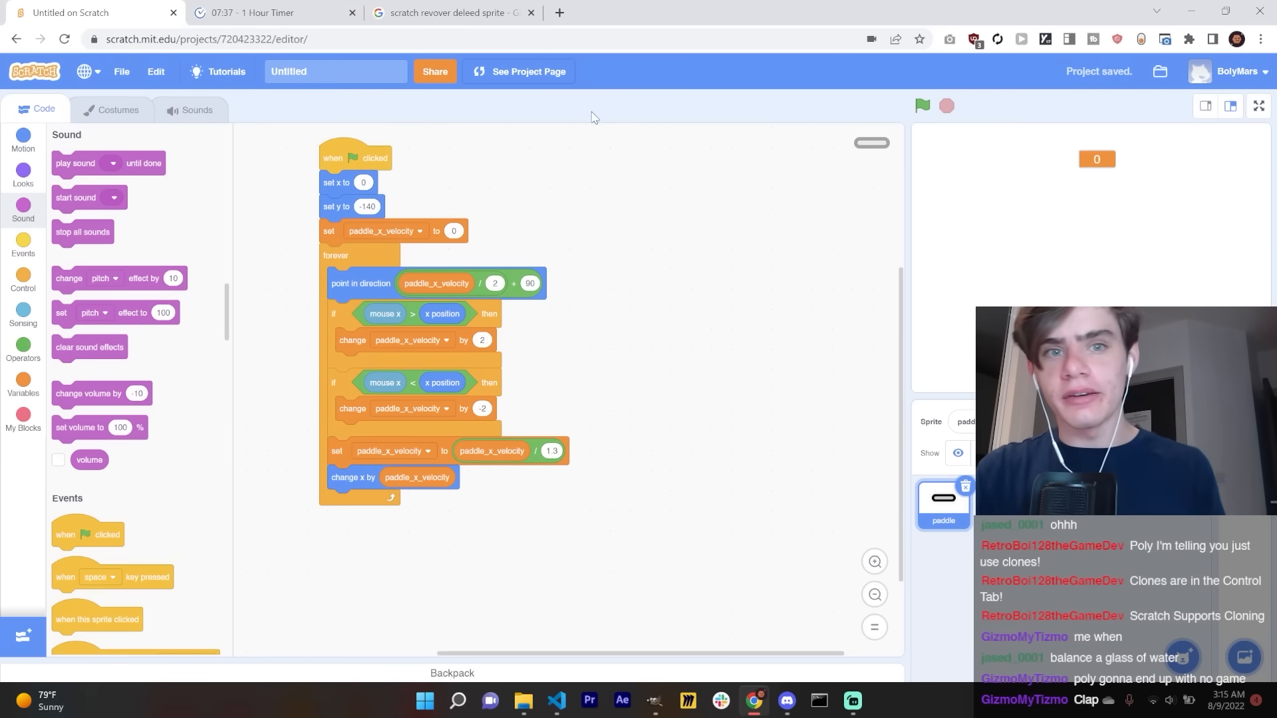
pyautogui.moveTo(1101, 524)
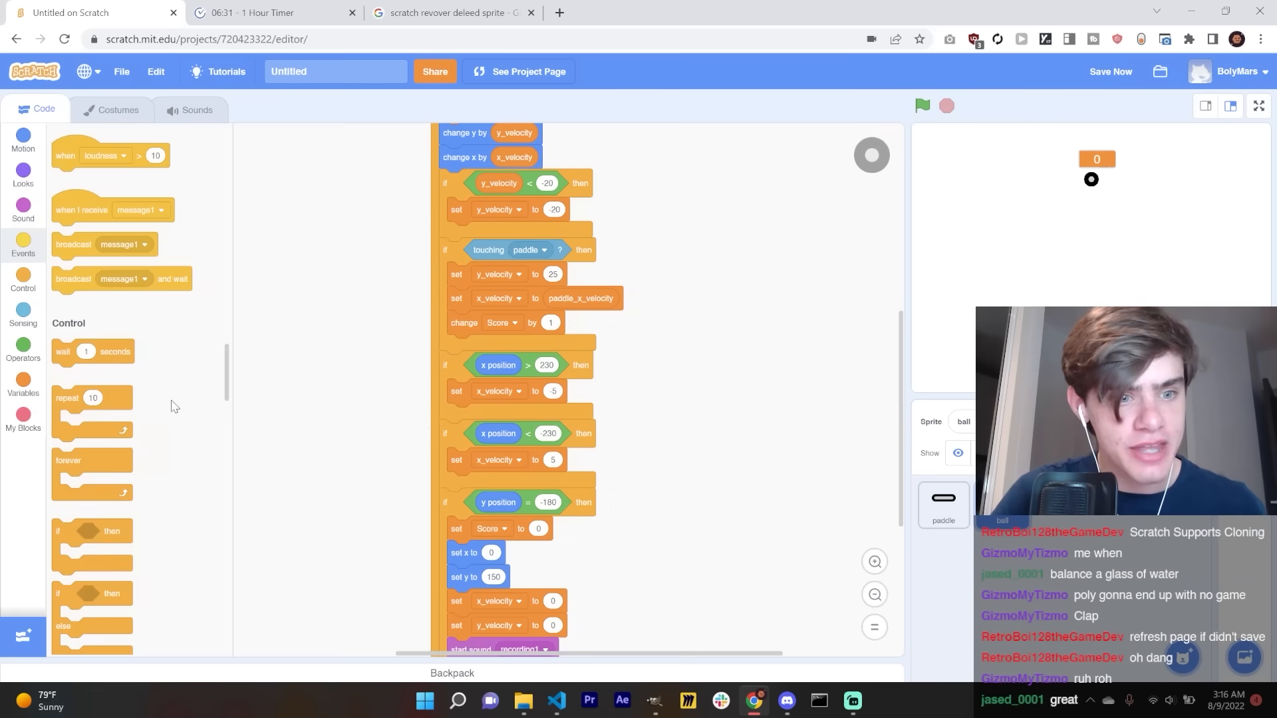
pyautogui.scroll(3)
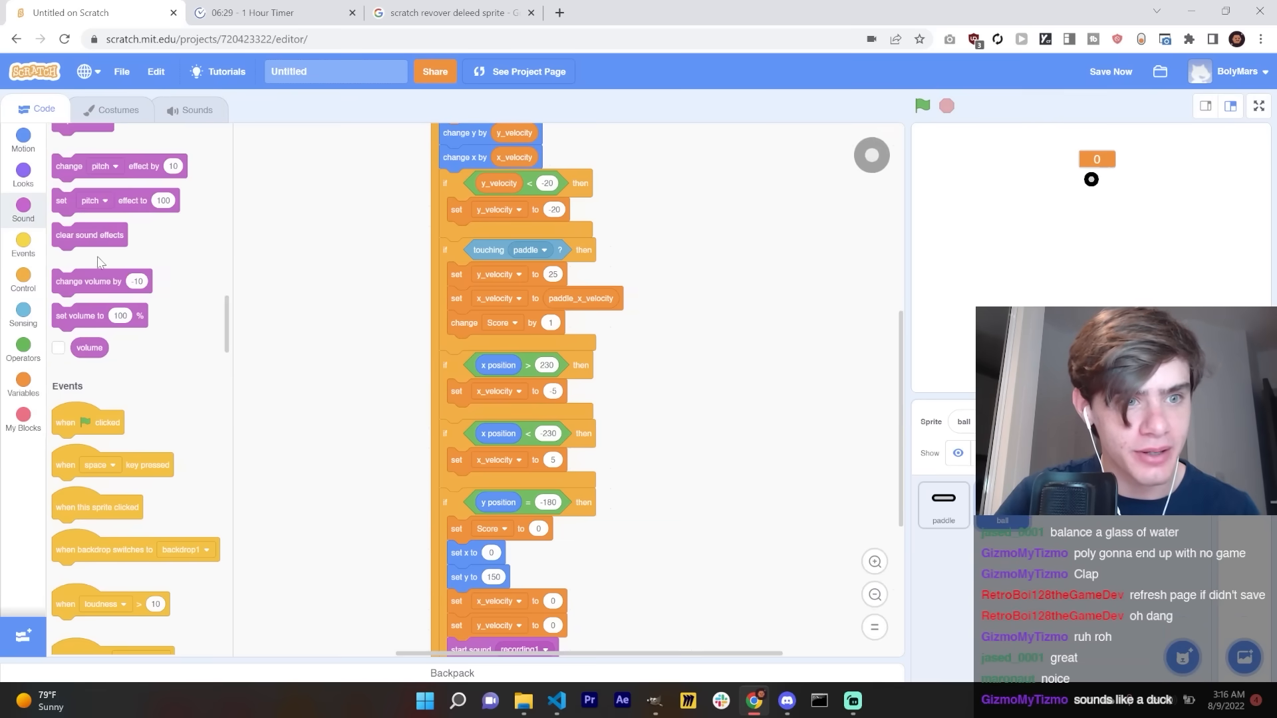
pyautogui.click(922, 106)
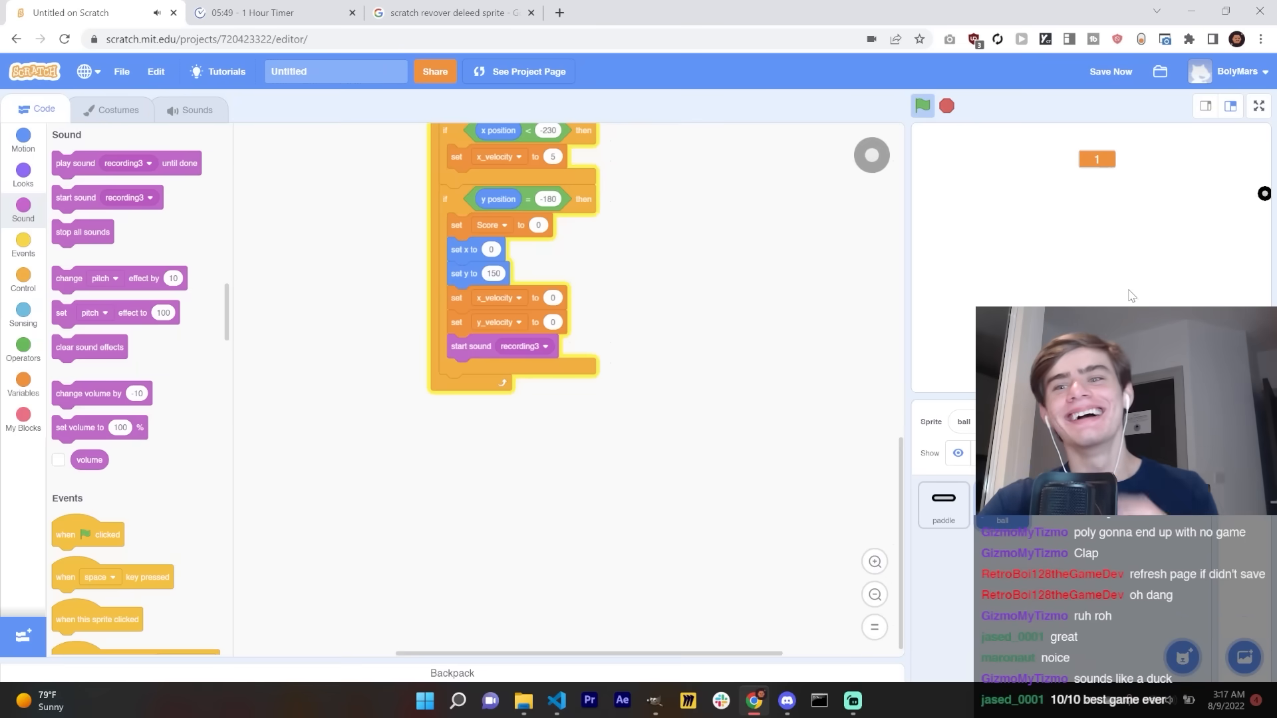
pyautogui.click(921, 105)
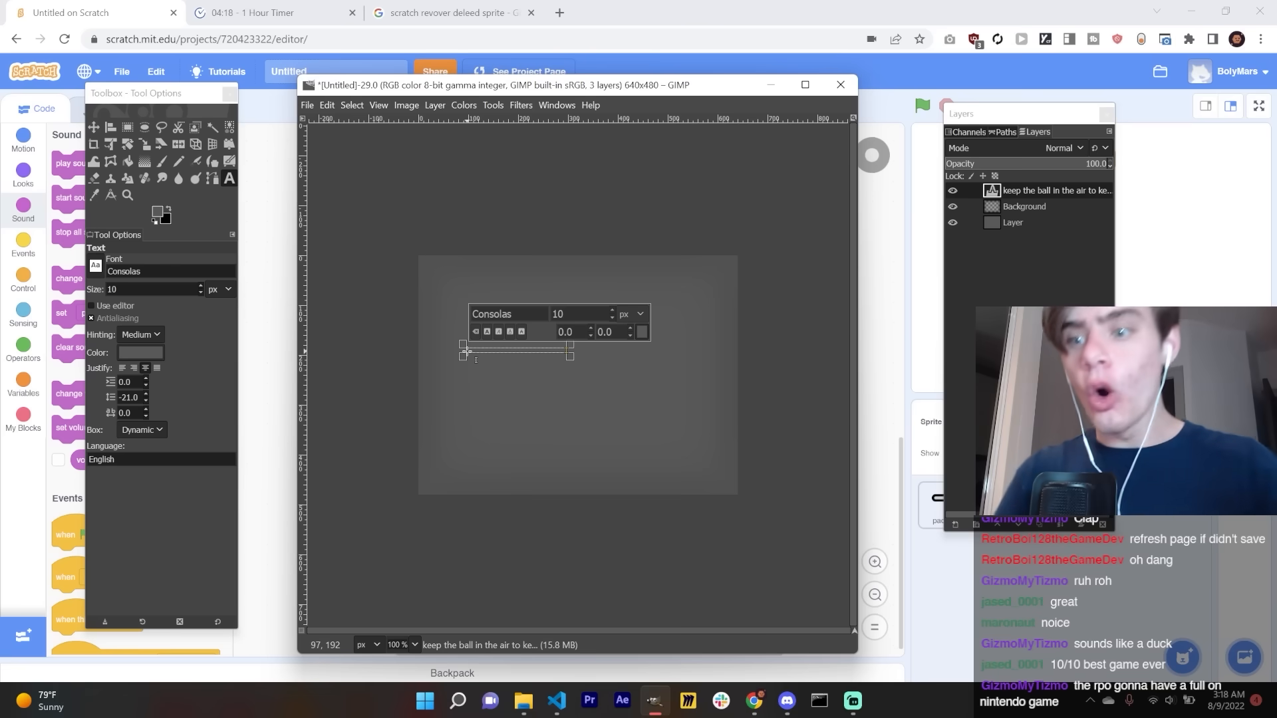
pyautogui.moveTo(707, 162)
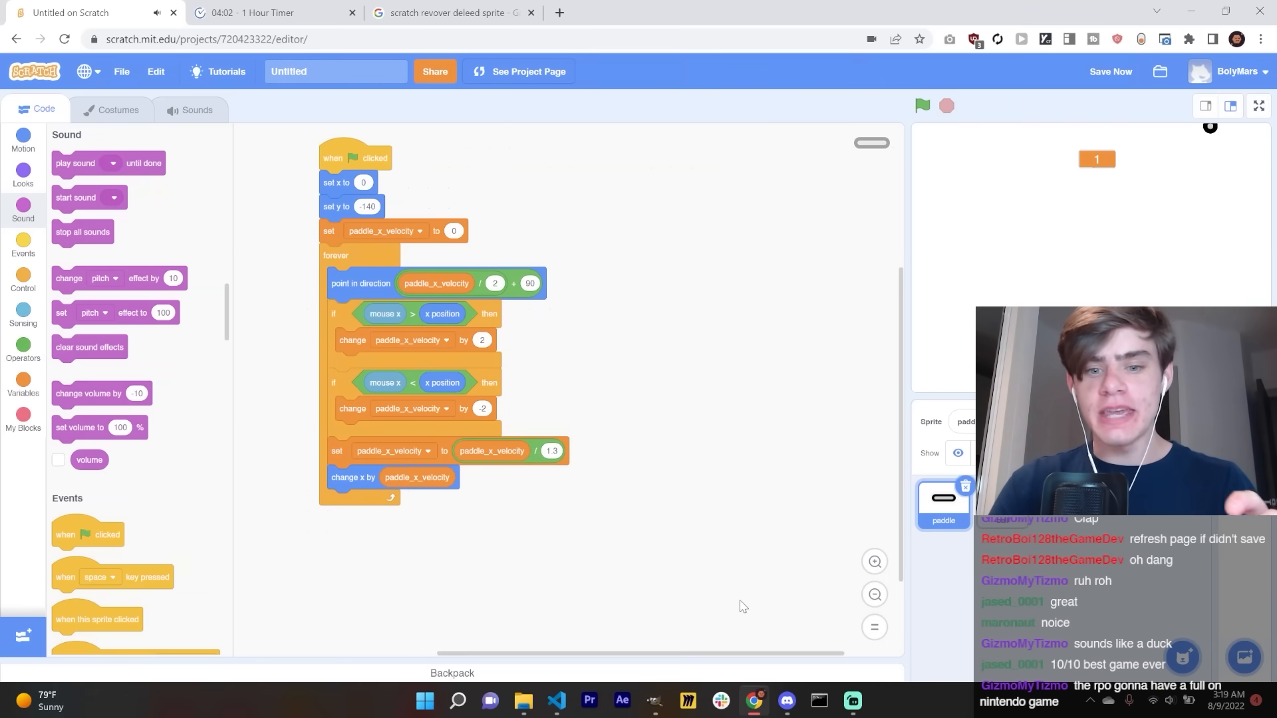
# Step: Draw wavy green water in GIMP using ellipse and rectangle selections, paintbrush, and a flipped arc
pyautogui.click(653, 700)
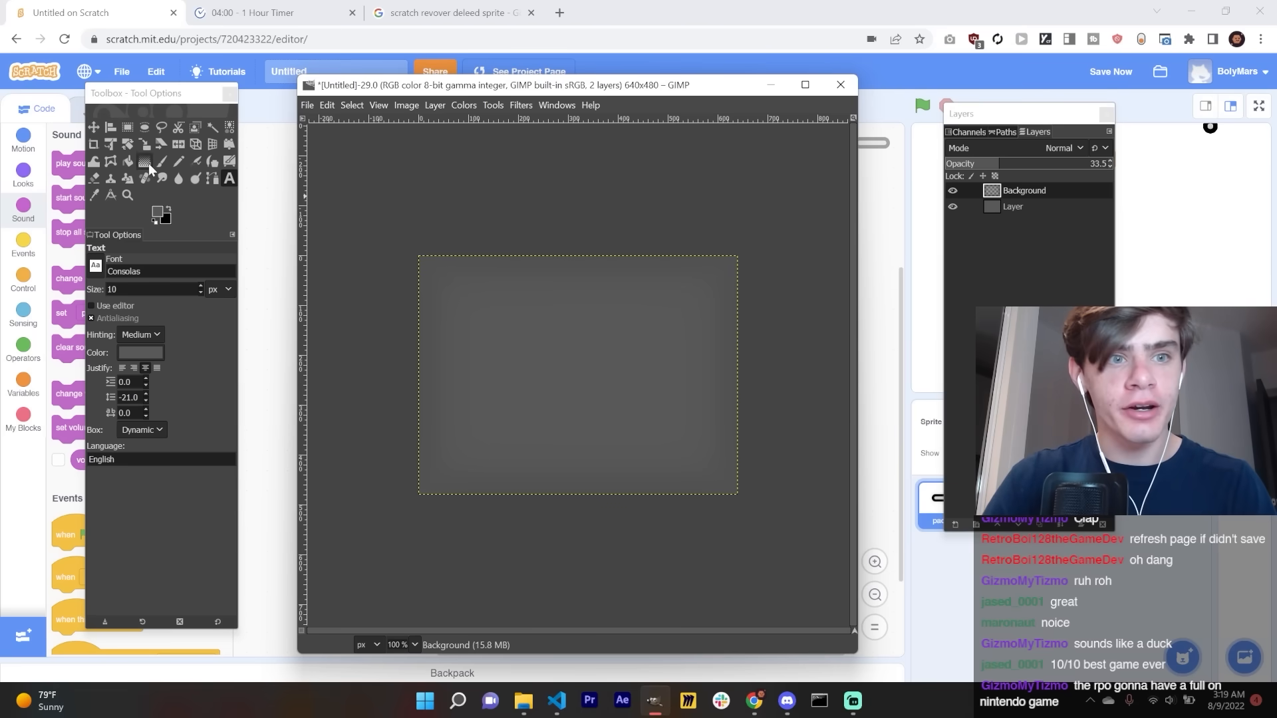
pyautogui.click(804, 84)
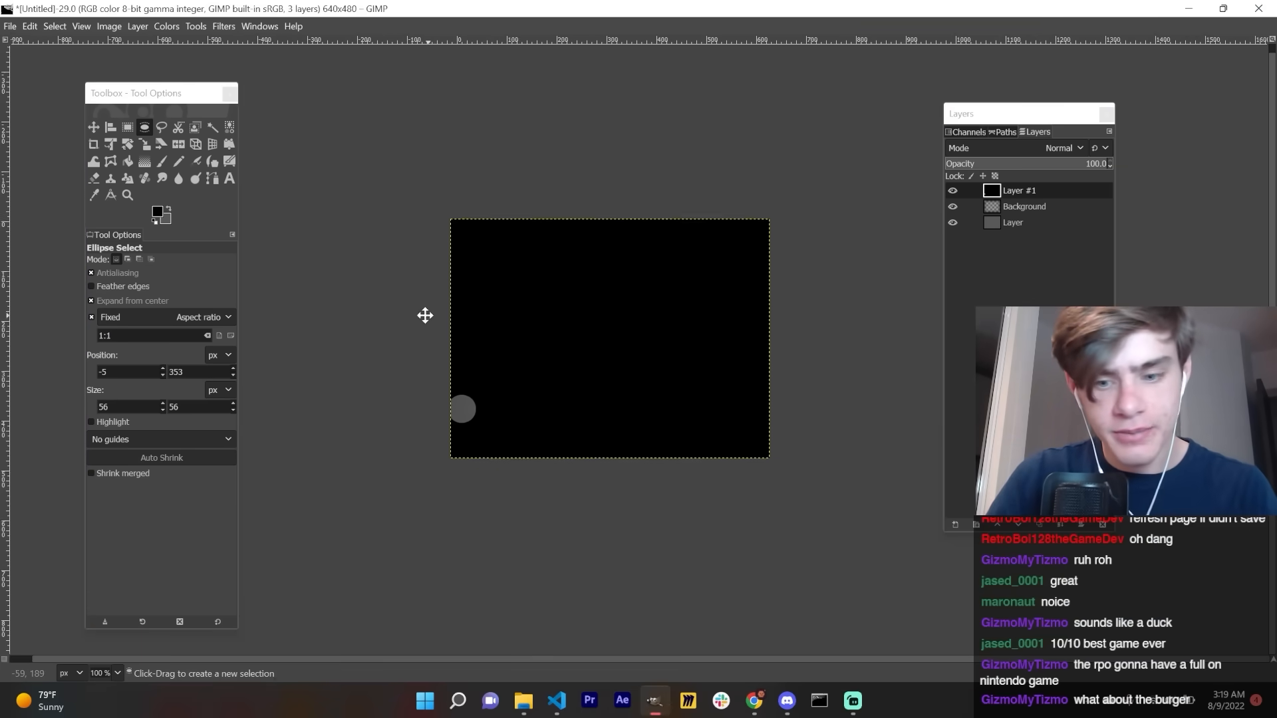
pyautogui.click(127, 127)
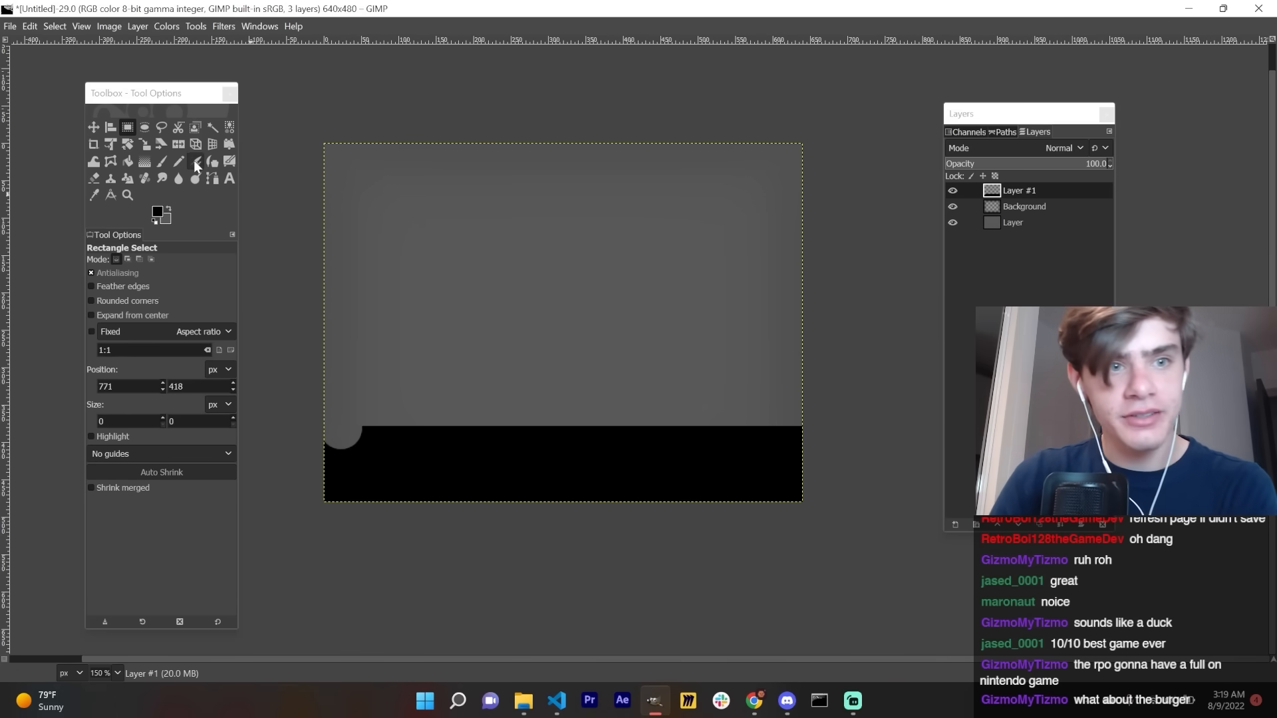
pyautogui.click(195, 160)
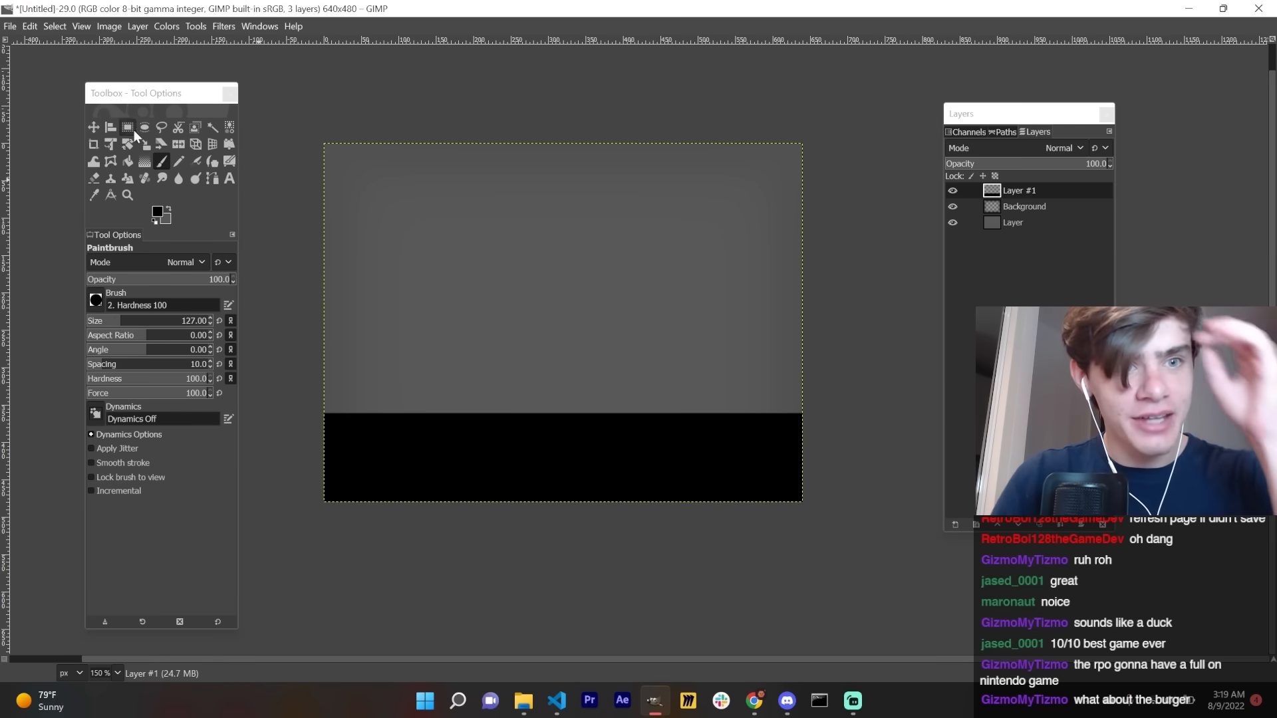
pyautogui.click(144, 127)
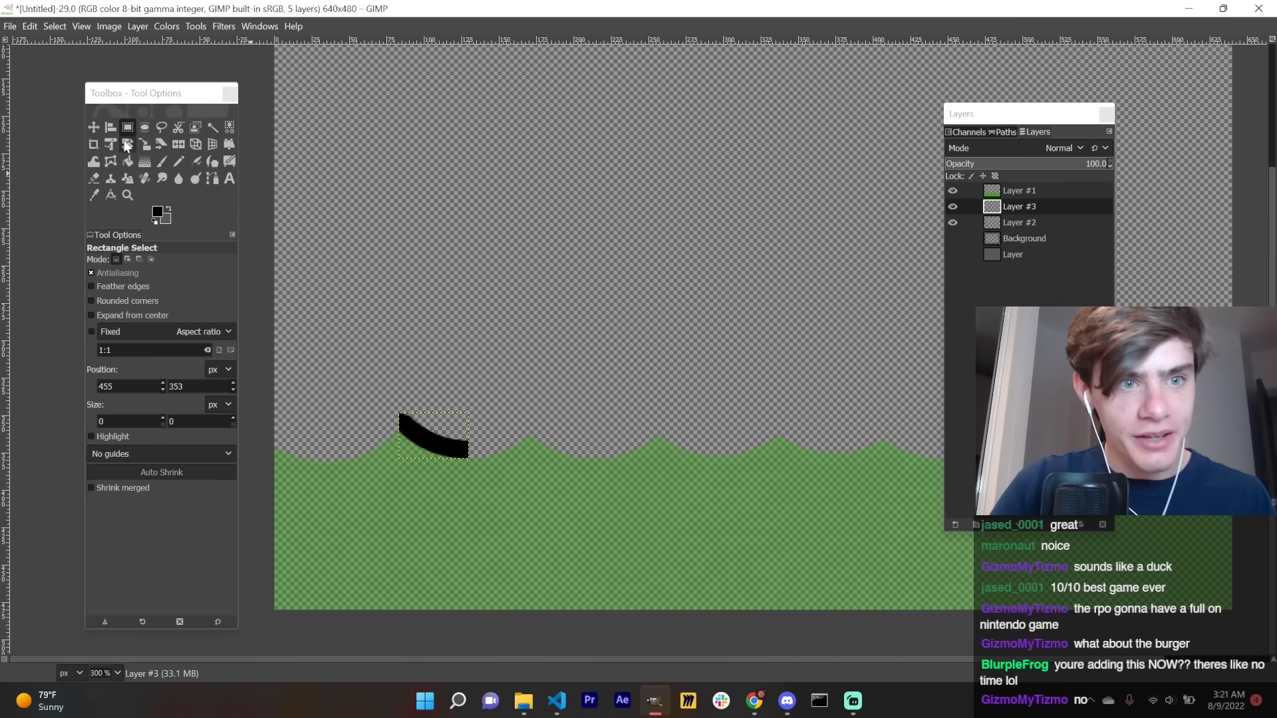
pyautogui.click(176, 145)
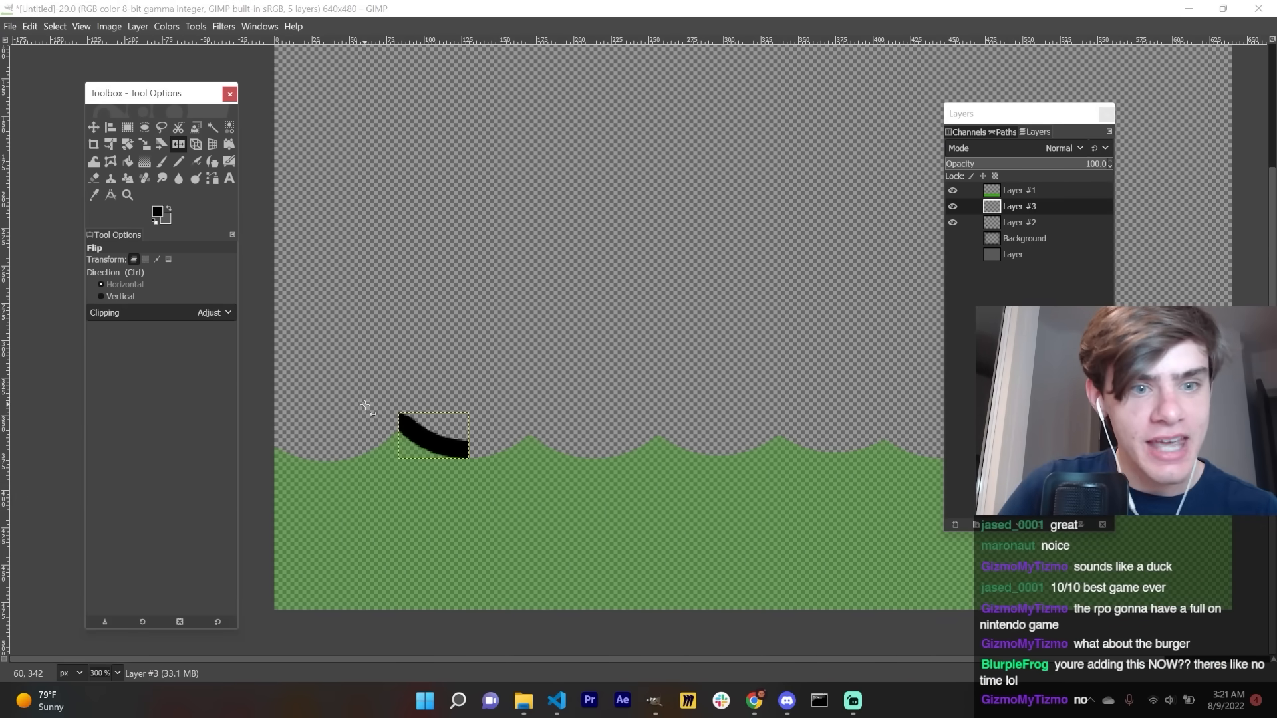
pyautogui.click(753, 700)
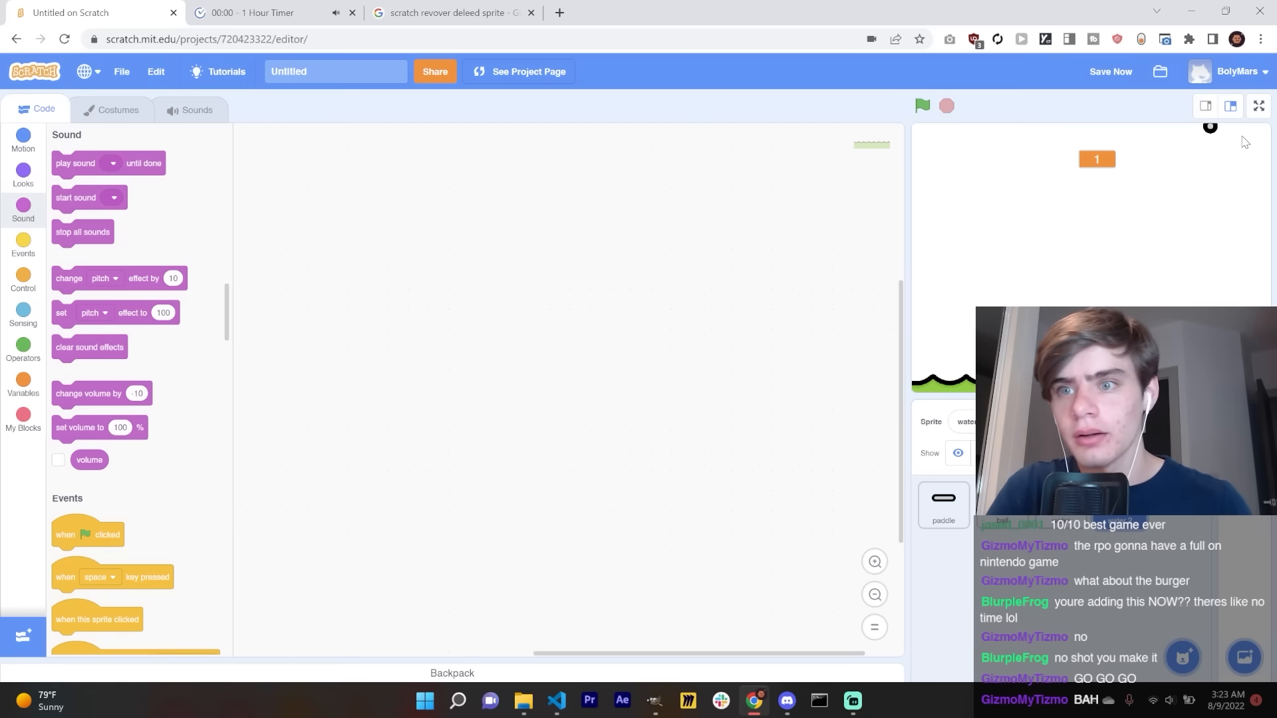
pyautogui.moveTo(398, 104)
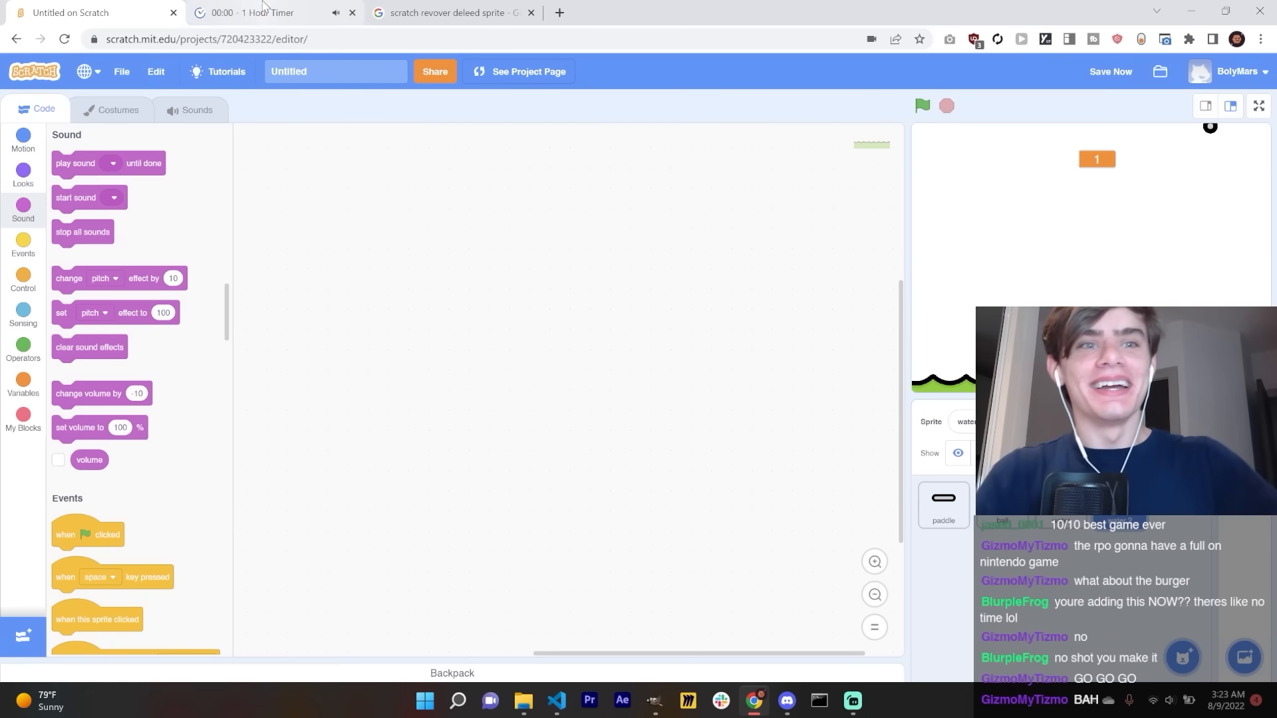
# Step: Close the finished 1 Hour Timer browser tab
pyautogui.click(248, 12)
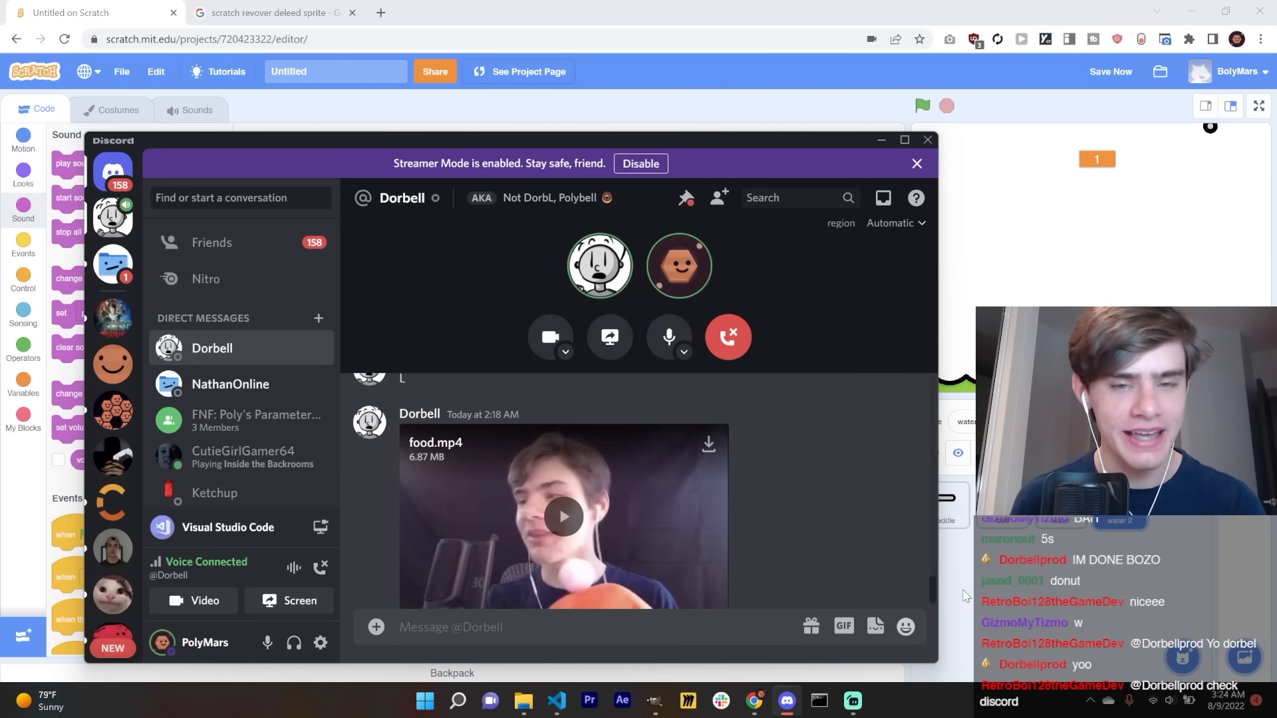
# Step: View the shared Contamination game in its tab, then close that tab
pyautogui.click(452, 12)
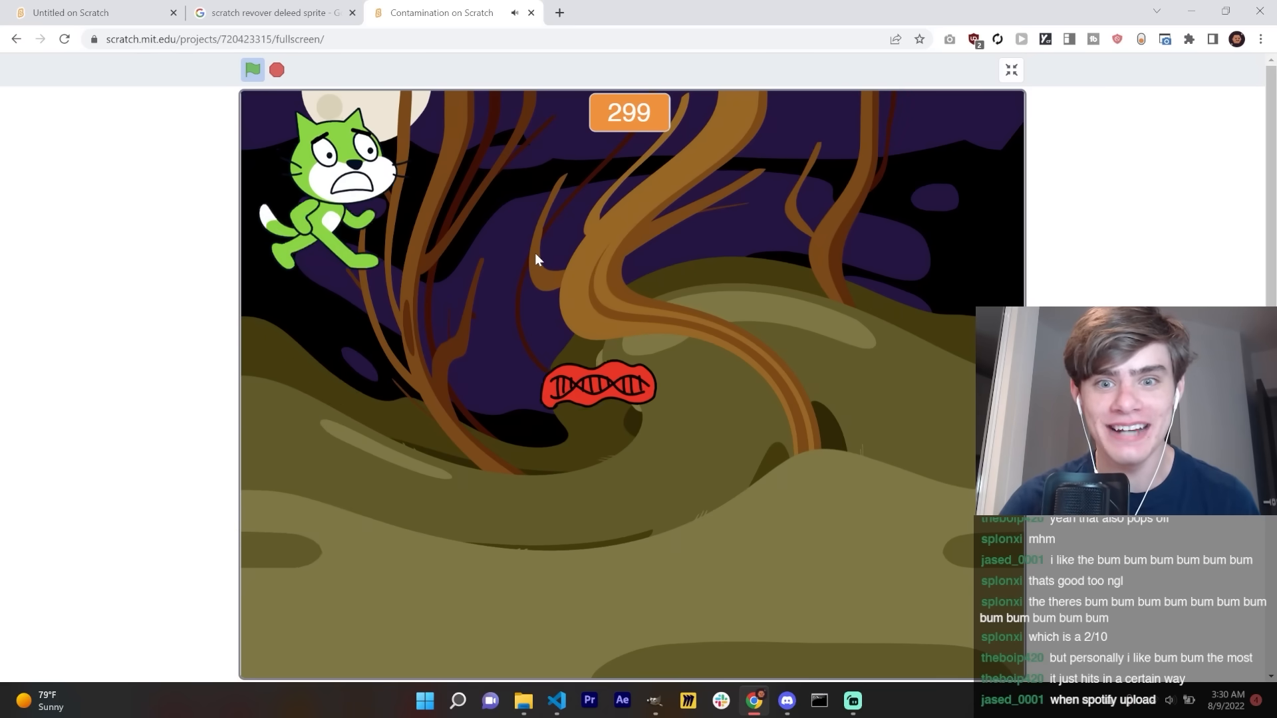
pyautogui.click(273, 12)
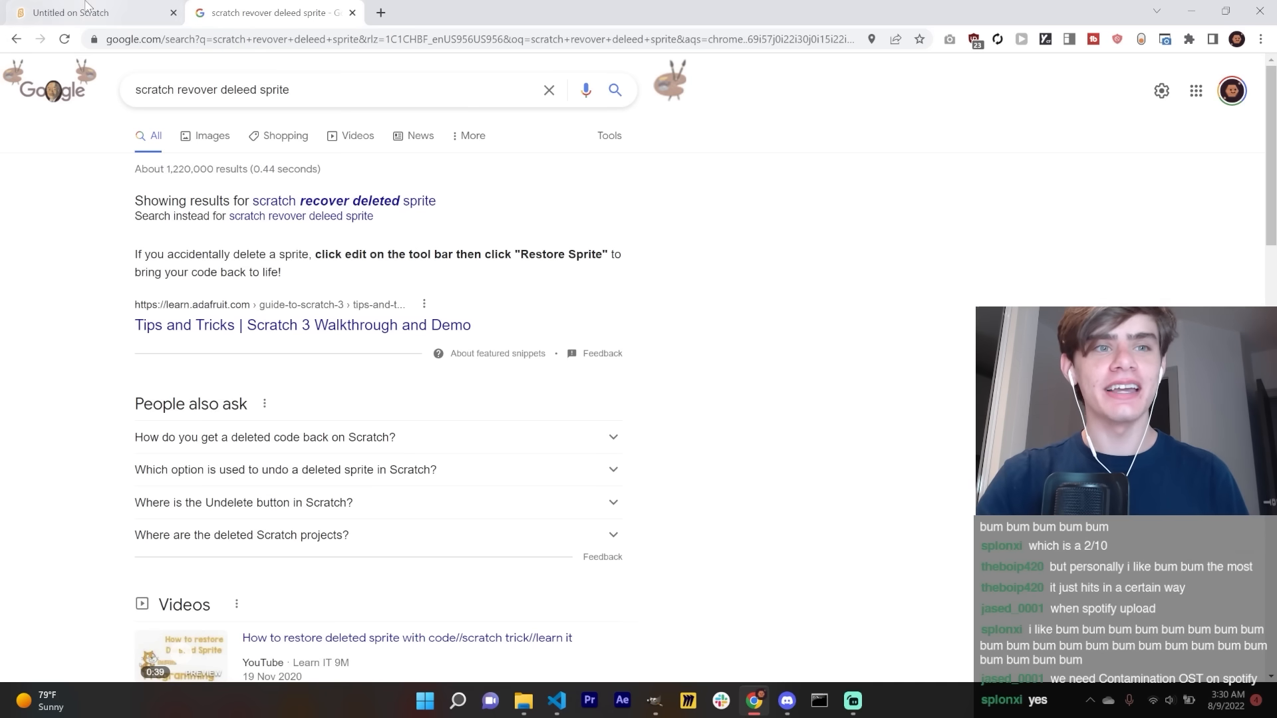
# Step: Share Poison Paddle with its instructions and post both project links in the Discord chat
pyautogui.click(82, 12)
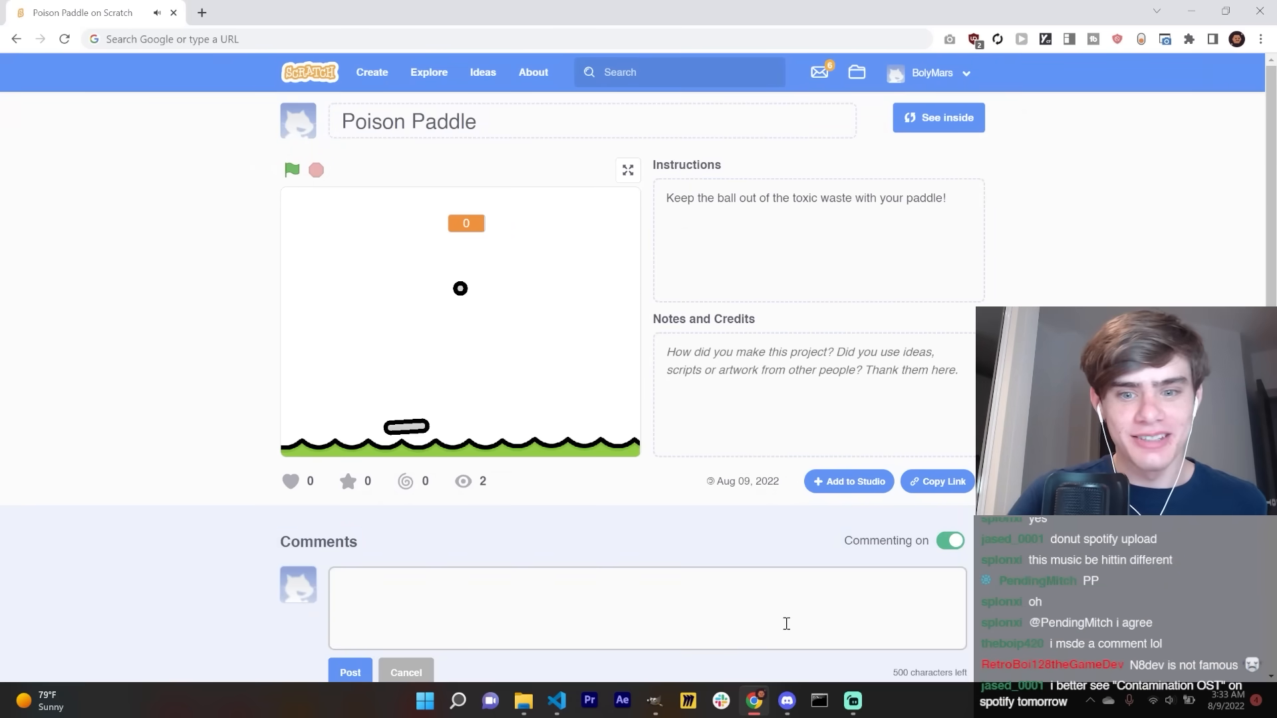
pyautogui.click(784, 700)
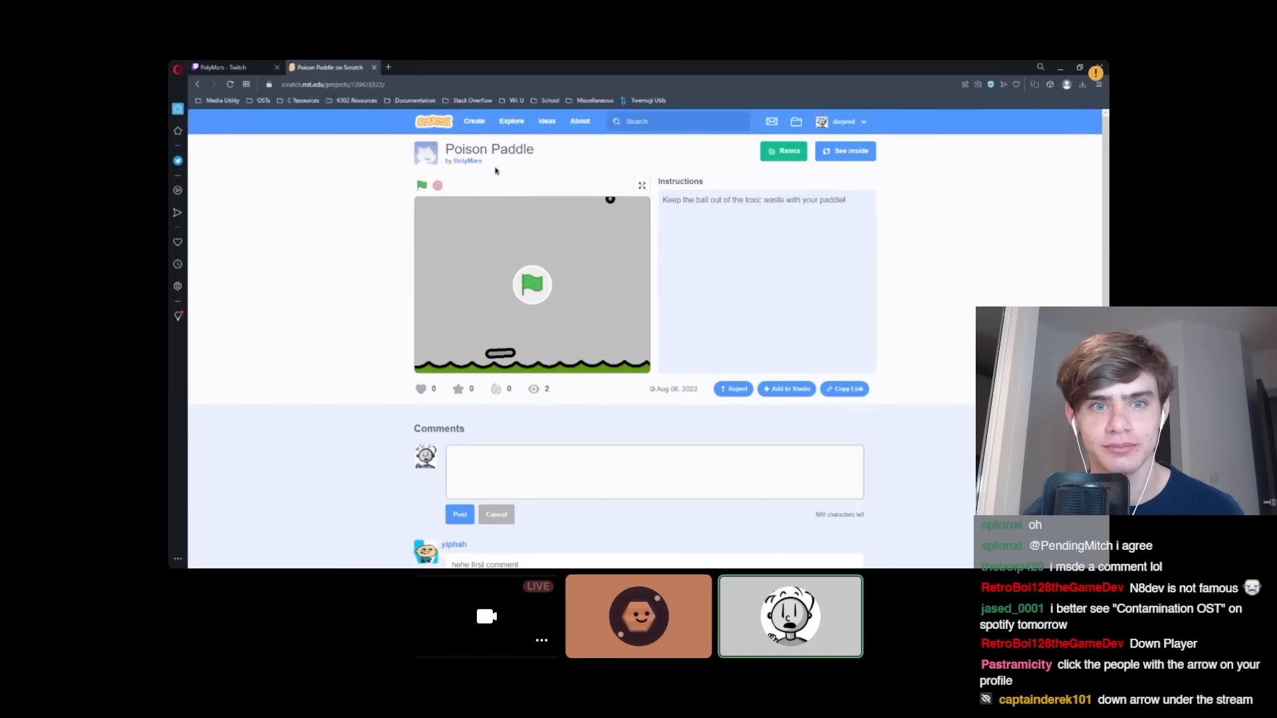
pyautogui.moveTo(678, 199)
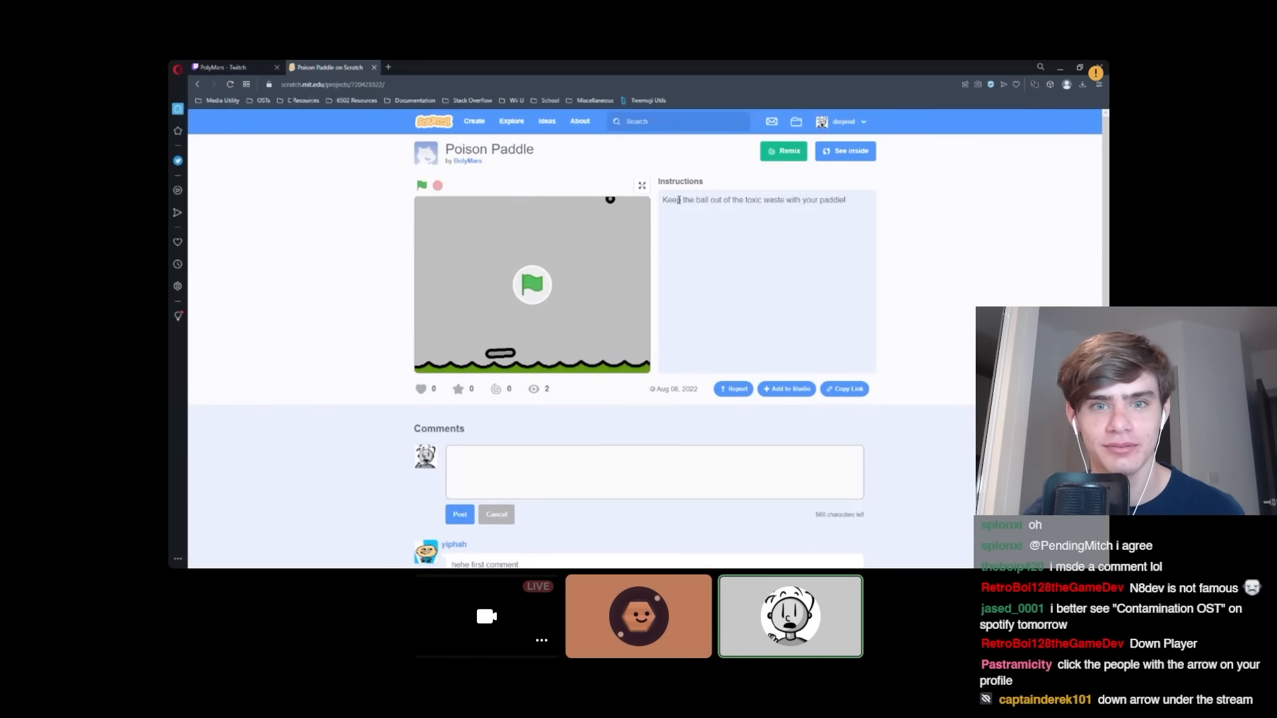
pyautogui.click(642, 185)
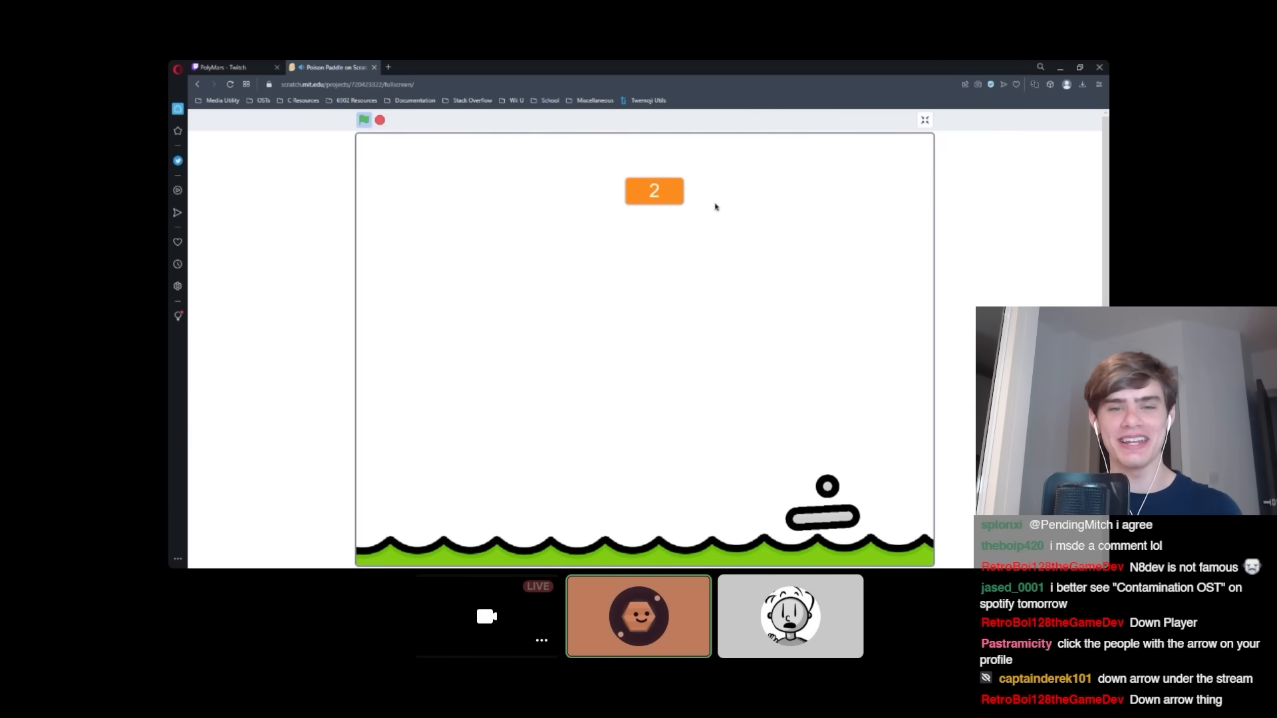
pyautogui.click(925, 120)
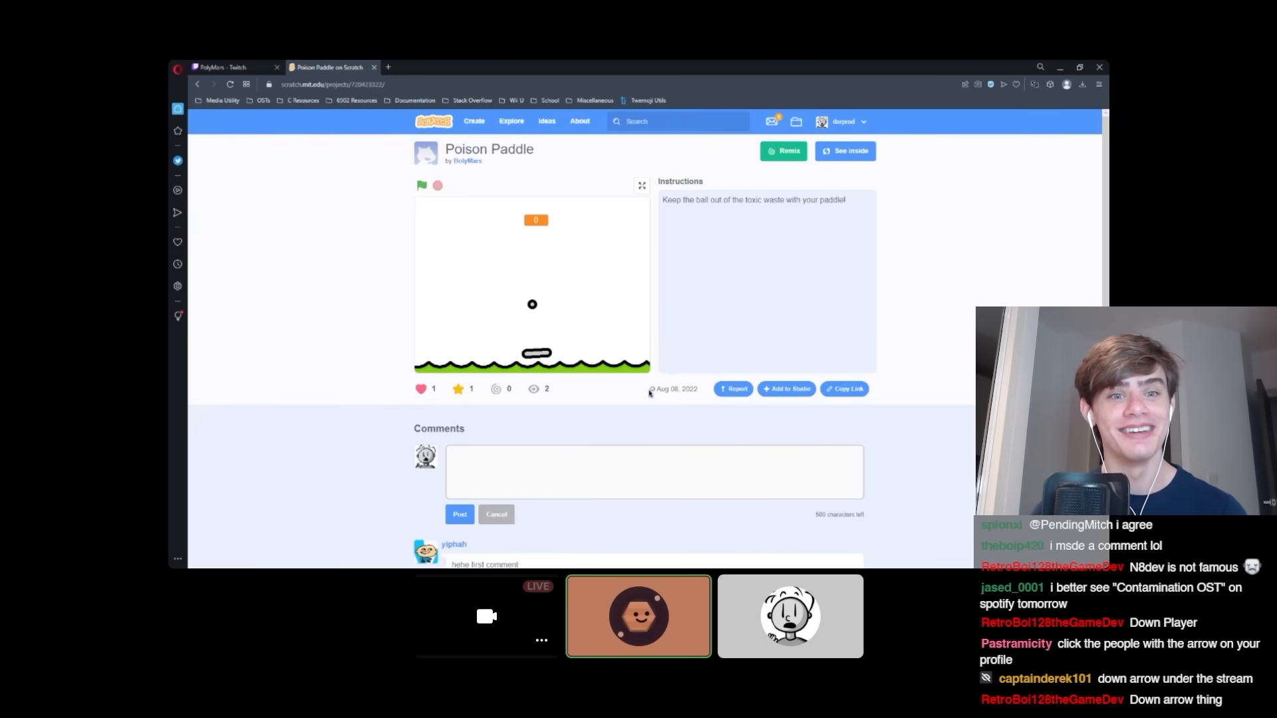
pyautogui.moveTo(891, 353)
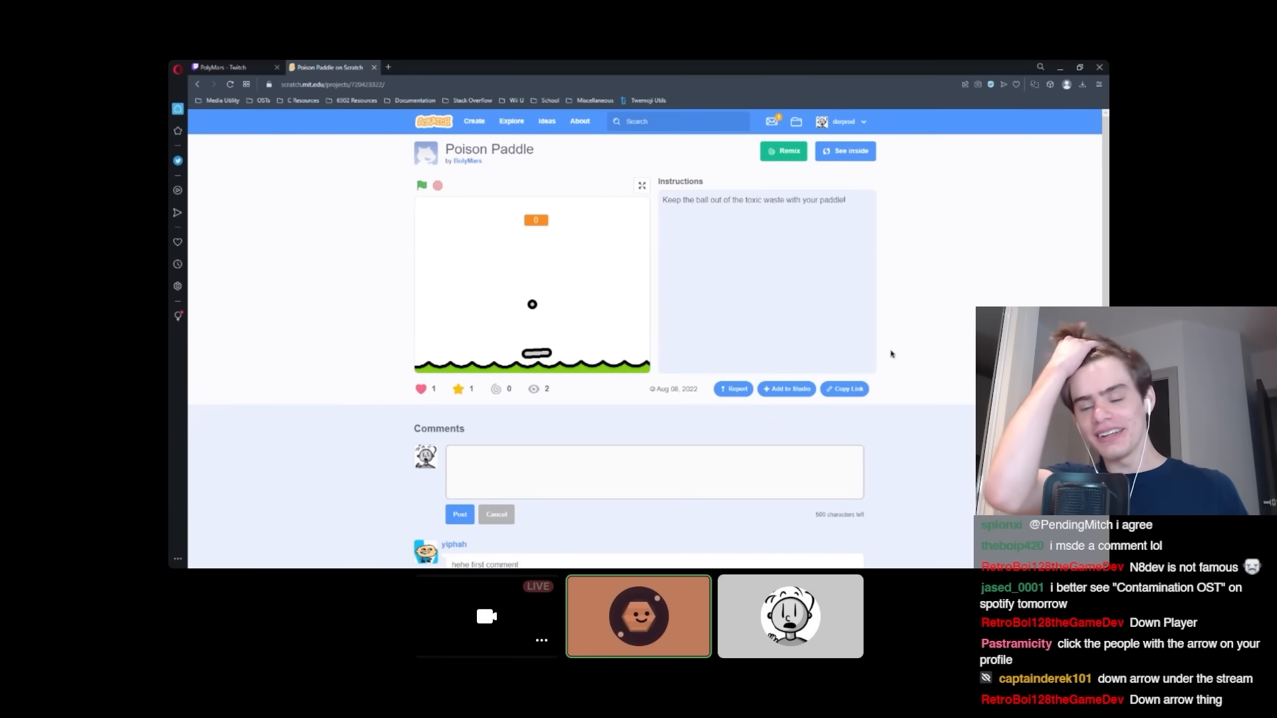
pyautogui.click(641, 185)
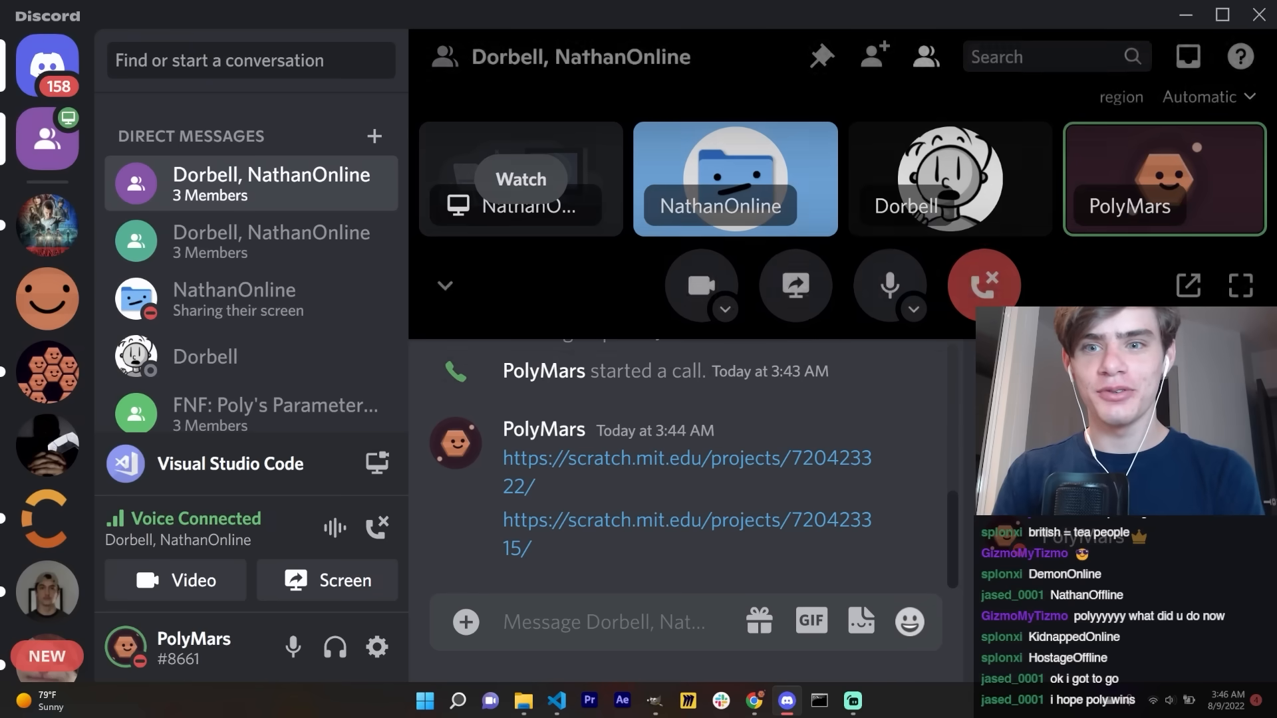
pyautogui.moveTo(983, 283)
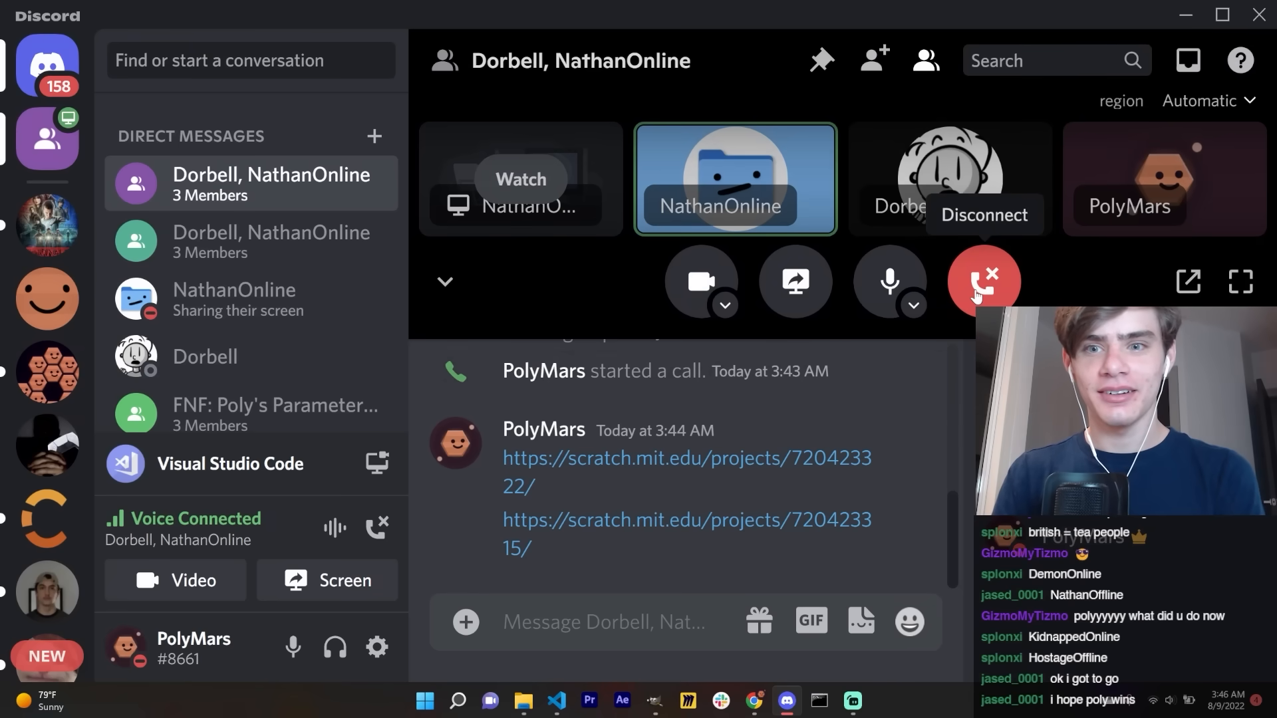
# Step: Disconnect from the Discord group voice call
pyautogui.click(982, 281)
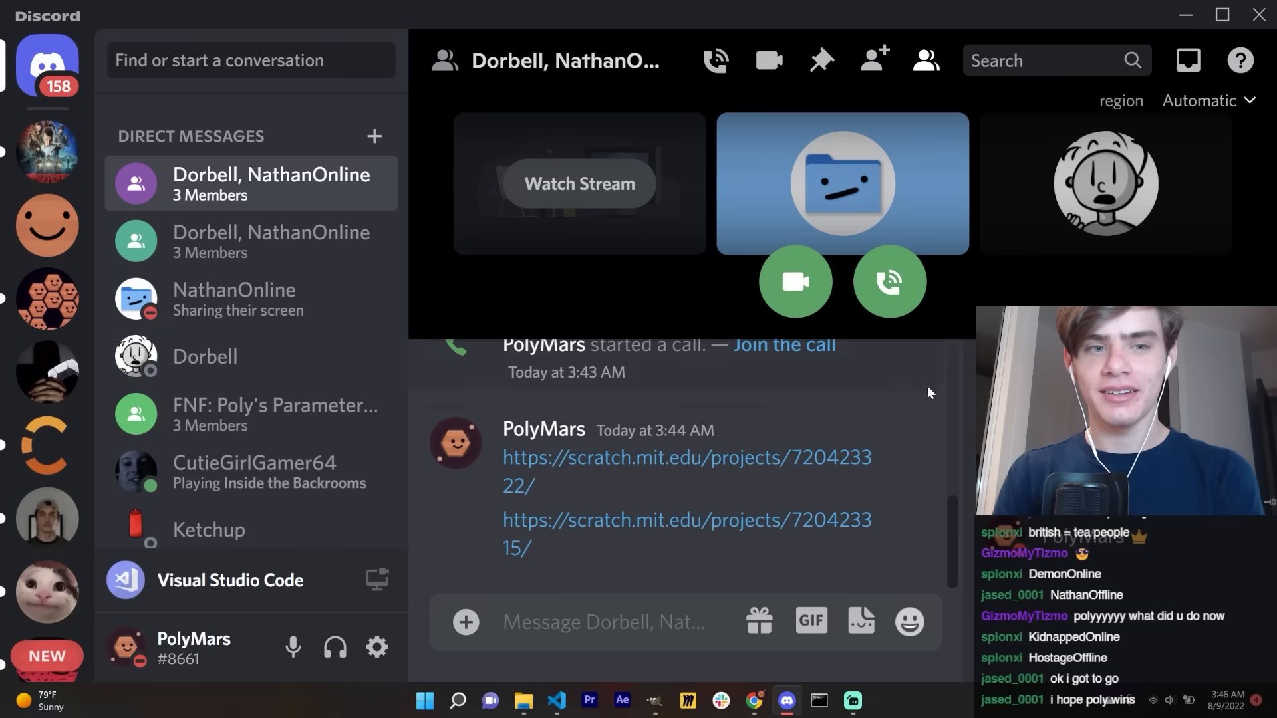
pyautogui.moveTo(853, 700)
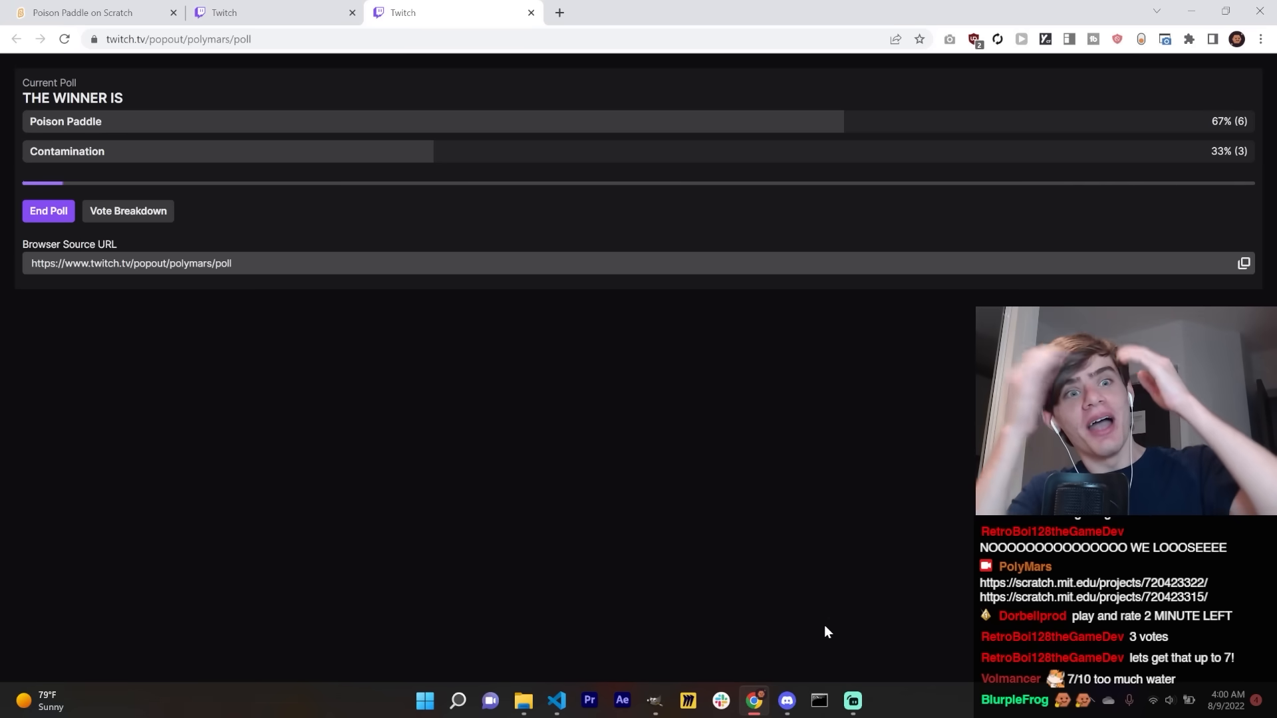
# Step: Close the Twitch poll tabs, returning to the Poison Paddle project page
pyautogui.click(47, 211)
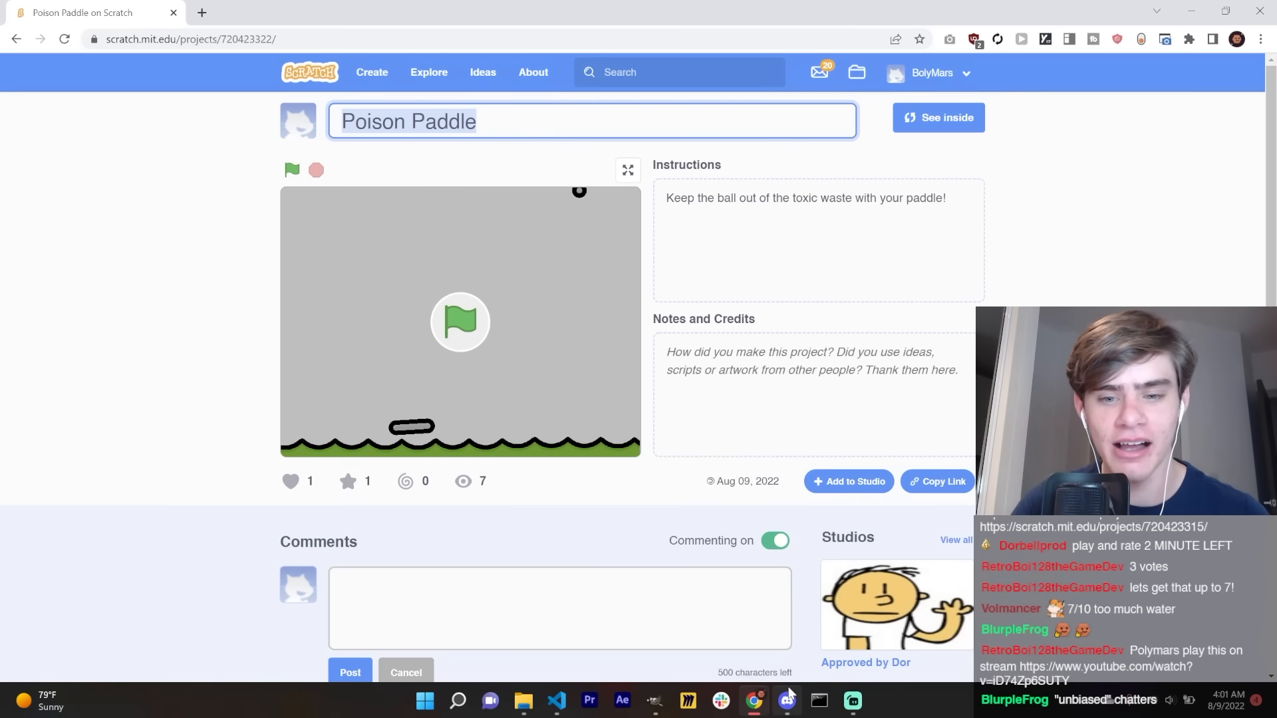
# Step: Open the tweet in another tab, then return to the Poison Paddle project page
pyautogui.click(784, 700)
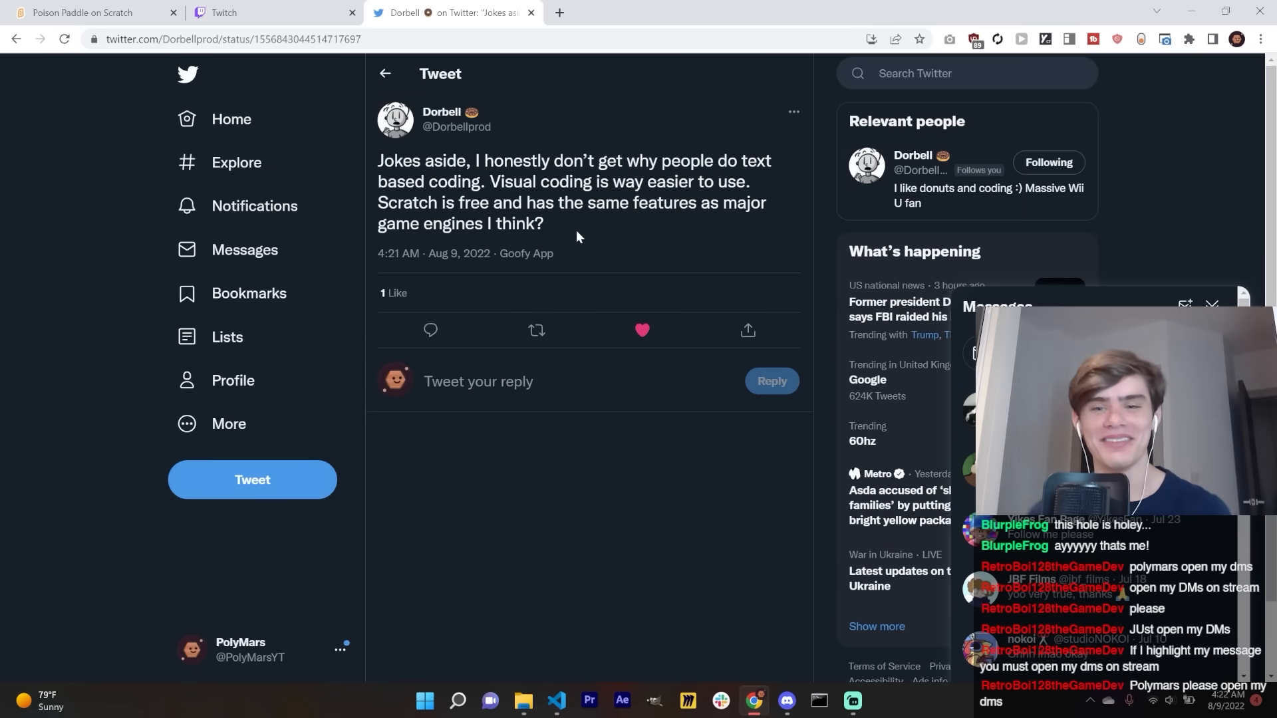
pyautogui.click(90, 12)
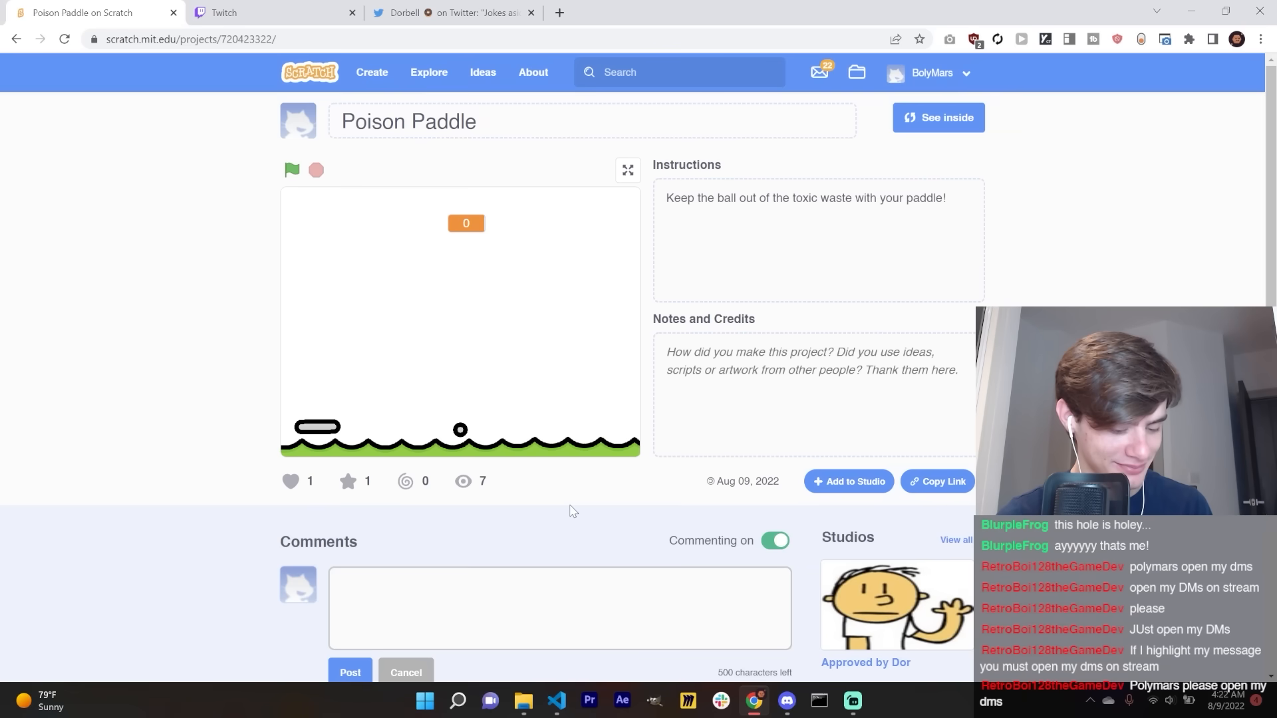